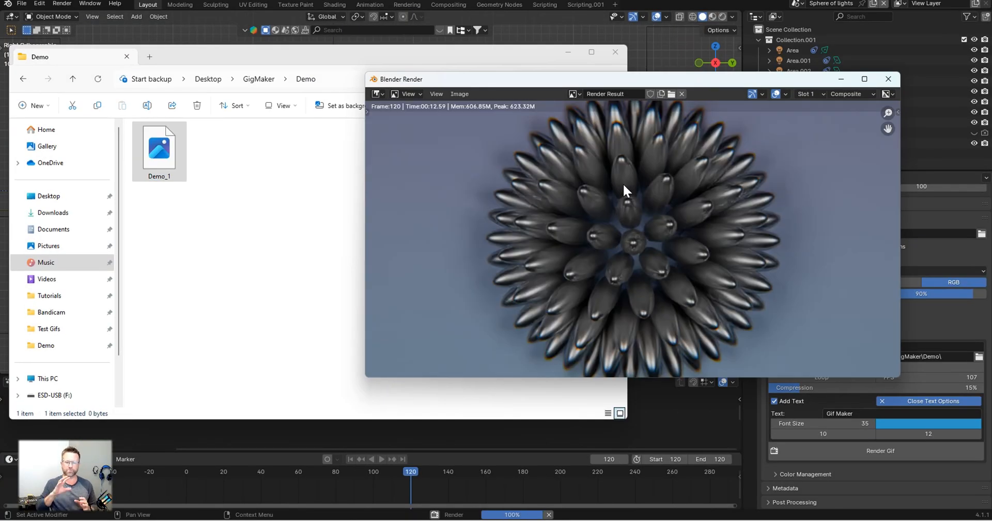
Step: Close the Blender Render window to return to the sphere scene layout
click(889, 78)
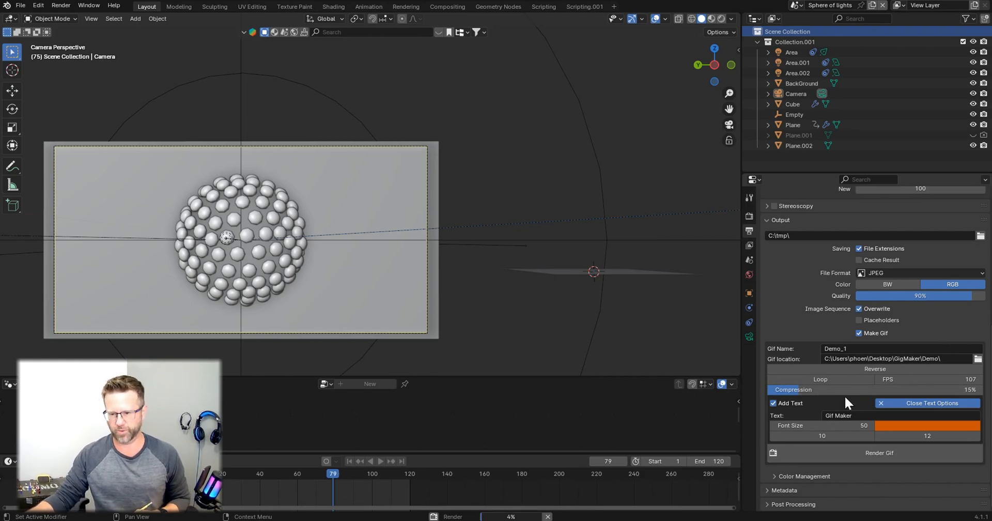
mouse_move(749, 232)
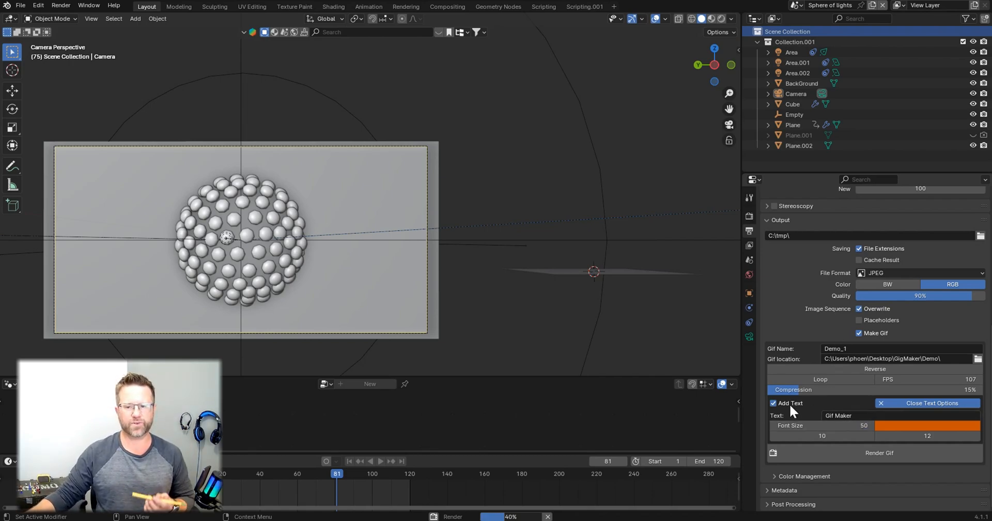
scroll(up, 3)
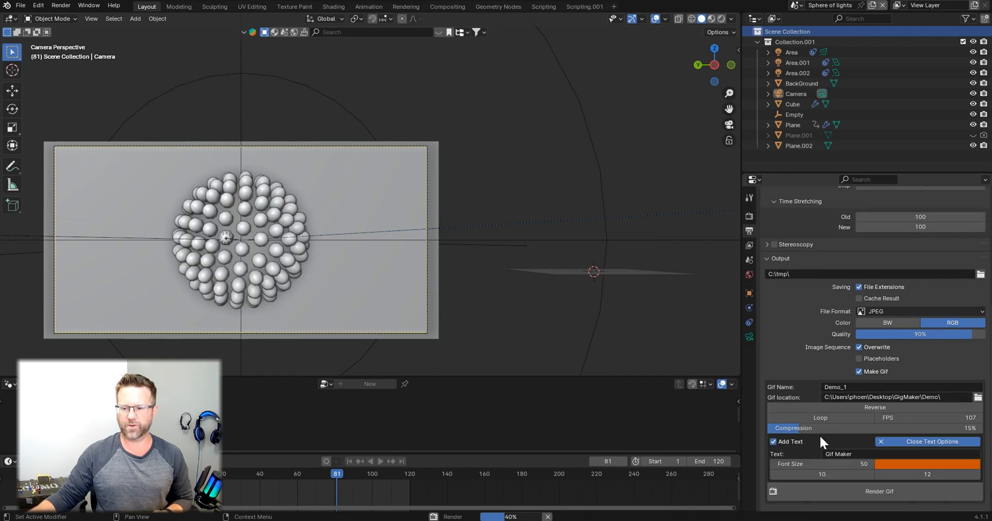
scroll(down, 3)
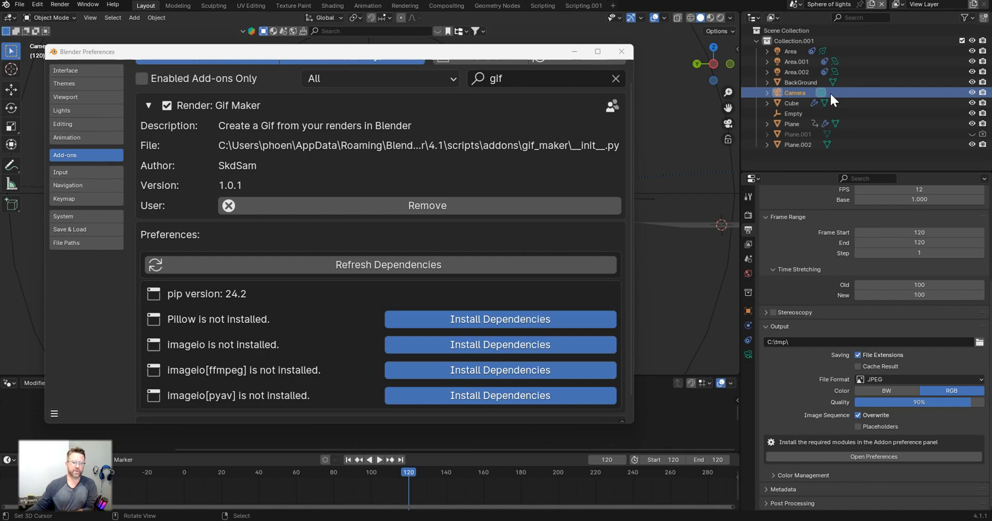
mouse_move(237, 116)
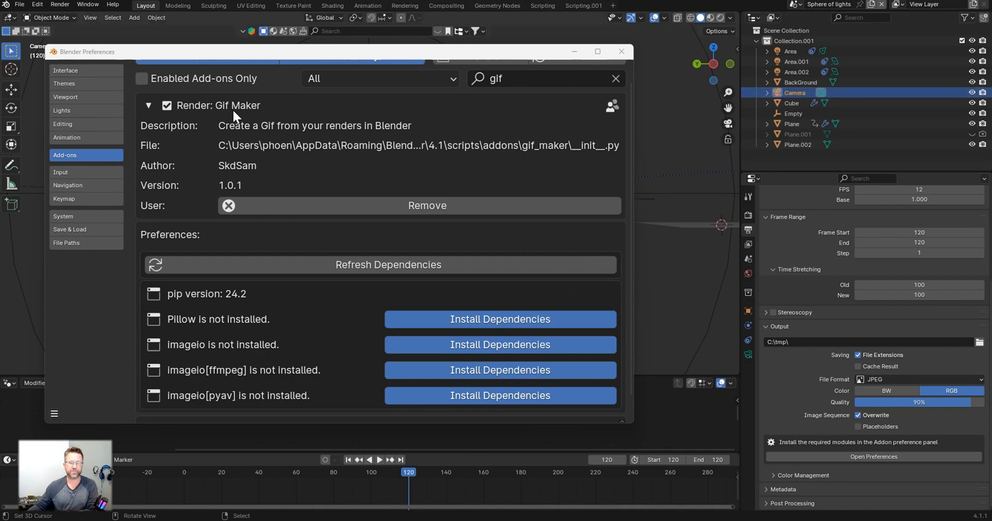
mouse_move(315, 176)
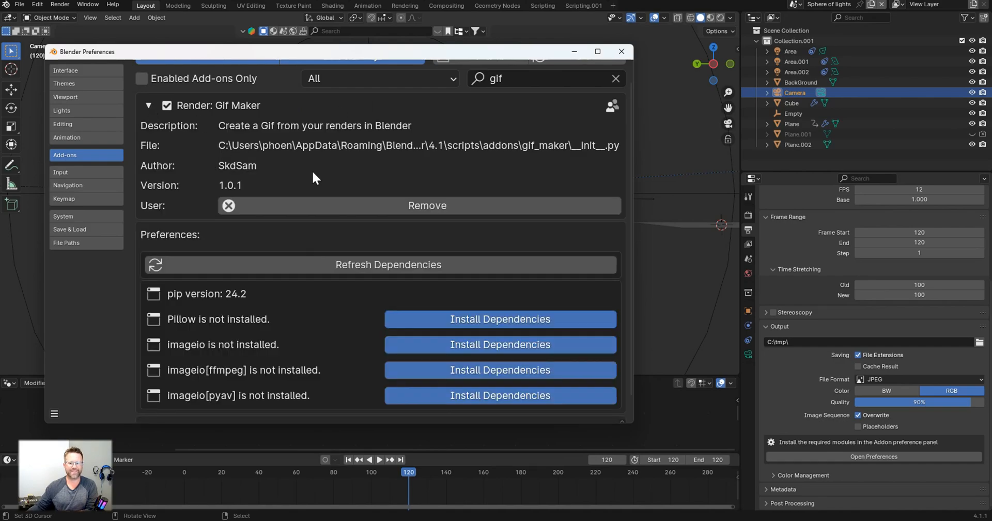
mouse_move(748, 231)
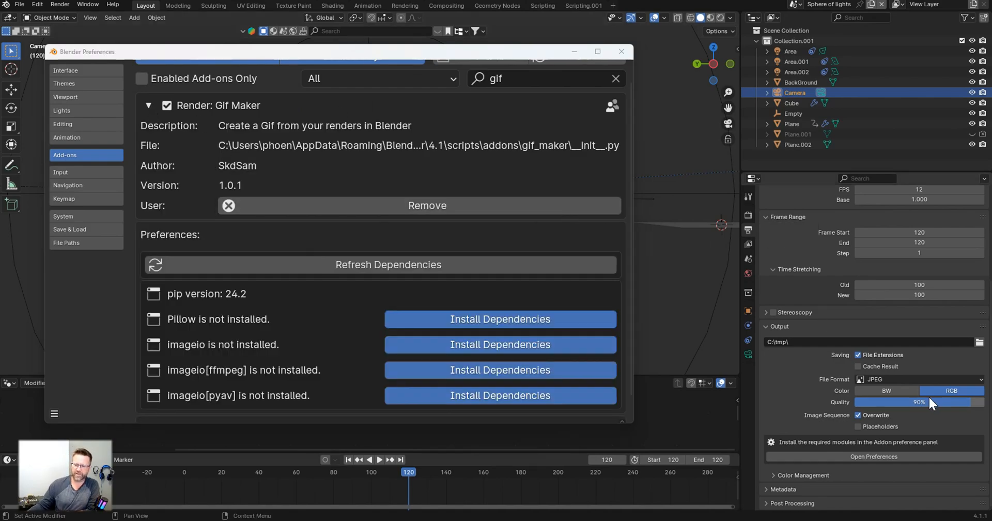
mouse_move(865, 452)
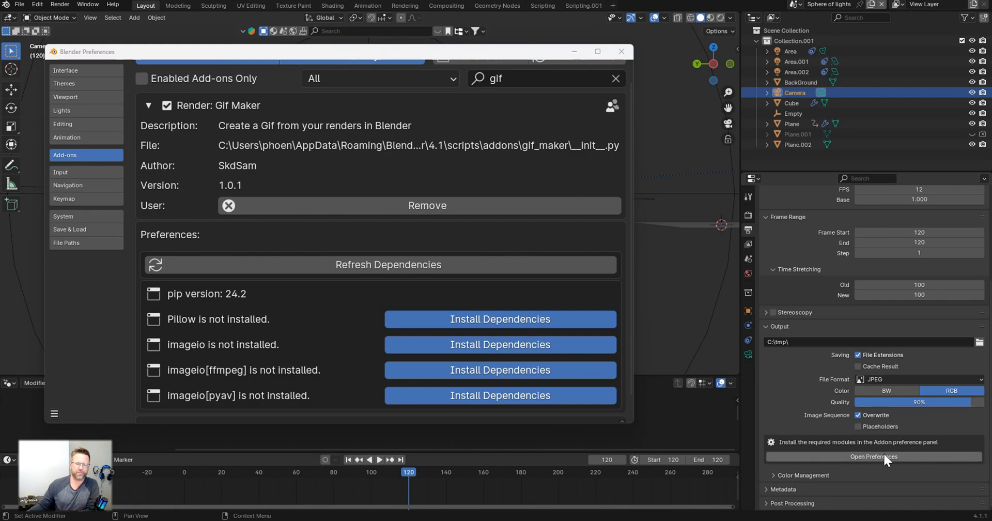
mouse_move(563, 125)
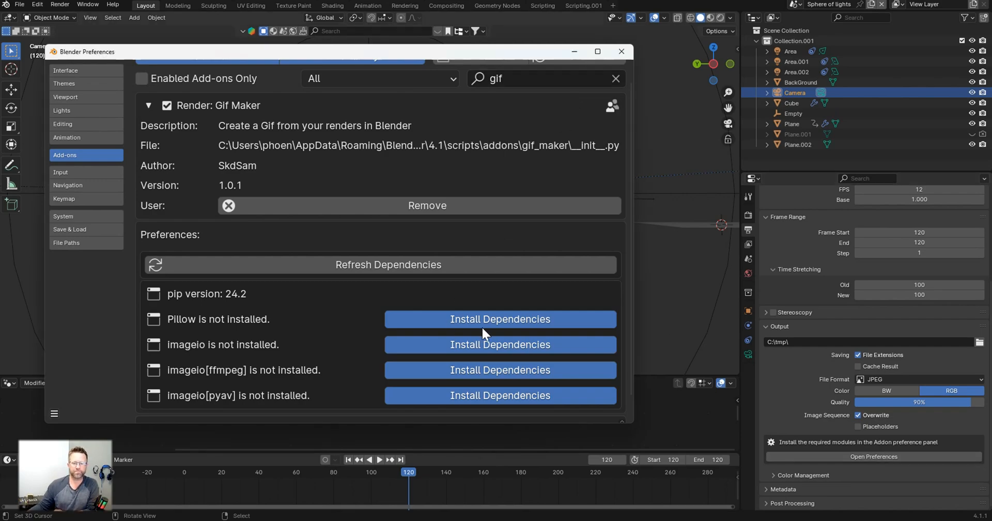
mouse_move(505, 330)
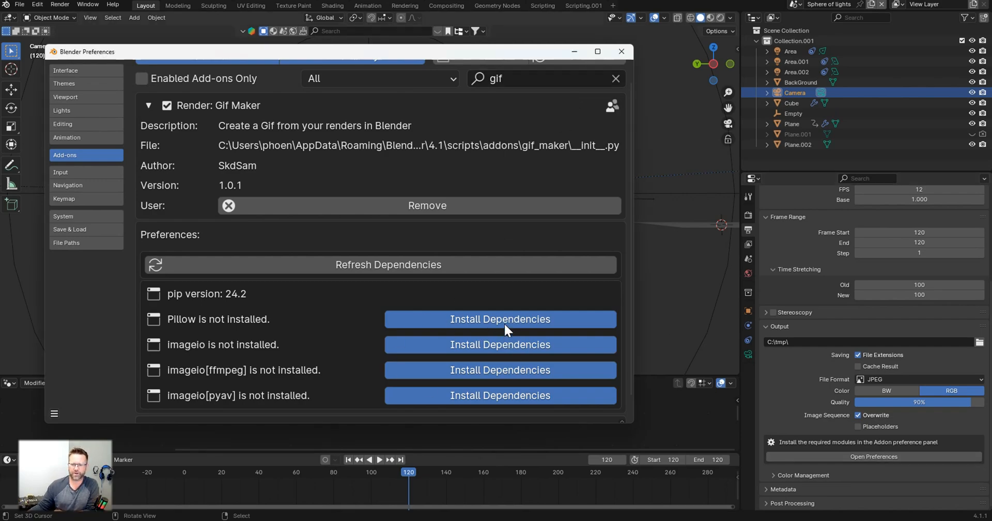
mouse_move(500, 319)
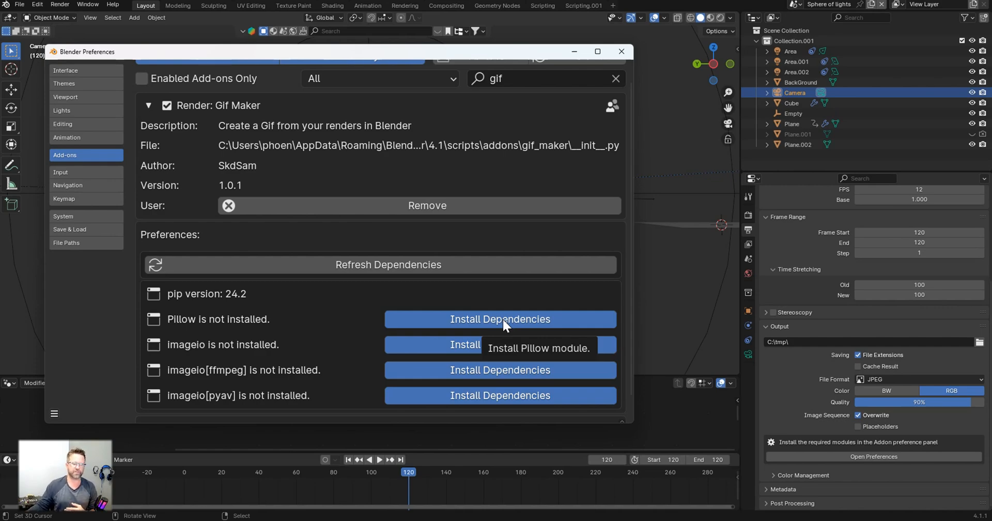
mouse_move(500, 320)
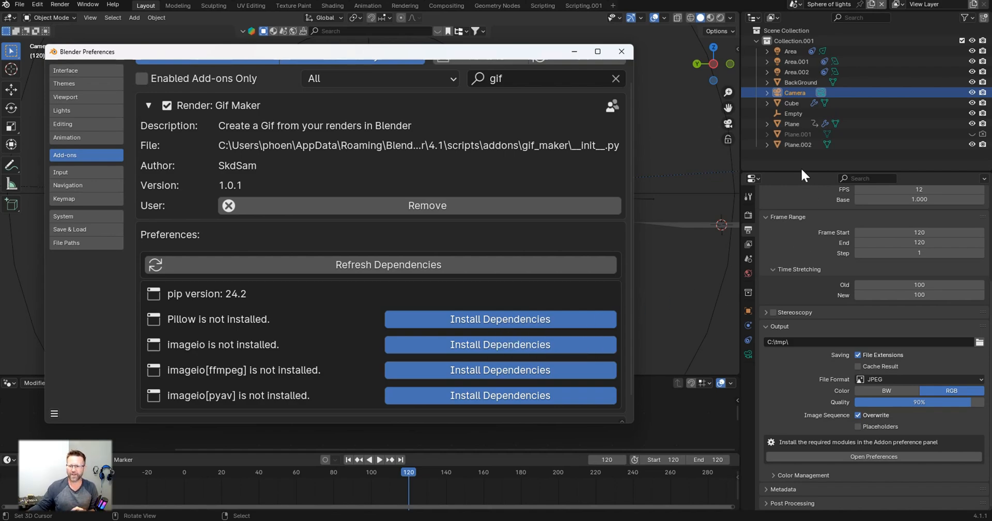
mouse_move(777, 229)
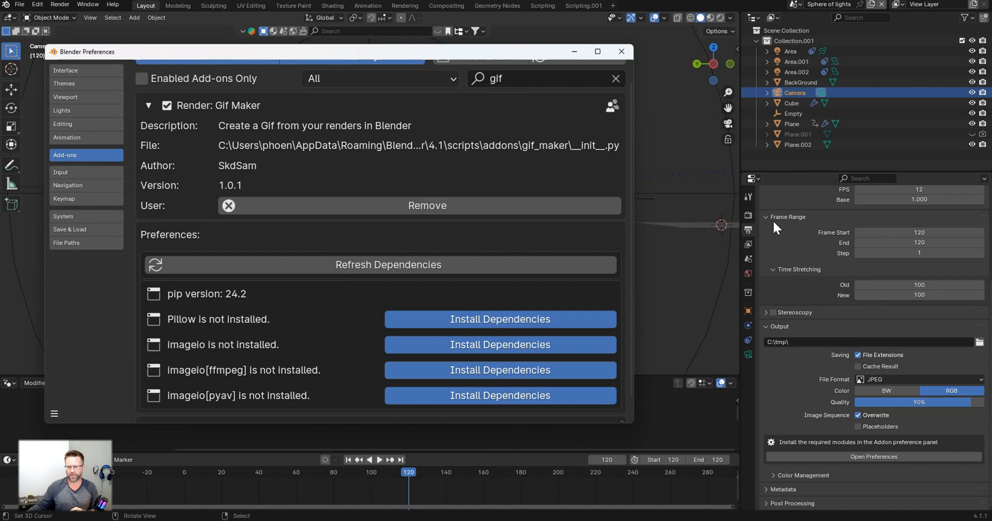
Step: Collapse Frame Range and install the Pillow and imageio dependencies for Gif Maker
click(499, 320)
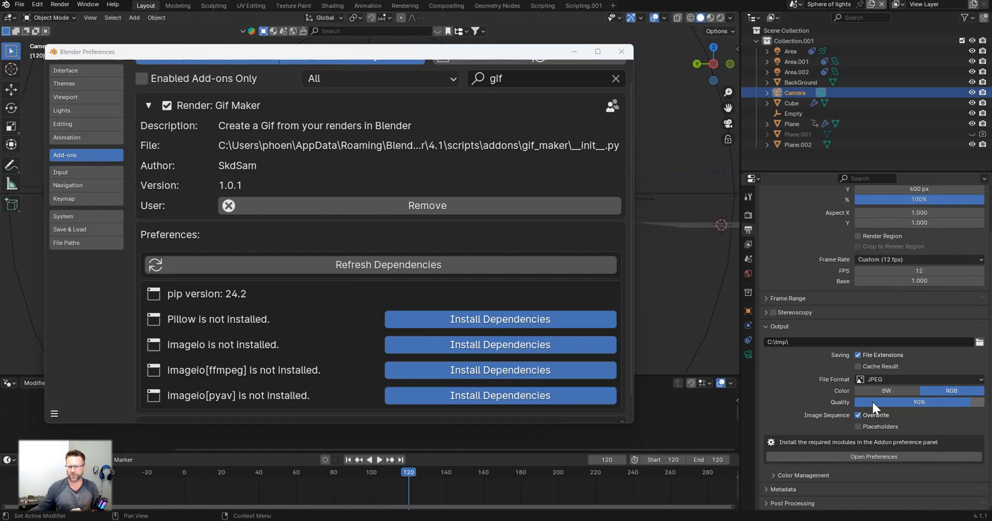
click(499, 319)
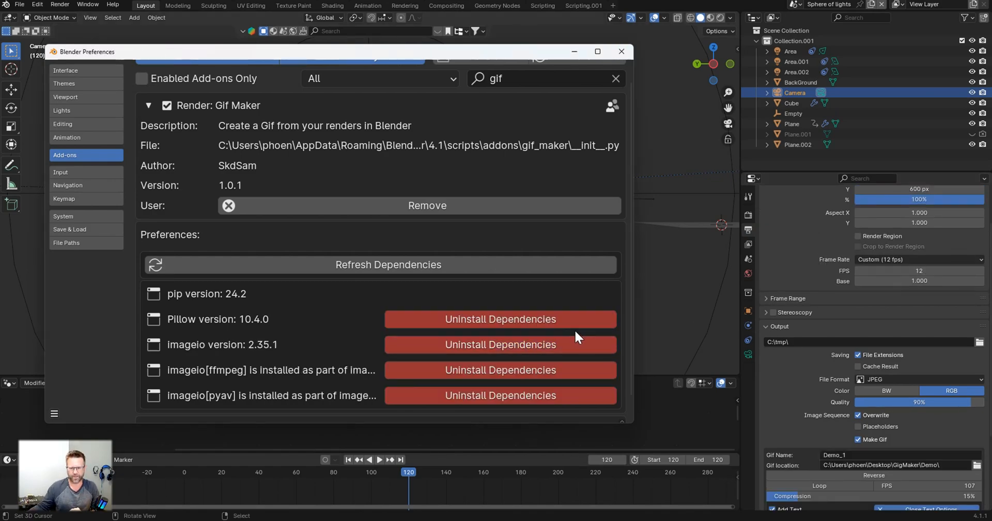
mouse_move(507, 315)
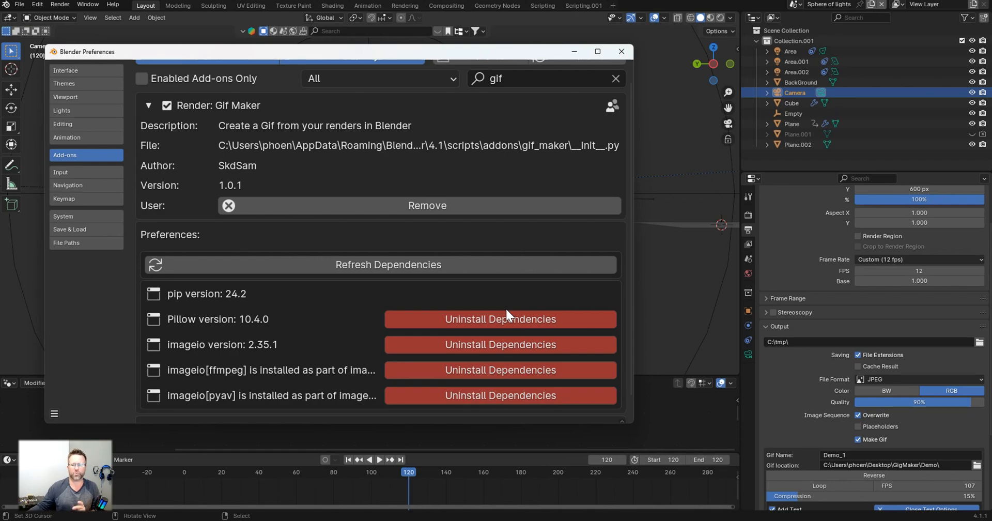
scroll(down, 3)
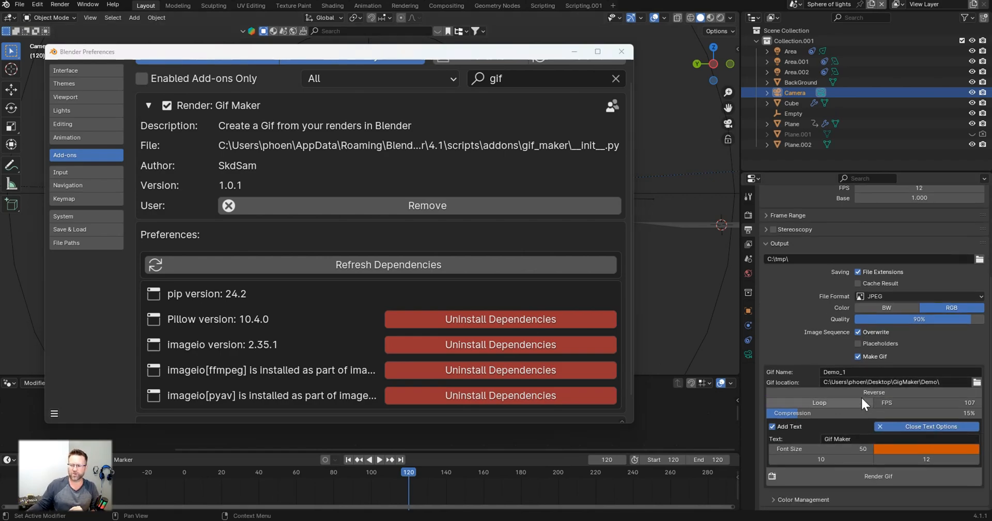
mouse_move(877, 402)
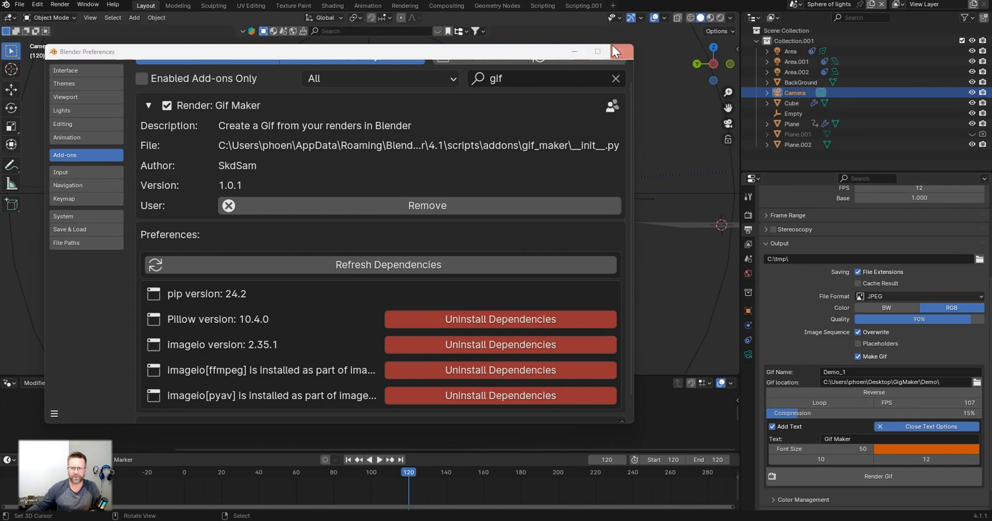
Step: Close Blender Preferences to return to the flower scene with Gif_2 settings
click(616, 51)
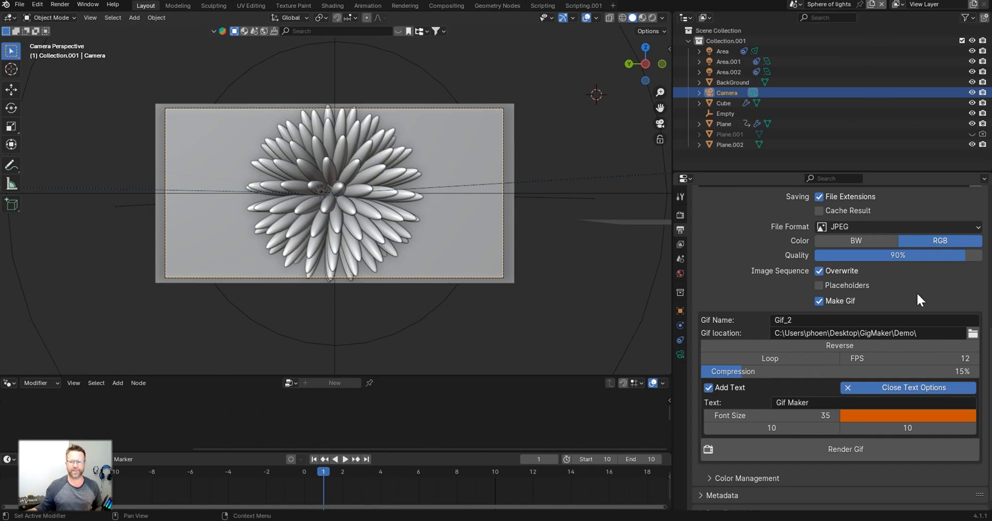
mouse_move(892, 371)
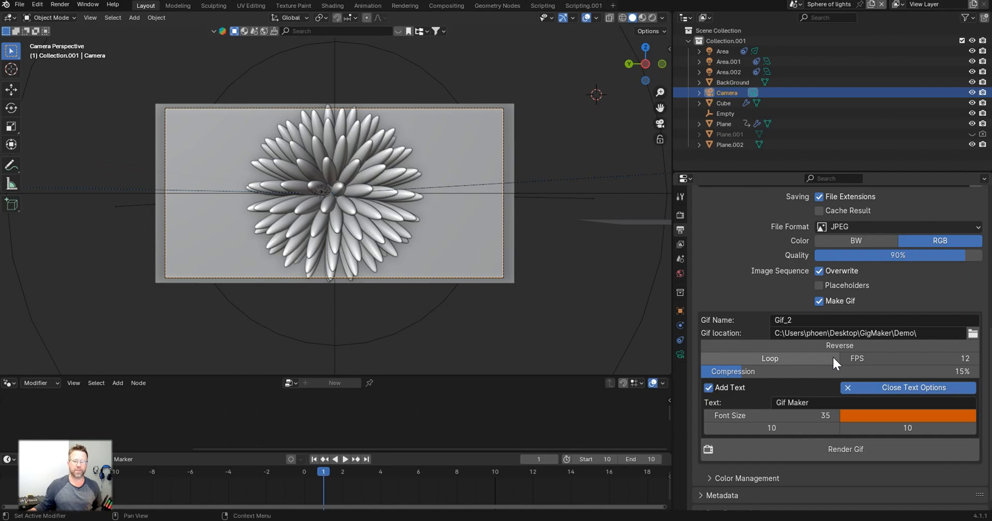
mouse_move(596, 310)
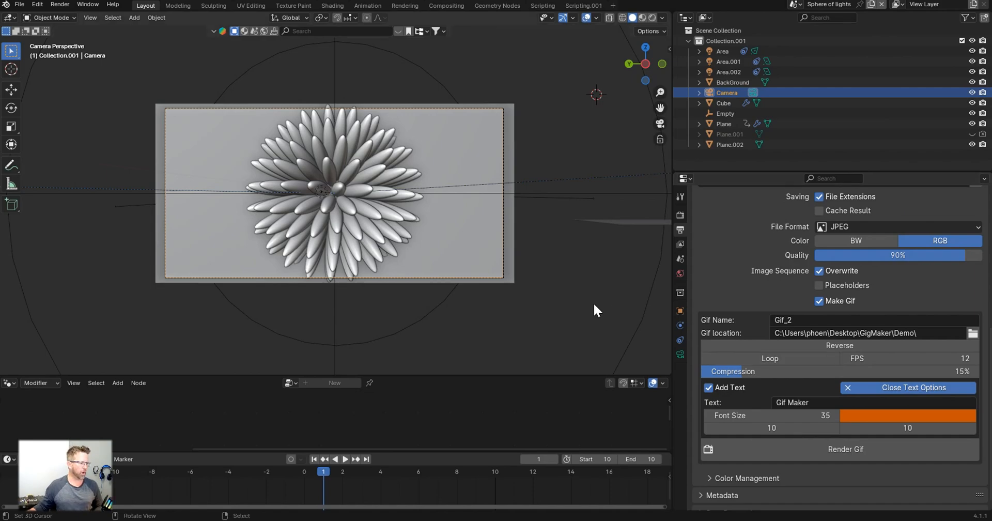
mouse_move(37, 4)
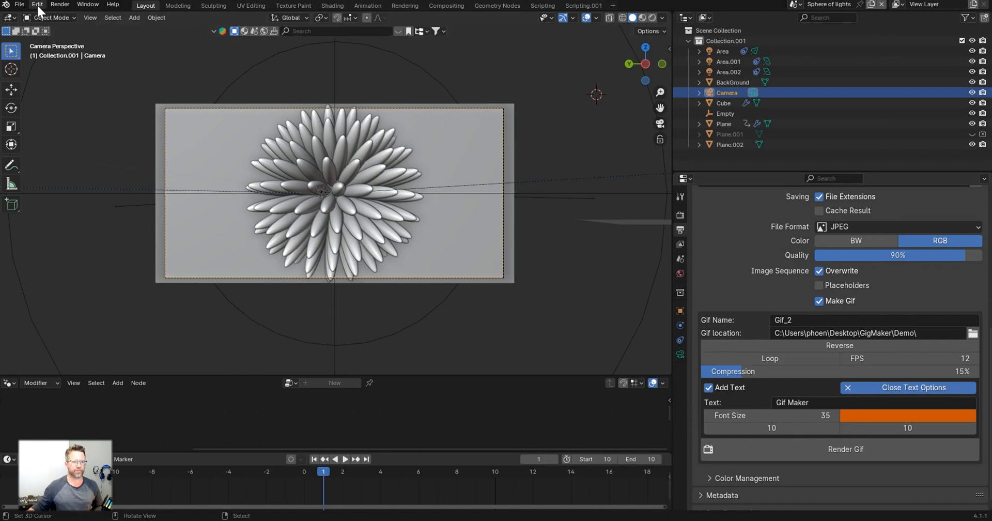
Step: Filter the add-ons list for 'gif' and expand the Render: Gif Maker 1.0.1 entry
click(37, 4)
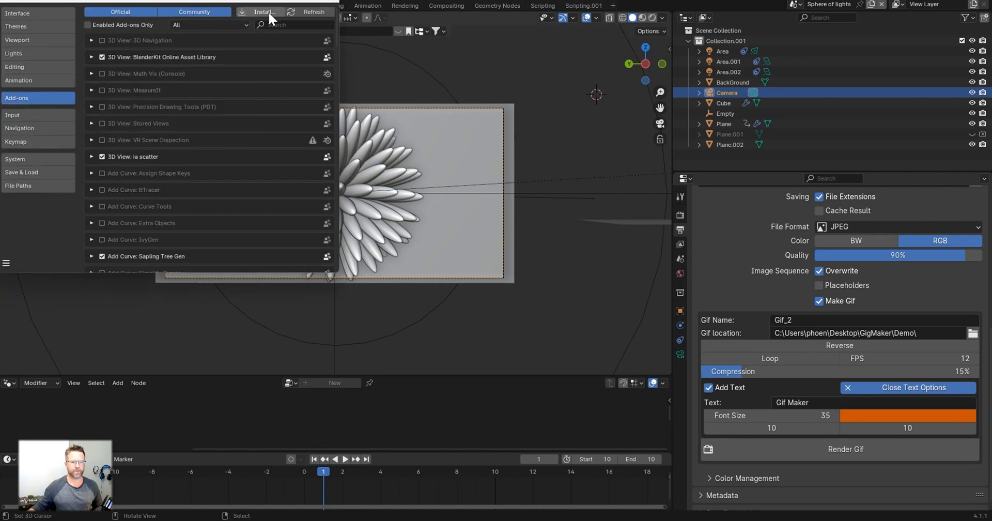
text(gif)
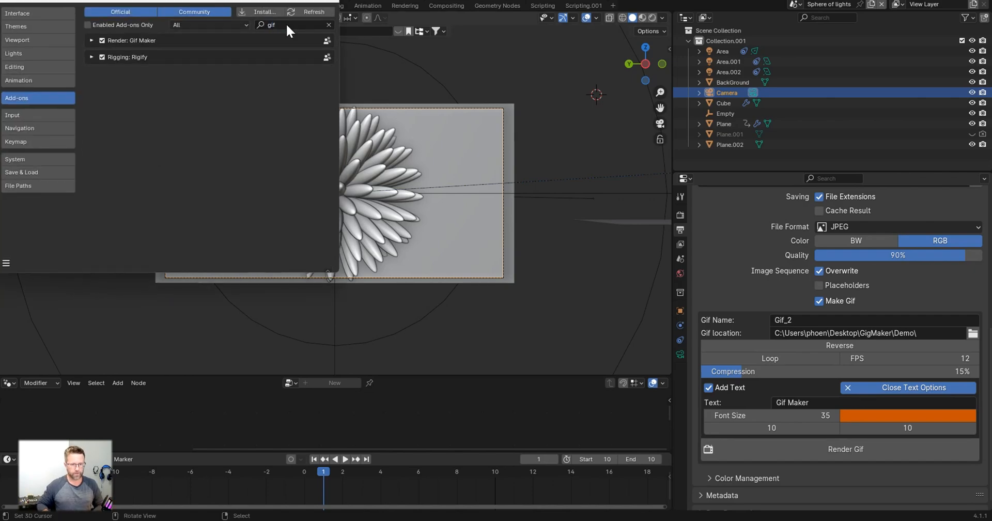
click(92, 40)
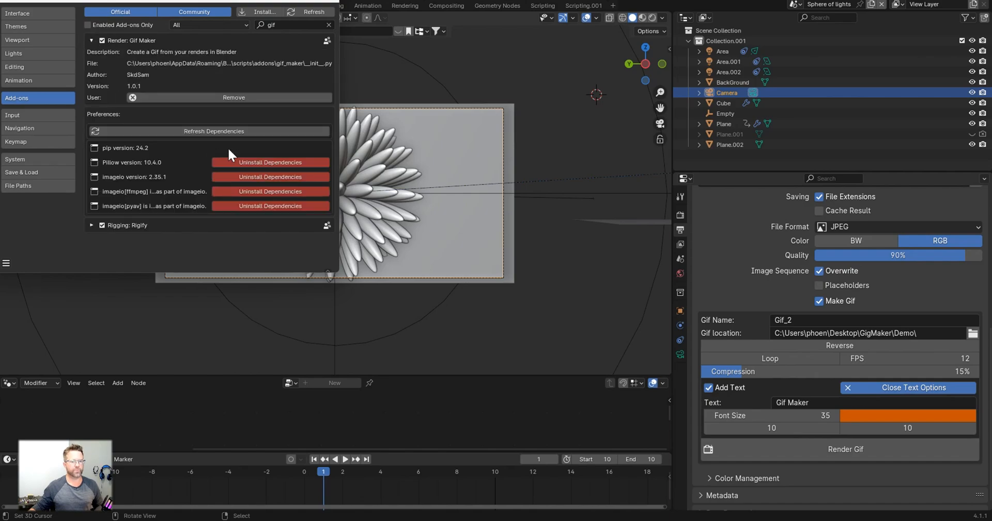
mouse_move(288, 188)
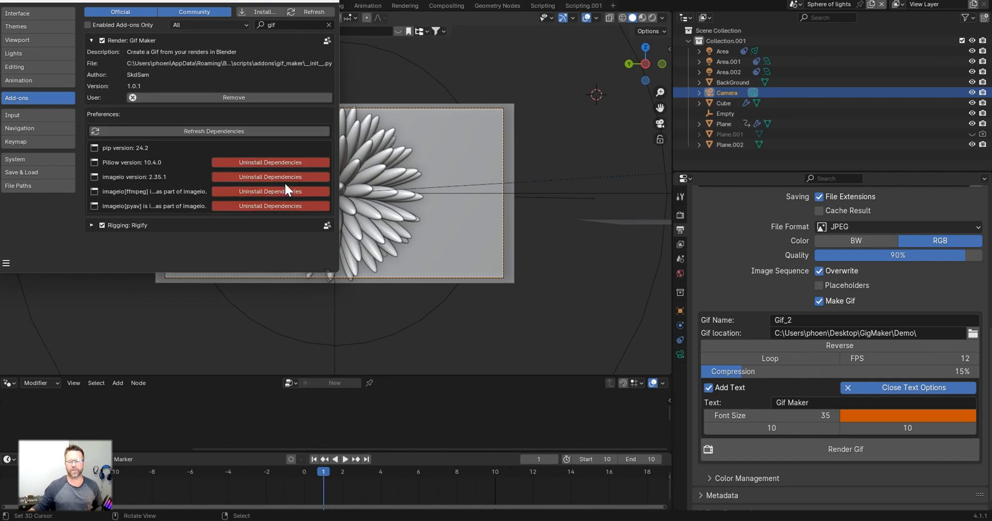
mouse_move(372, 246)
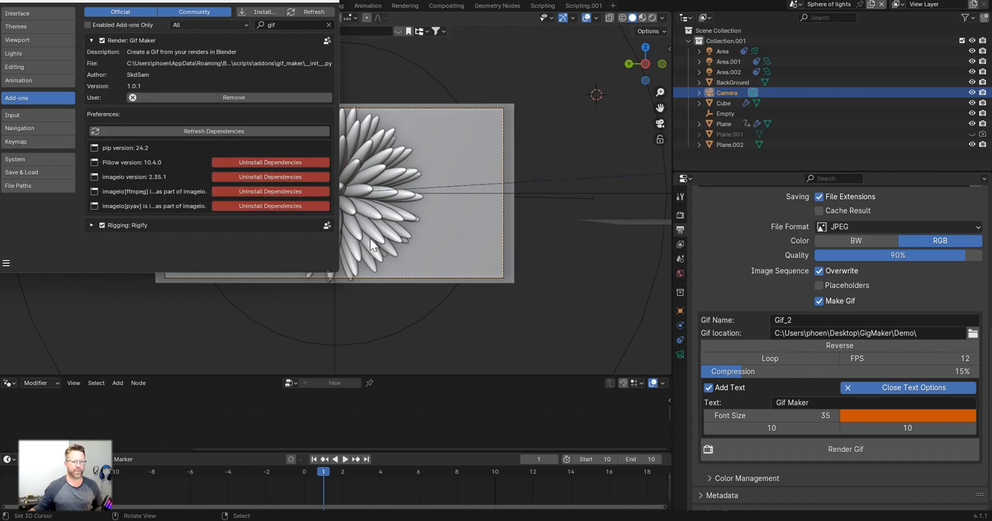
mouse_move(382, 255)
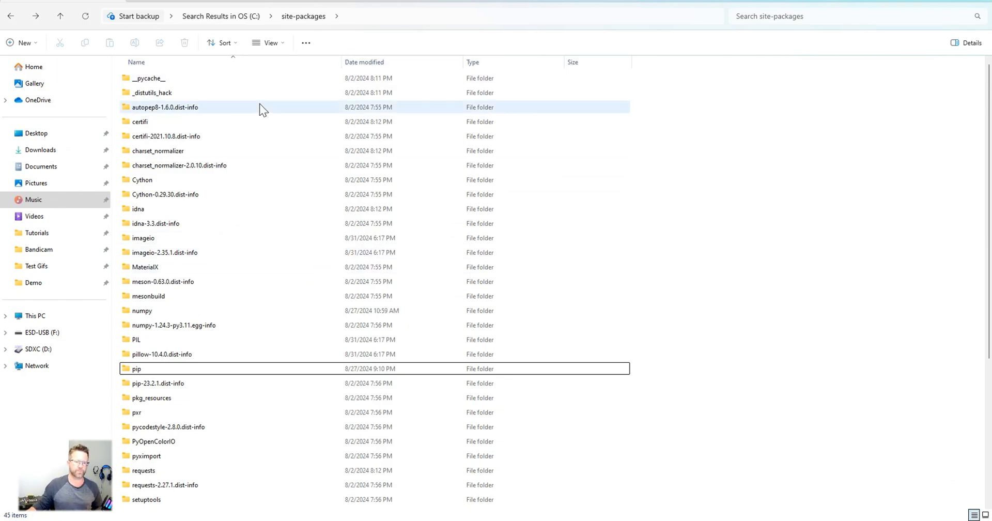
mouse_move(241, 24)
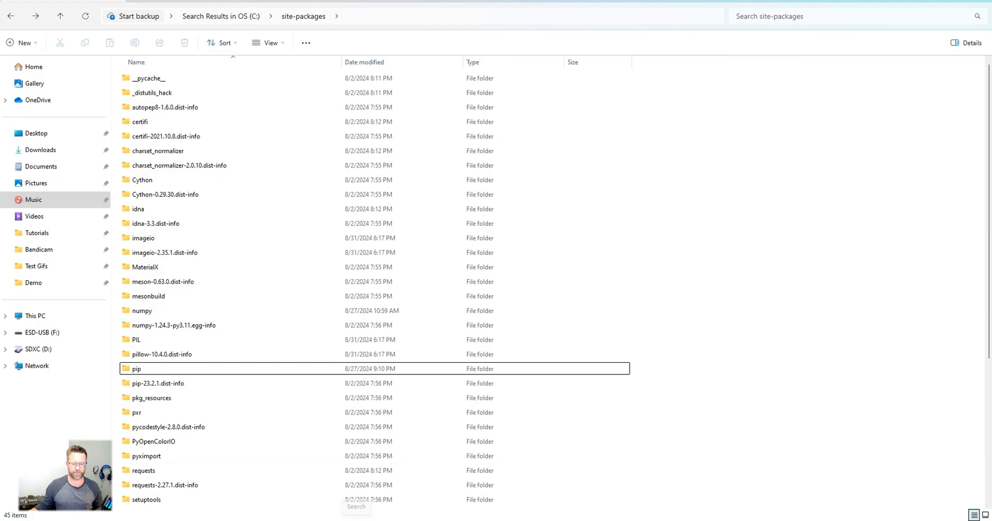
Step: Start a new maximized File Explorer window searching drive C for 'site pack'
right_click(438, 471)
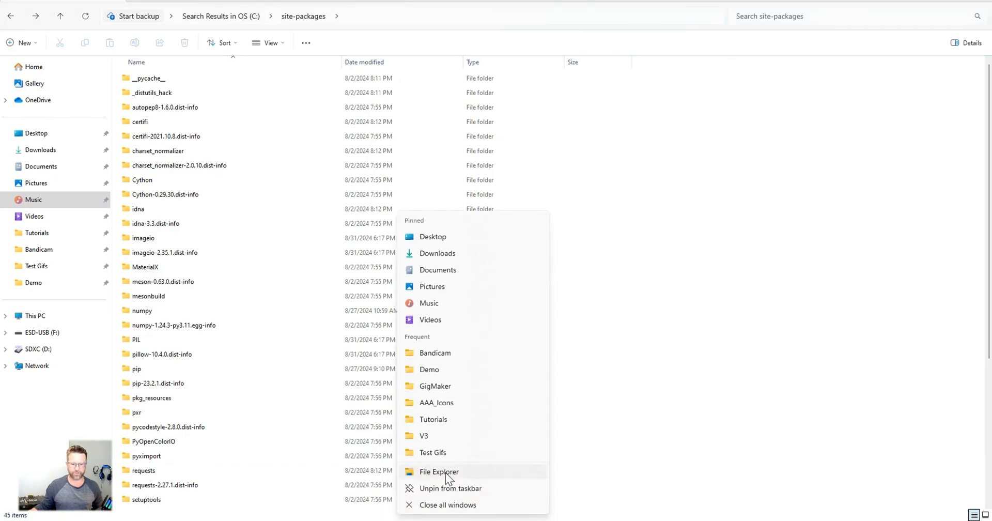
click(439, 472)
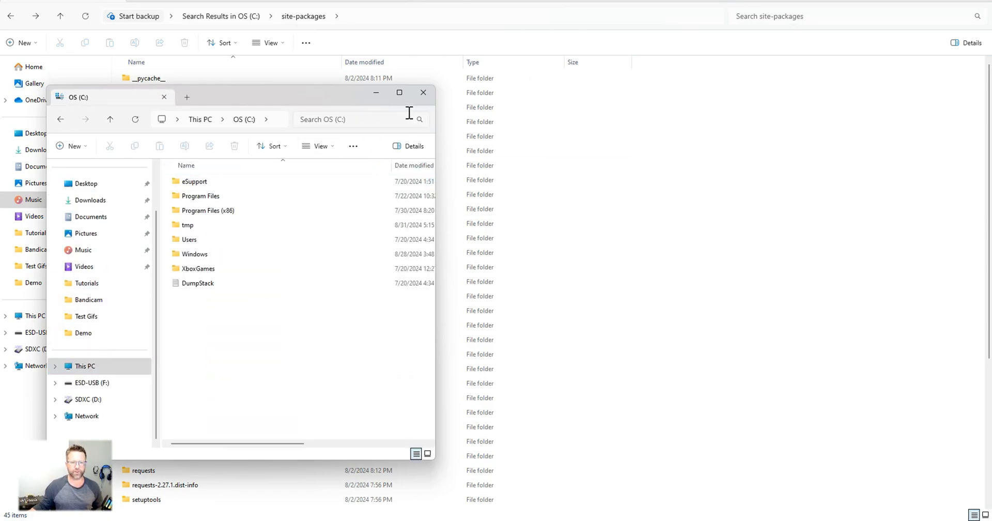
text(site pack)
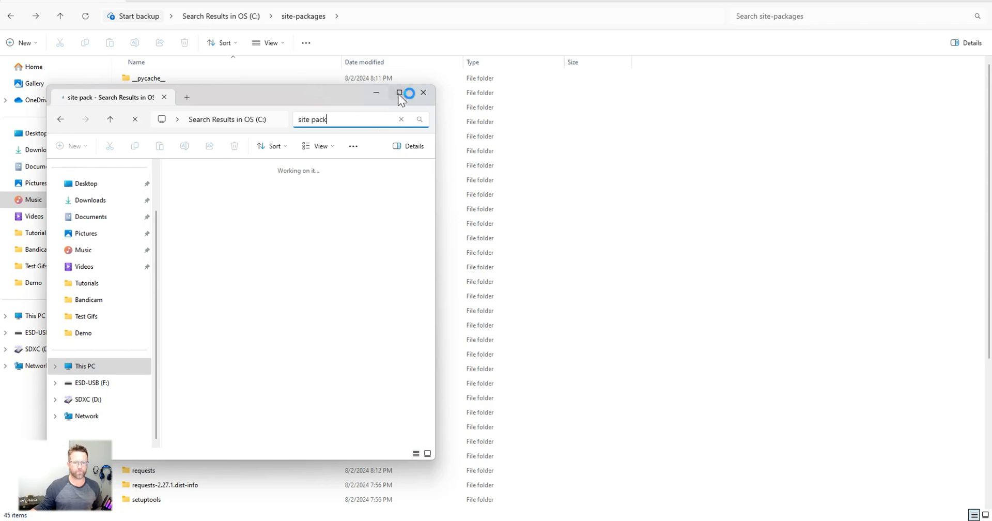
click(400, 93)
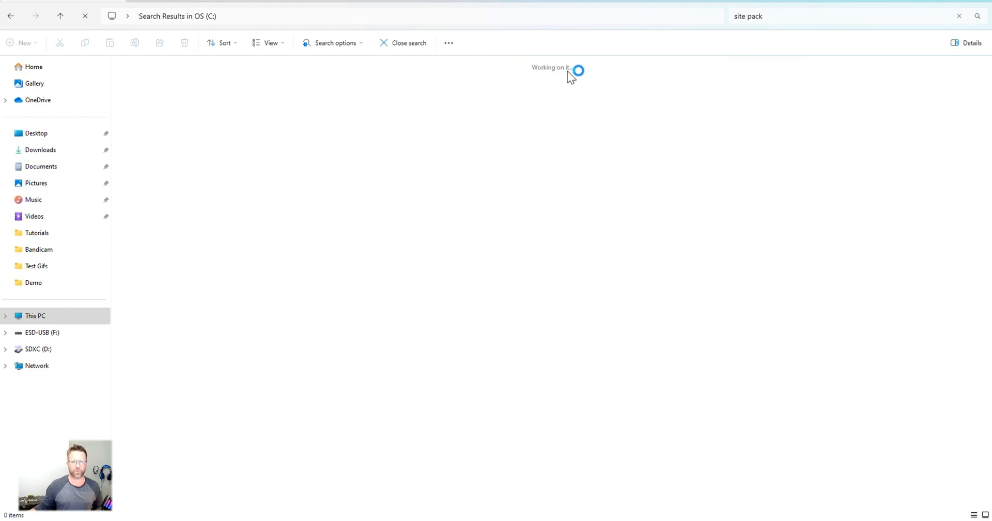
mouse_move(613, 80)
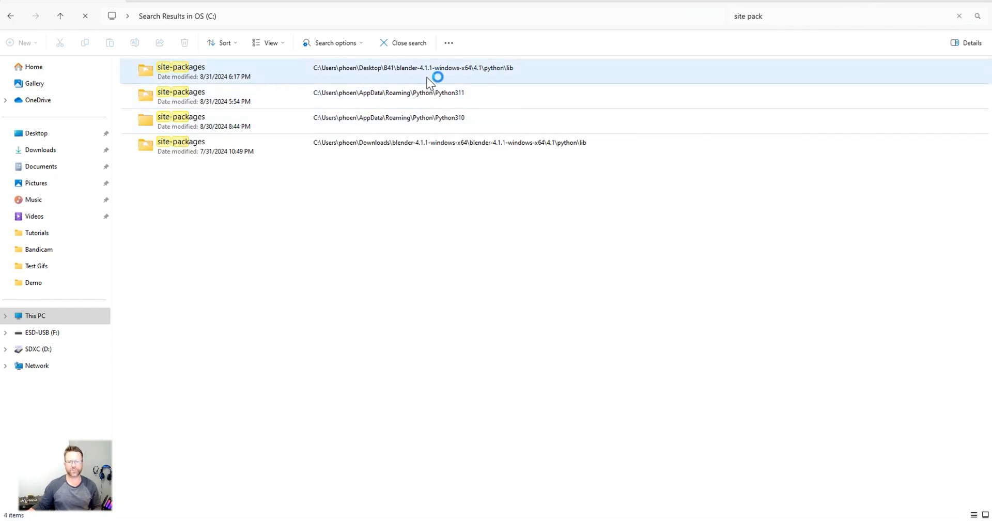
Step: Enter Blender's site-packages folder and select the pillow-10.4.0.dist-info and PIL folders
double_click(181, 68)
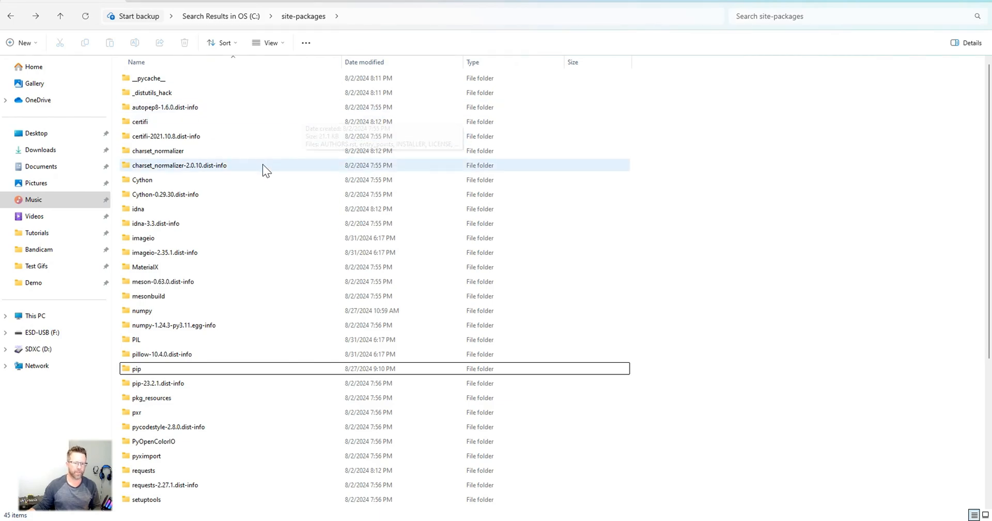
mouse_move(163, 244)
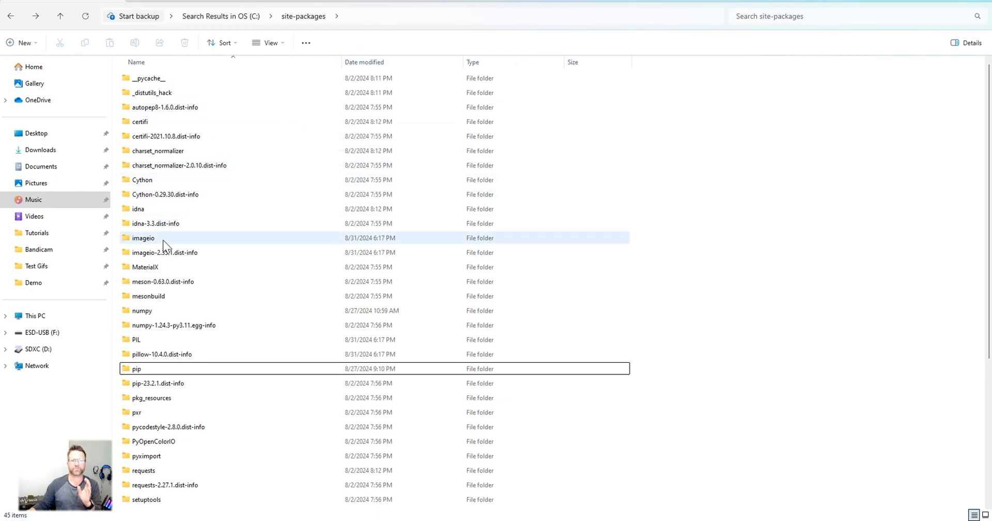
mouse_move(144, 238)
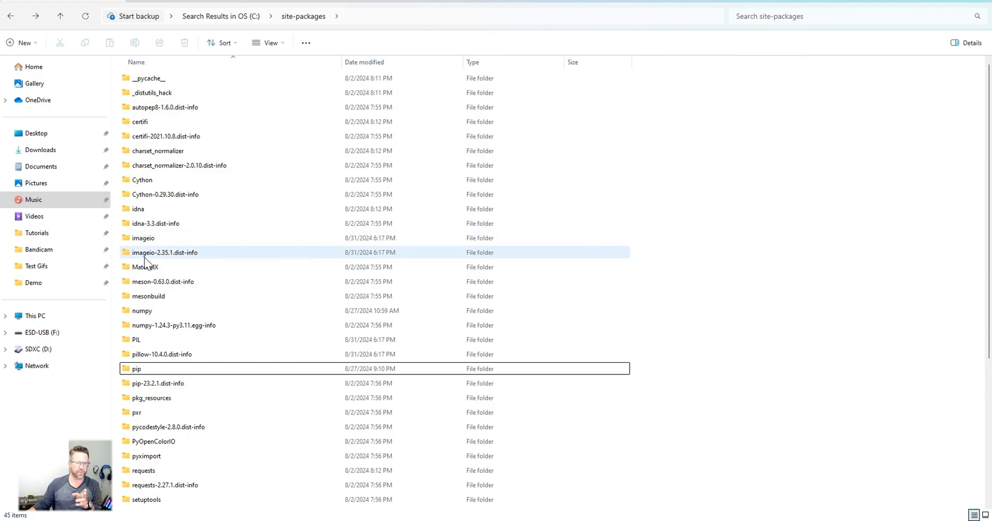
mouse_move(165, 252)
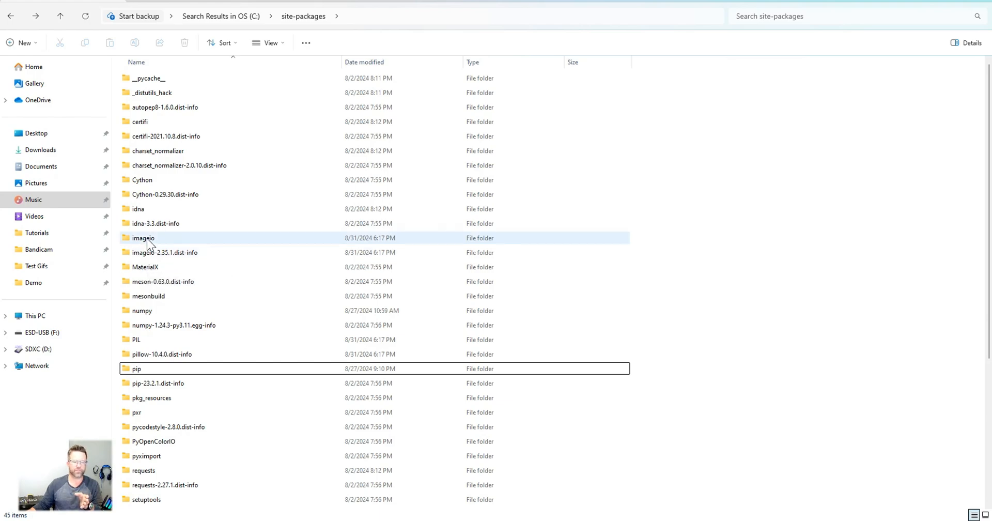
mouse_move(164, 253)
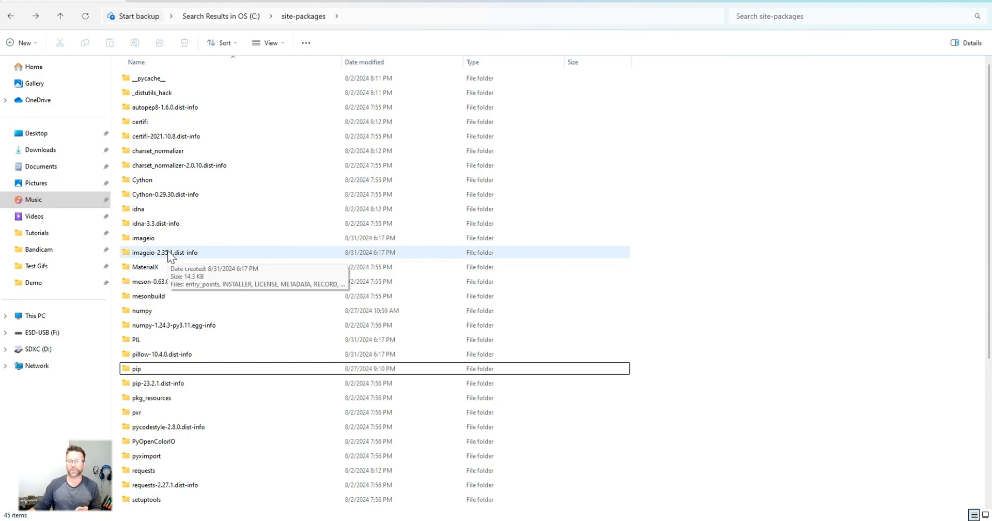
mouse_move(161, 240)
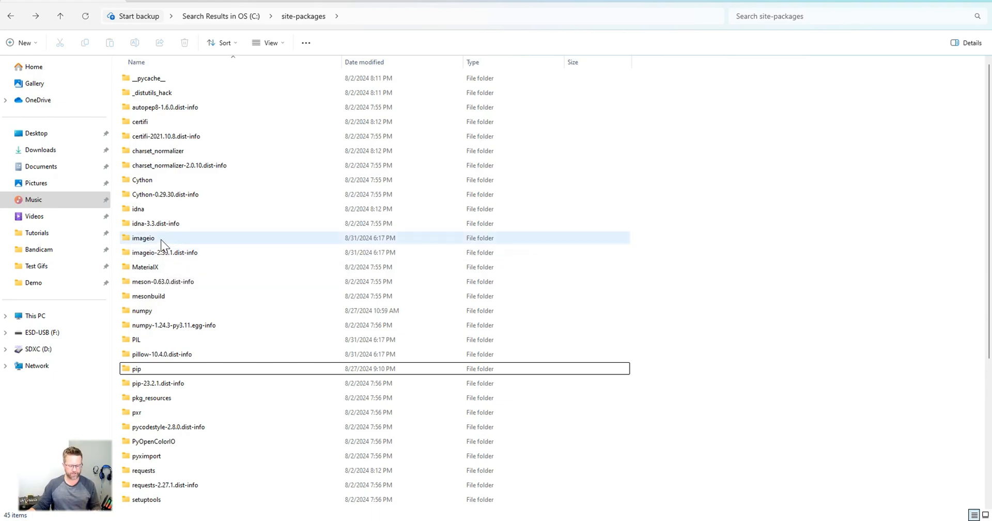
mouse_move(171, 239)
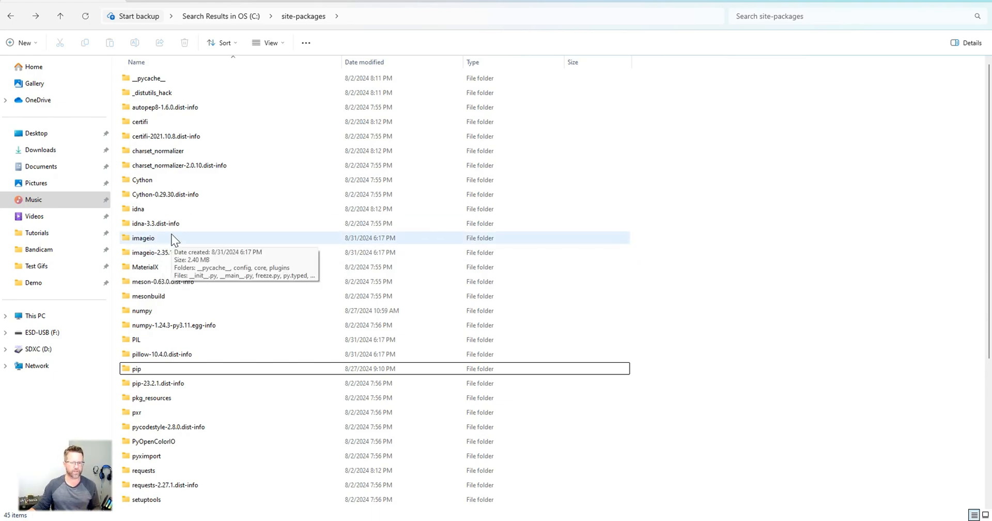
scroll(down, 3)
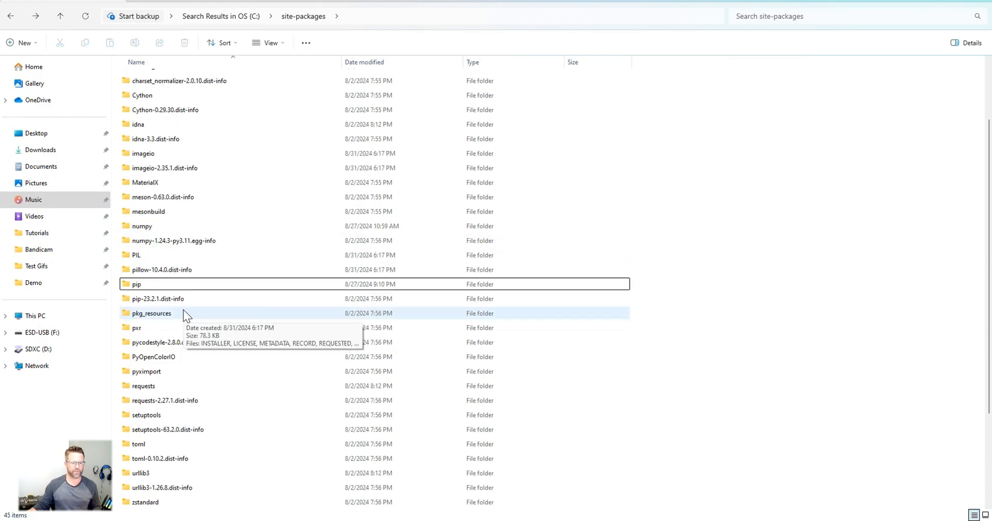
click(190, 269)
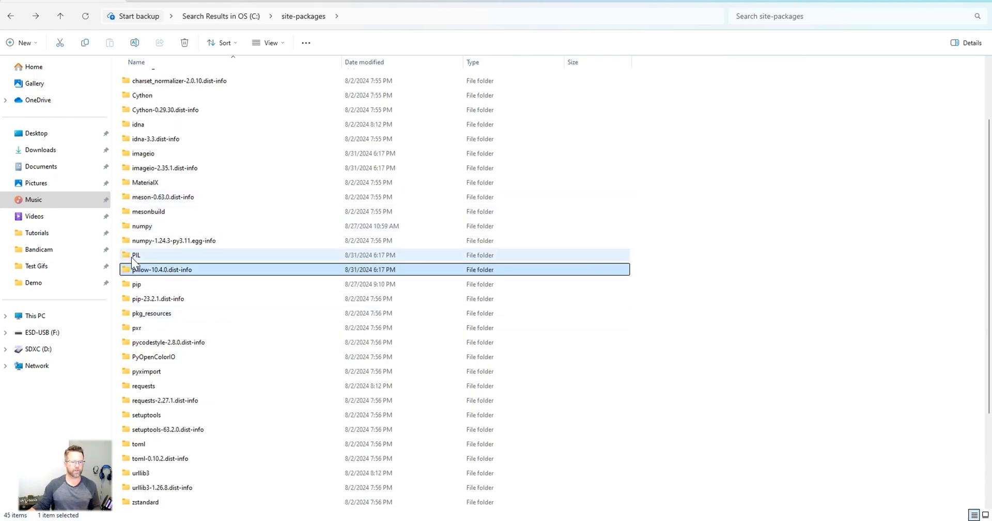
click(136, 254)
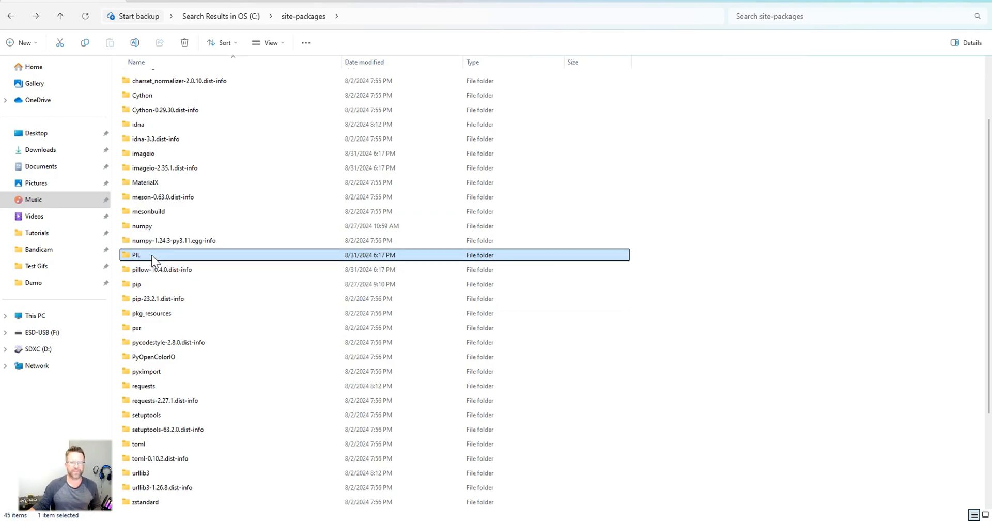
mouse_move(157, 259)
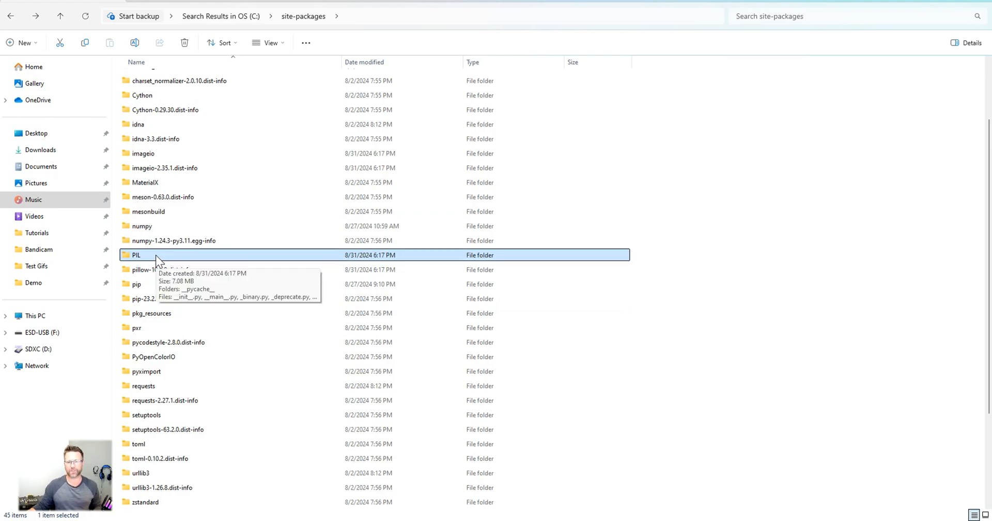
mouse_move(143, 259)
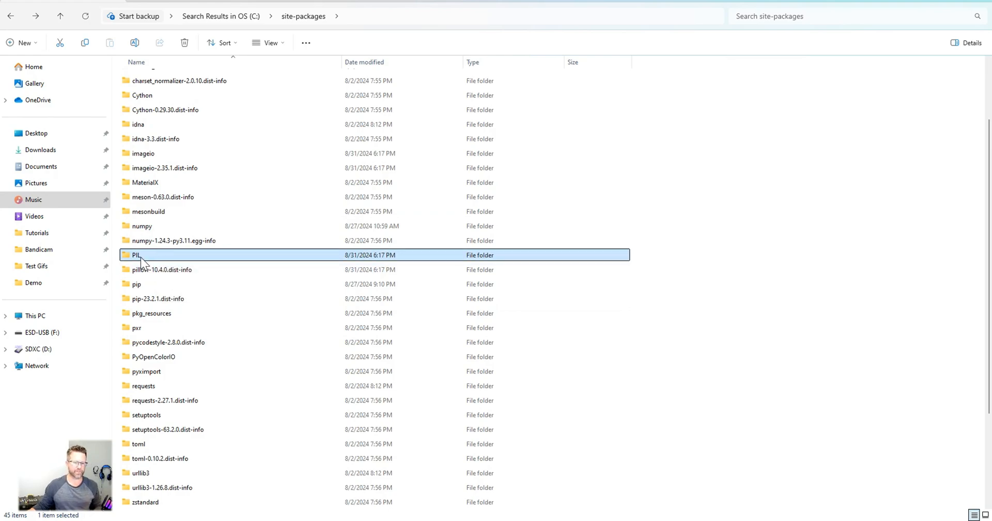
mouse_move(161, 262)
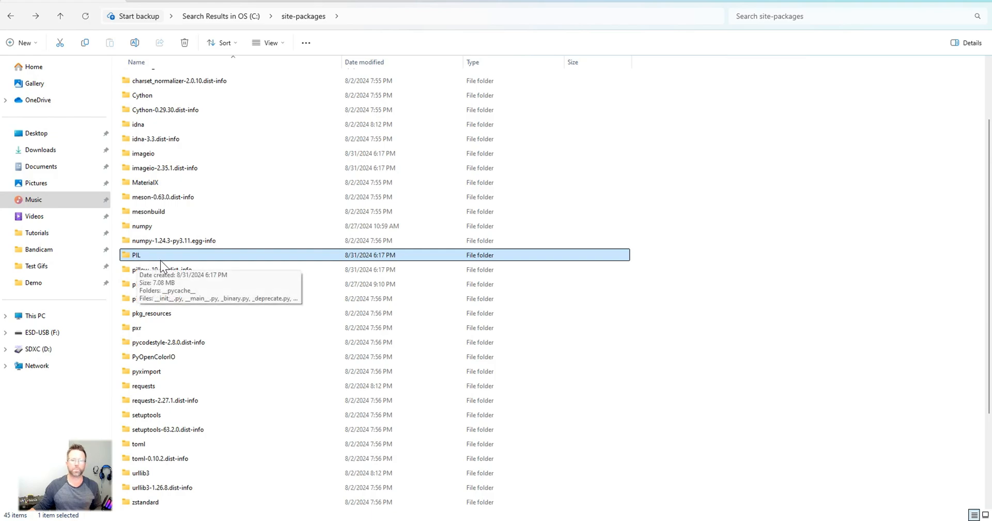
Step: Compare the add-on's listed Pillow and imageio versions against the site-packages folders
scroll(up, 3)
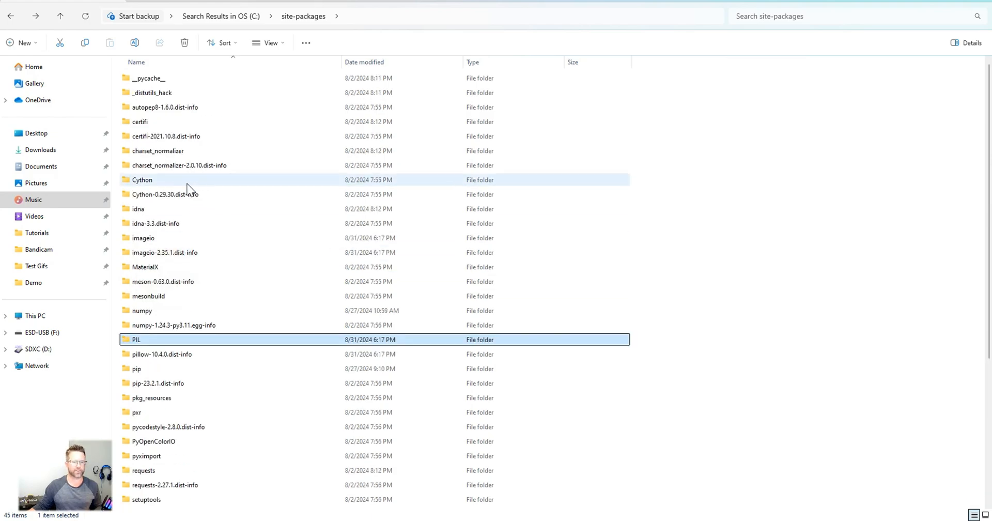
click(165, 252)
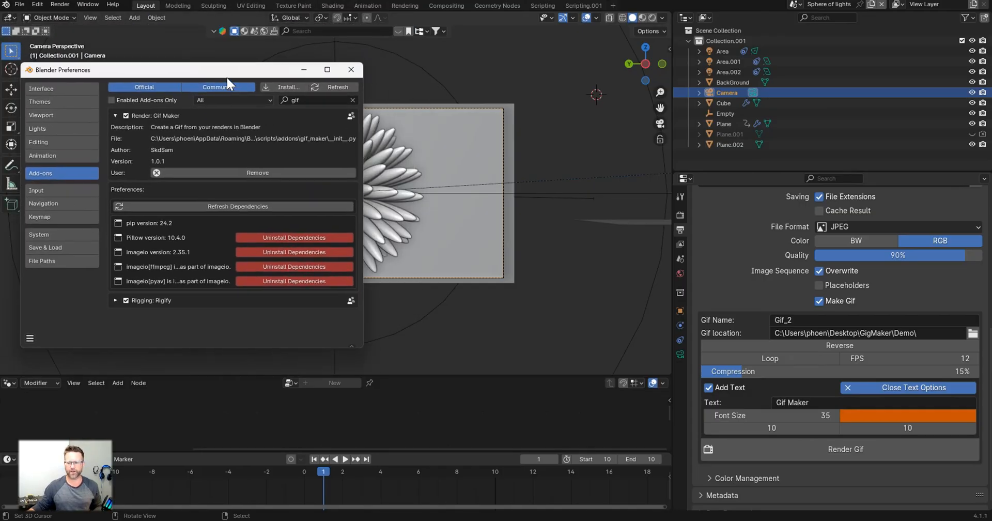
click(350, 69)
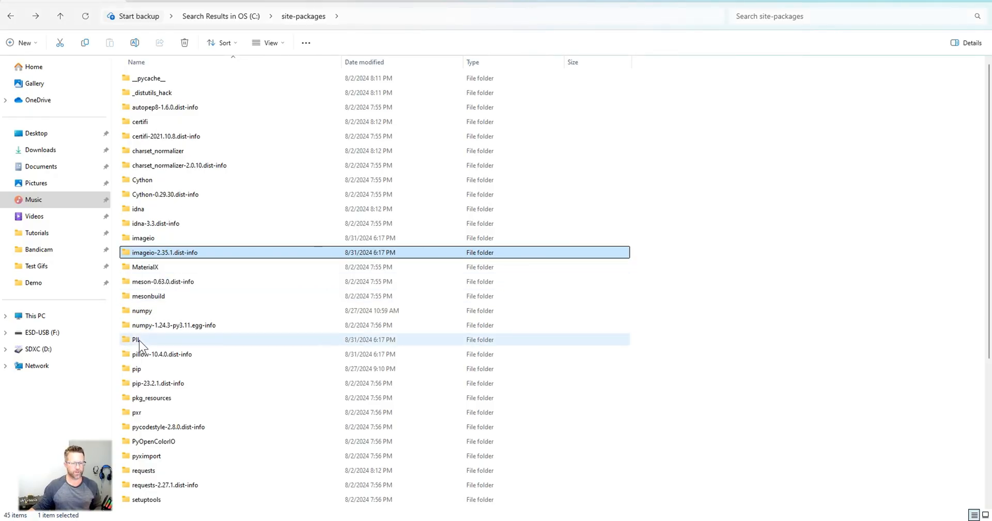
click(162, 354)
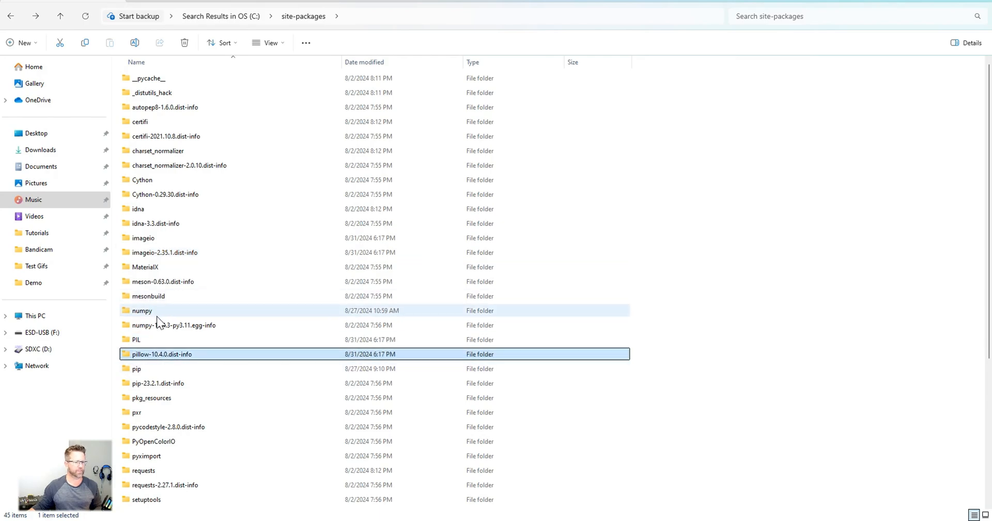
mouse_move(452, 194)
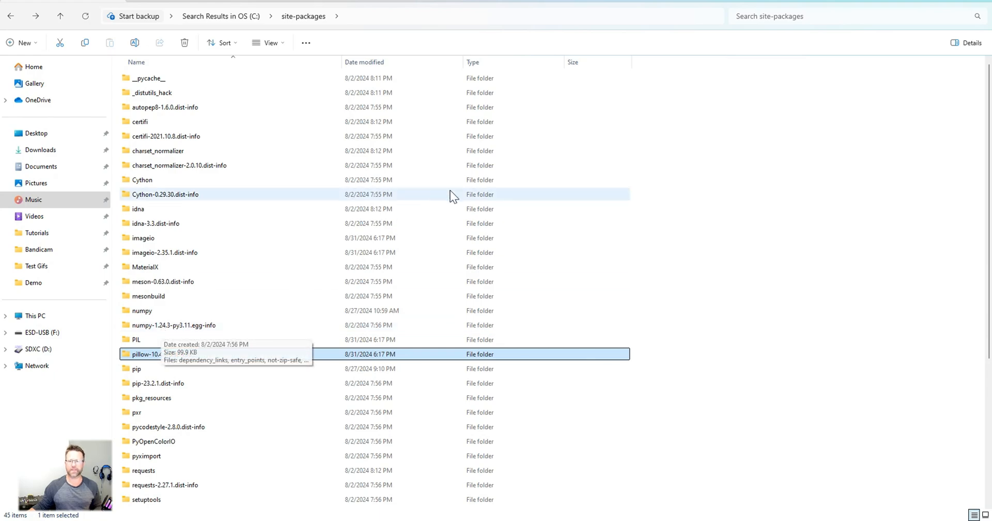
mouse_move(459, 194)
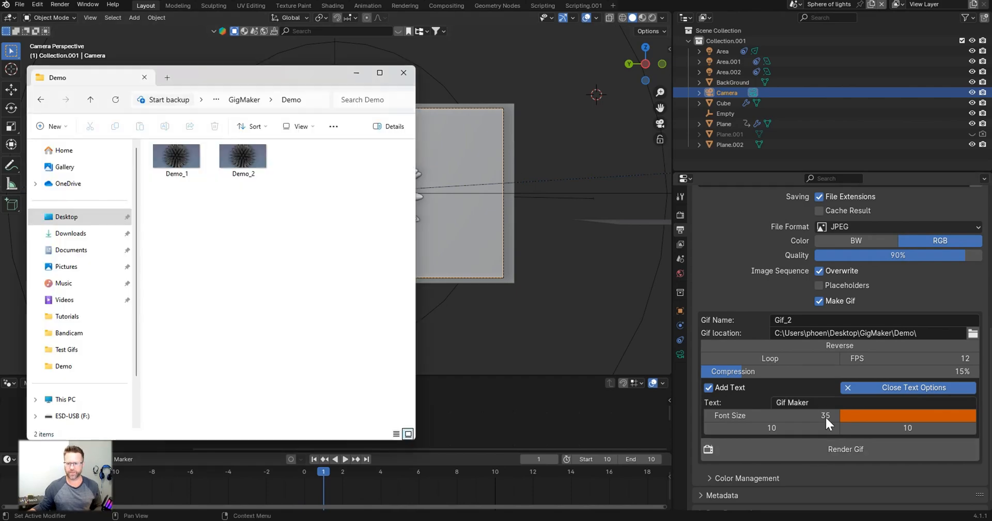
mouse_move(847, 449)
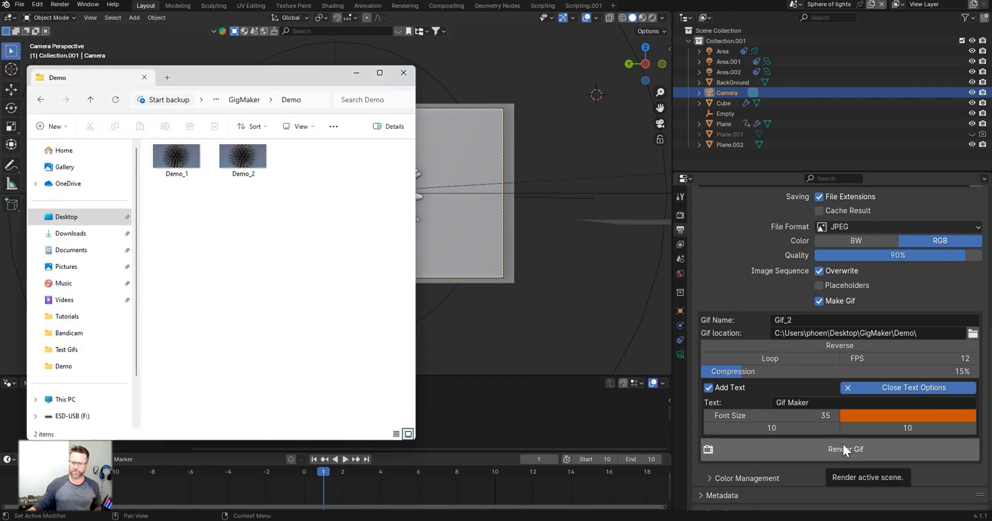
Step: Render Gif_2 with Reverse and Loop enabled into the Demo folder
click(847, 448)
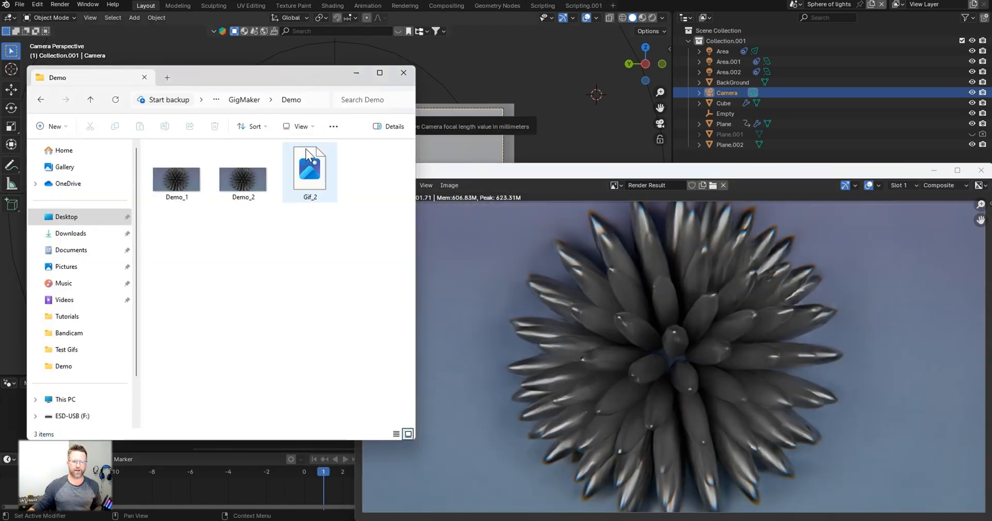
mouse_move(309, 169)
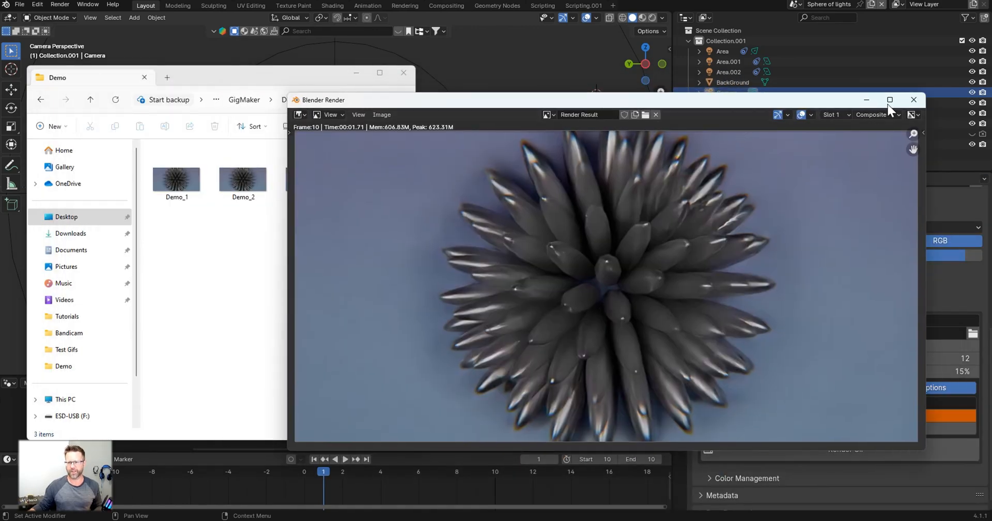
click(913, 100)
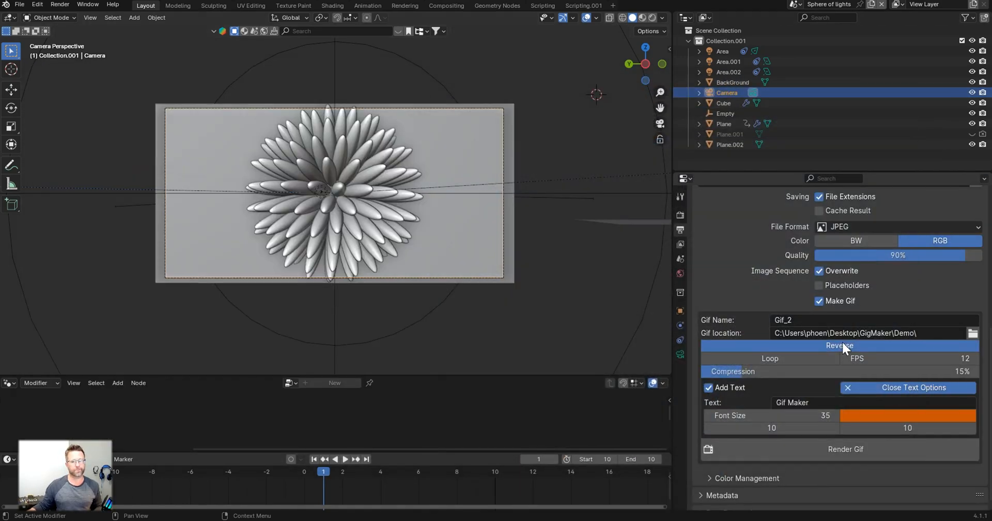
click(845, 448)
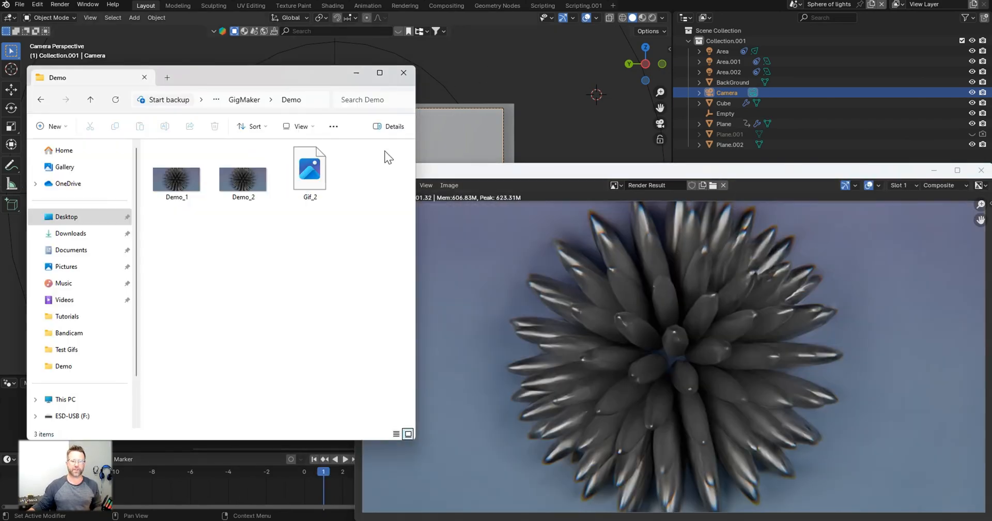
Step: Preview the new Gif_2.gif in Photos, then close the preview
click(309, 170)
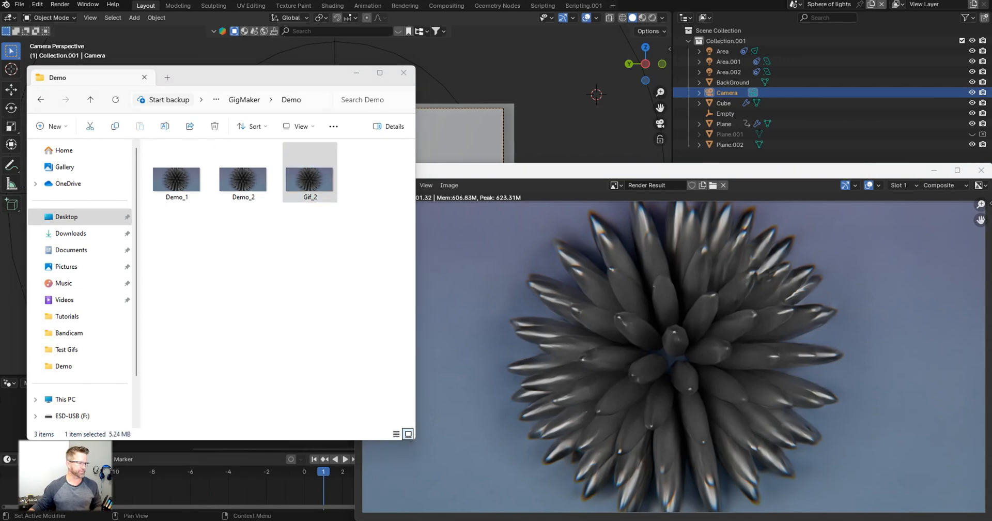
double_click(309, 179)
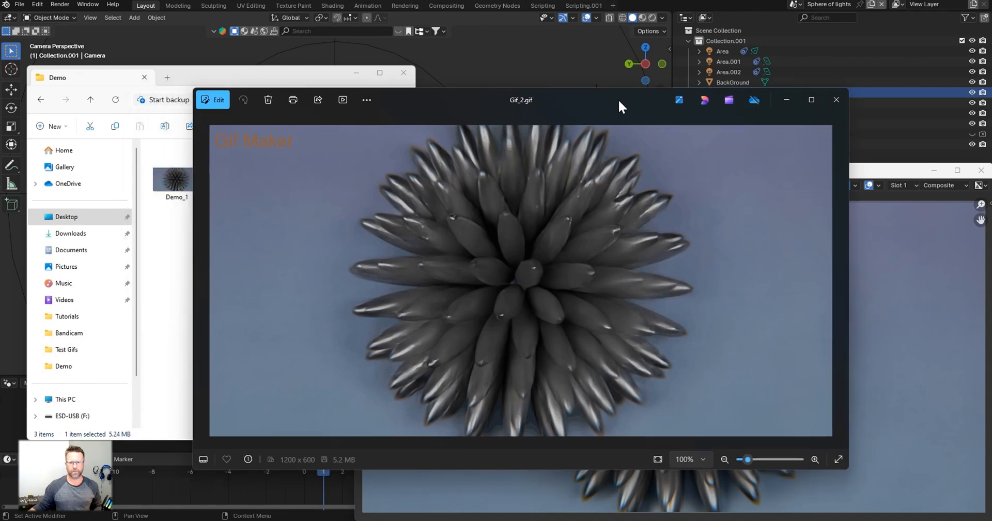
mouse_move(836, 100)
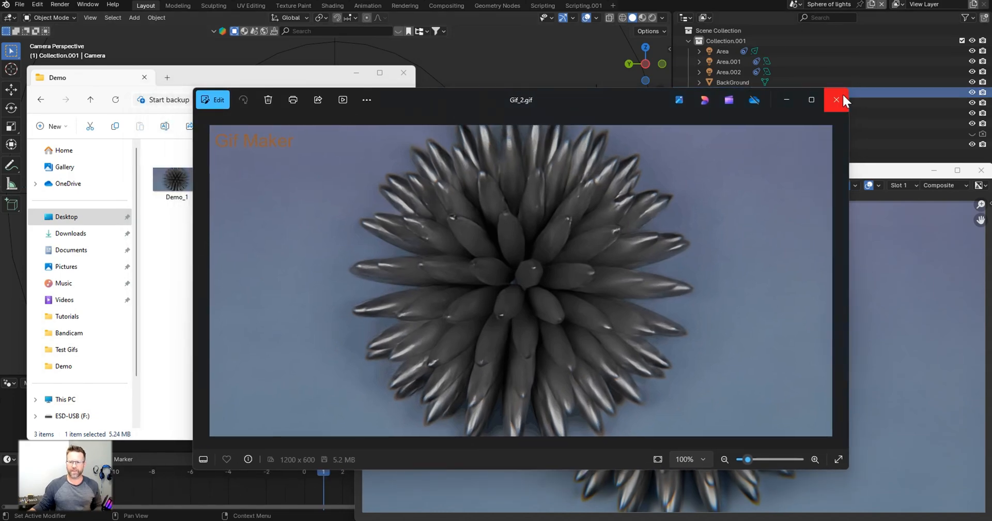
click(836, 101)
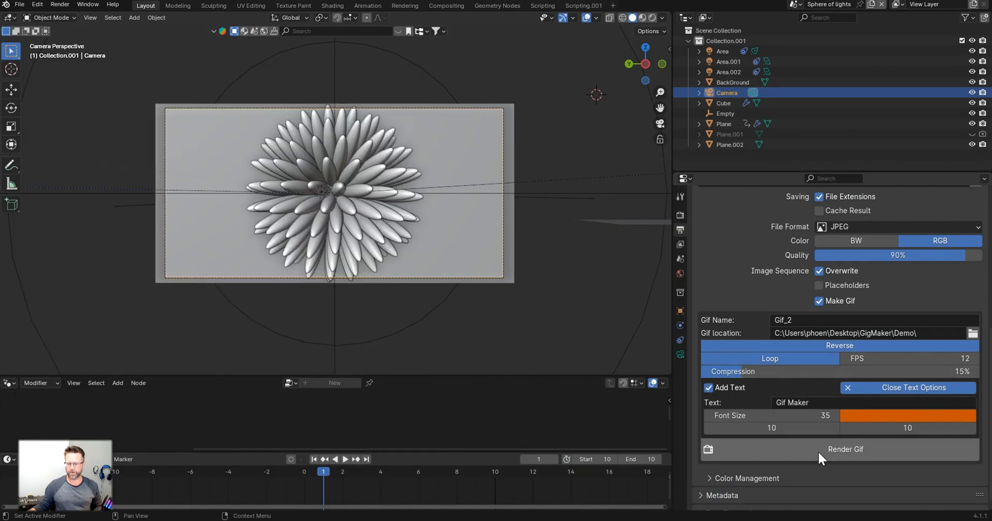
Step: Re-render Gif_2 with Loop on, preview it in Photos, and close the preview
click(845, 448)
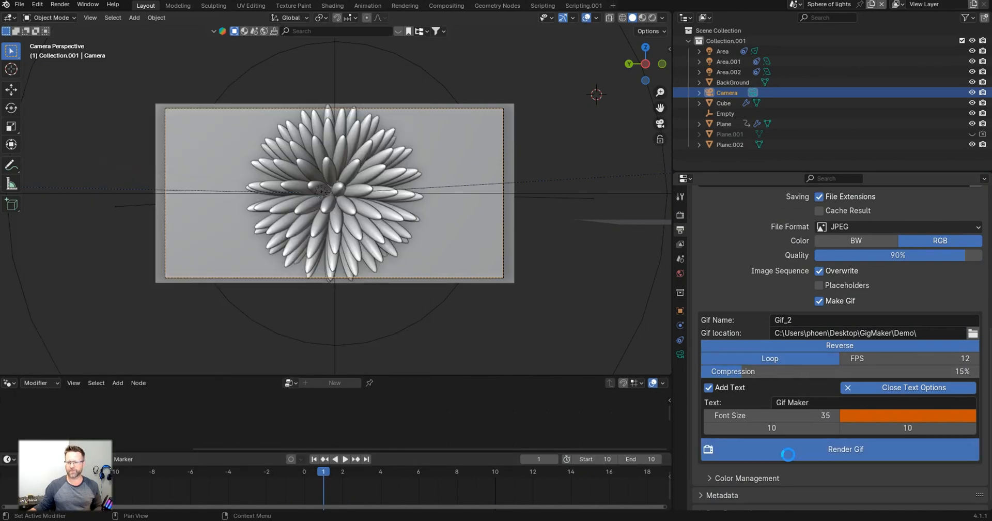
click(844, 449)
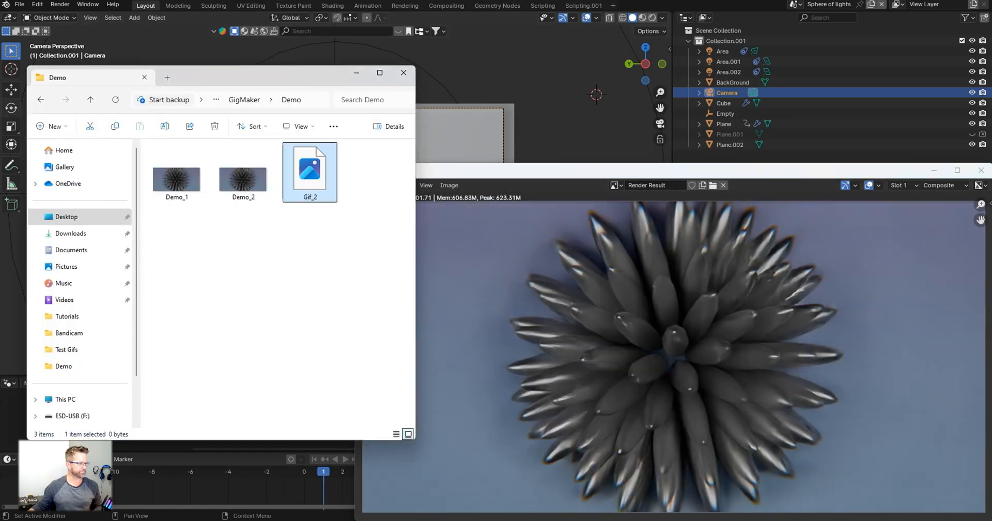
mouse_move(310, 171)
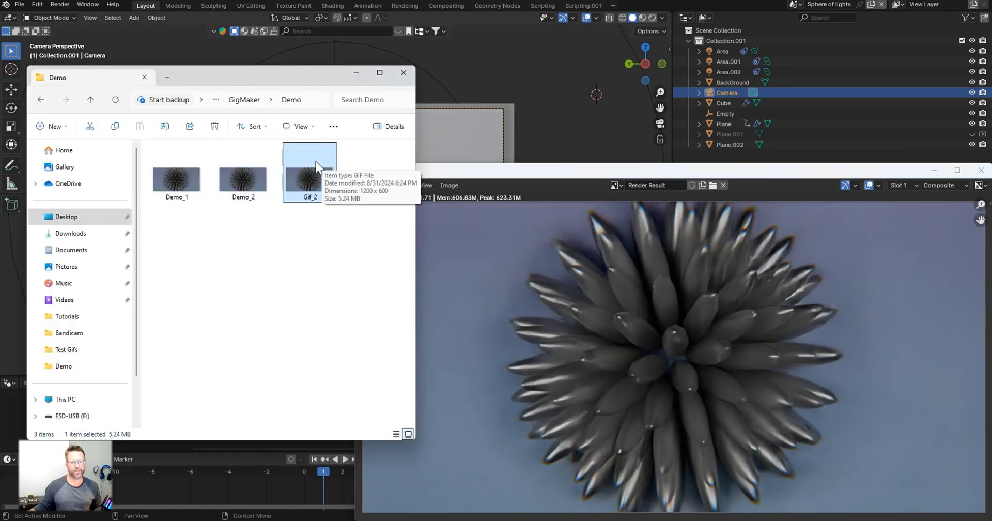
double_click(309, 177)
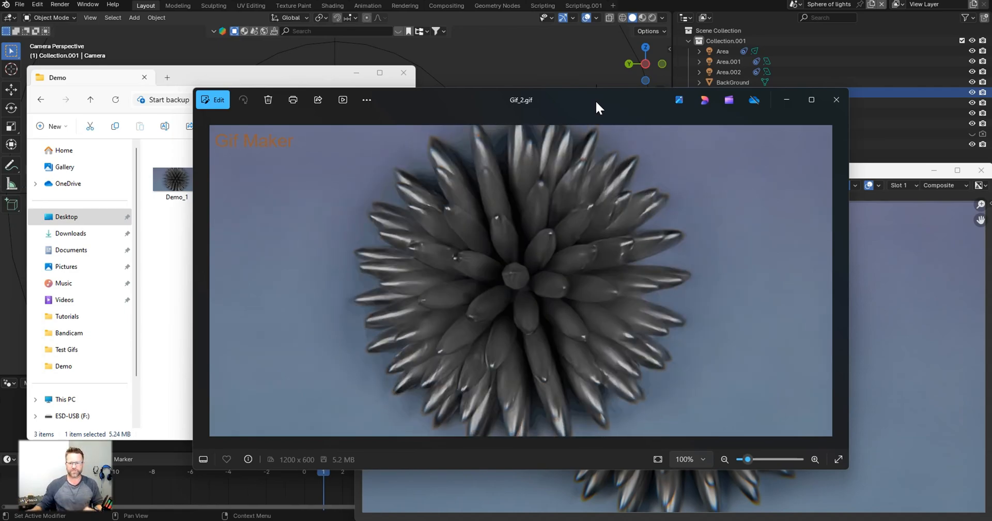
mouse_move(836, 100)
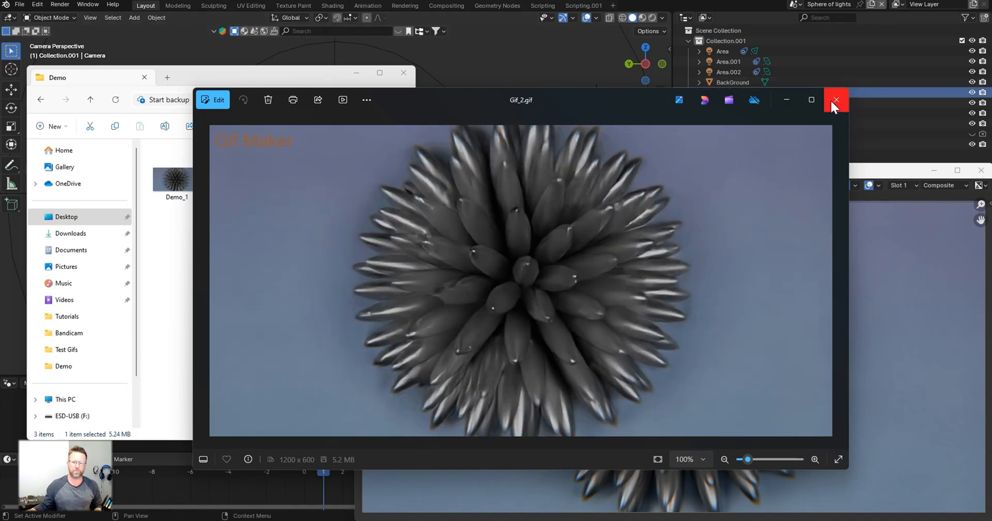
mouse_move(836, 100)
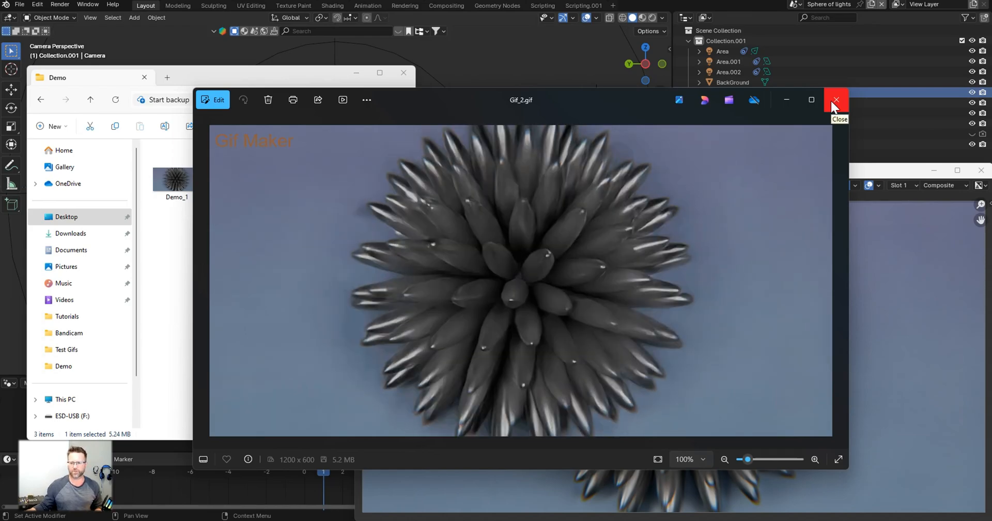
click(836, 100)
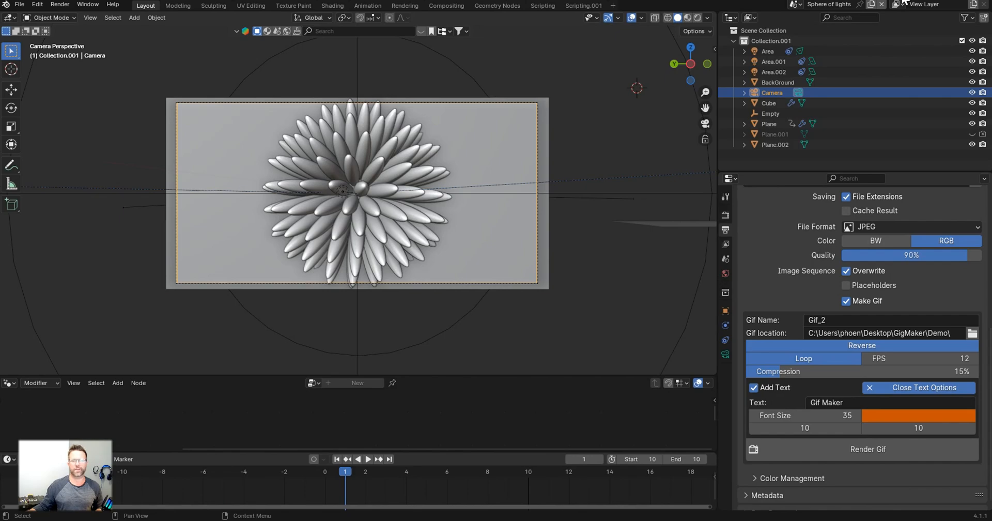
Step: Dismiss the Demo_1 render result before replacing the relative GIF location path
click(868, 449)
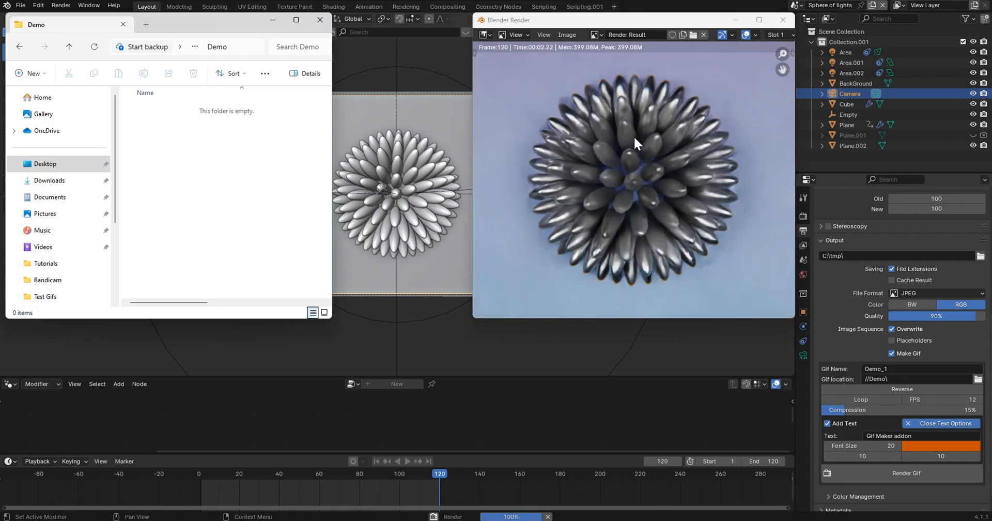
mouse_move(606, 117)
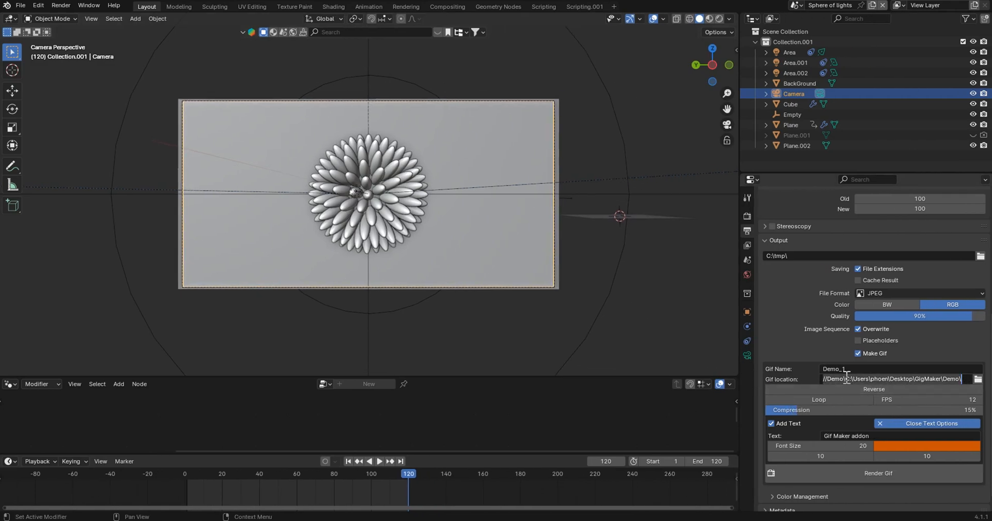
Step: Confirm the full Desktop GigMaker Demo path and check it in the folder browser without changes
click(892, 379)
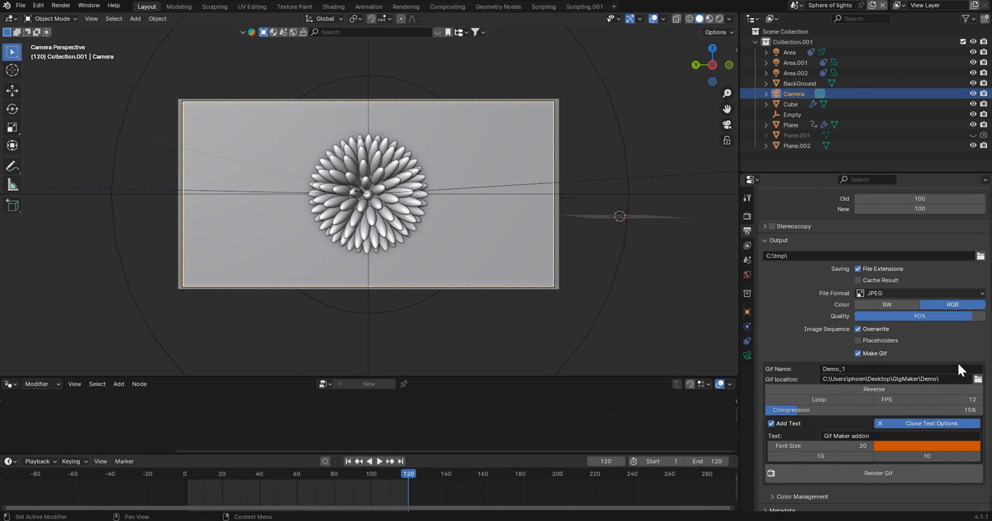
click(980, 378)
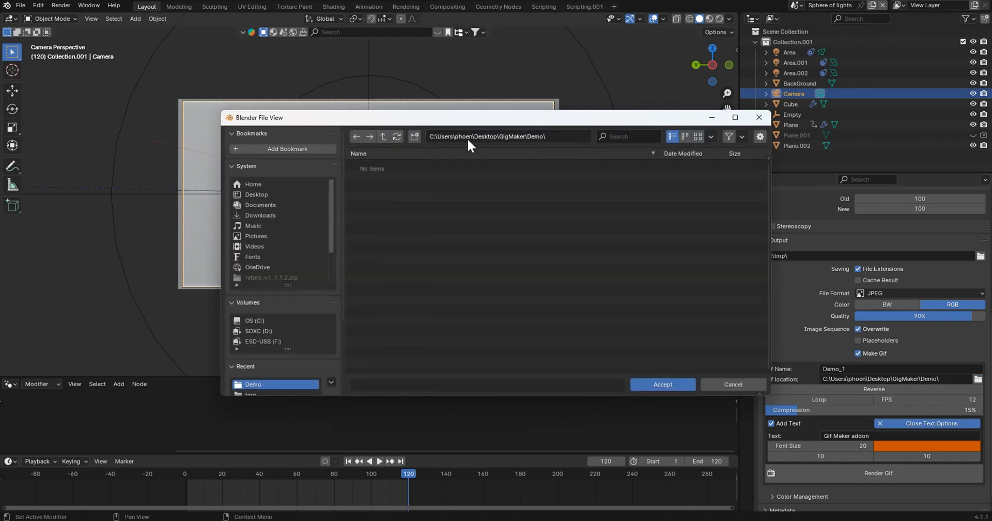
click(506, 137)
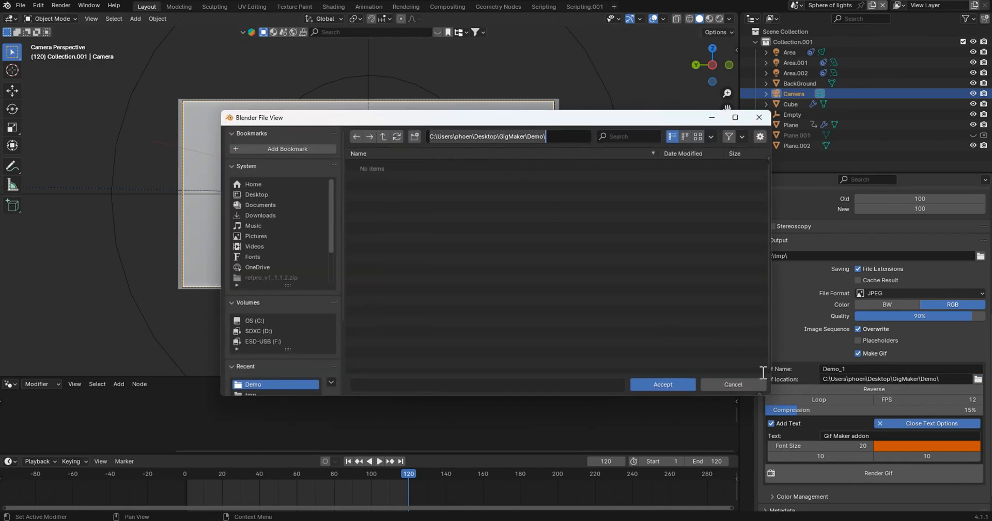
click(661, 385)
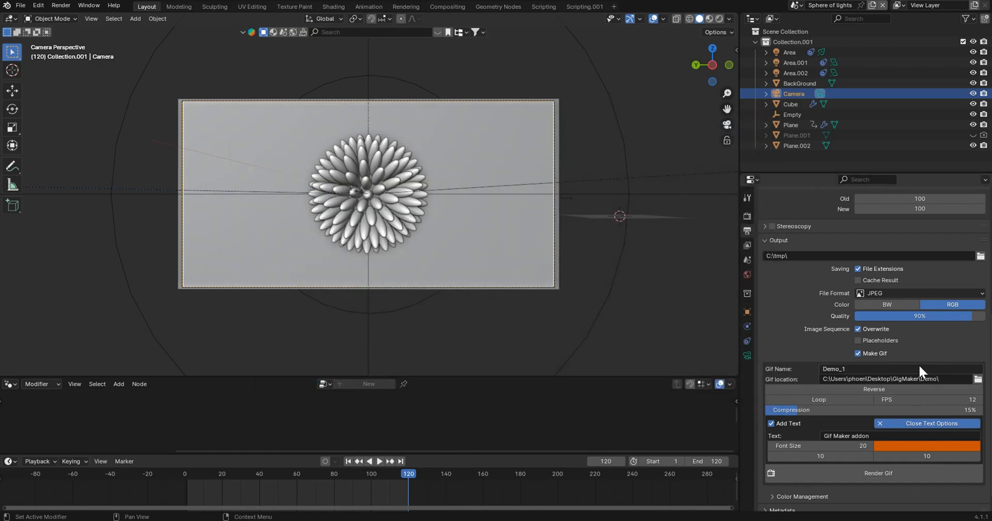
mouse_move(813, 376)
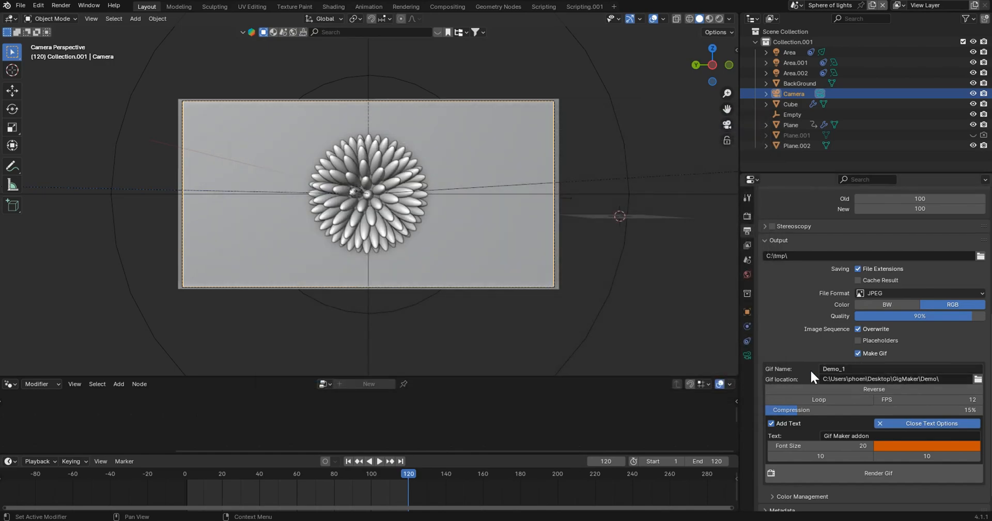
Step: Render the Demo_1 GIF at frame 120 into the full Demo folder path
click(652, 461)
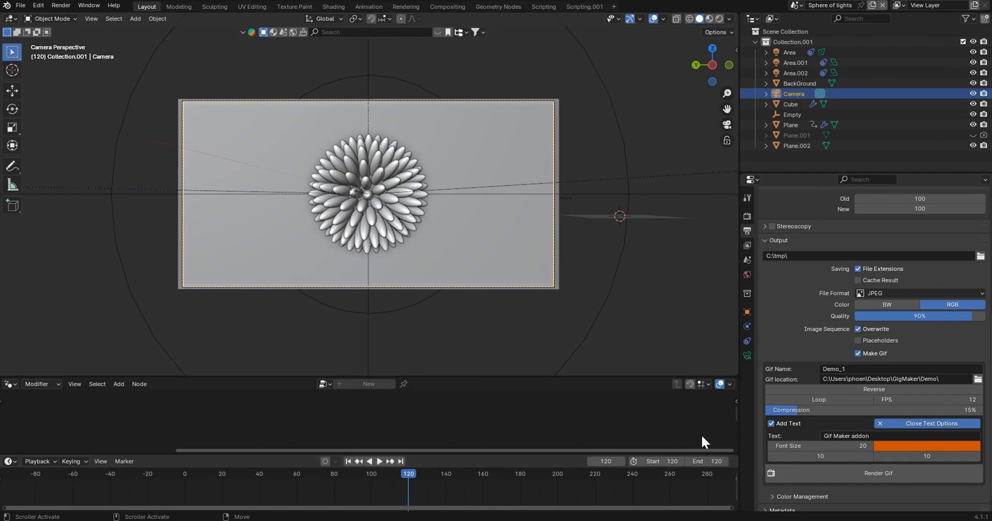
click(878, 473)
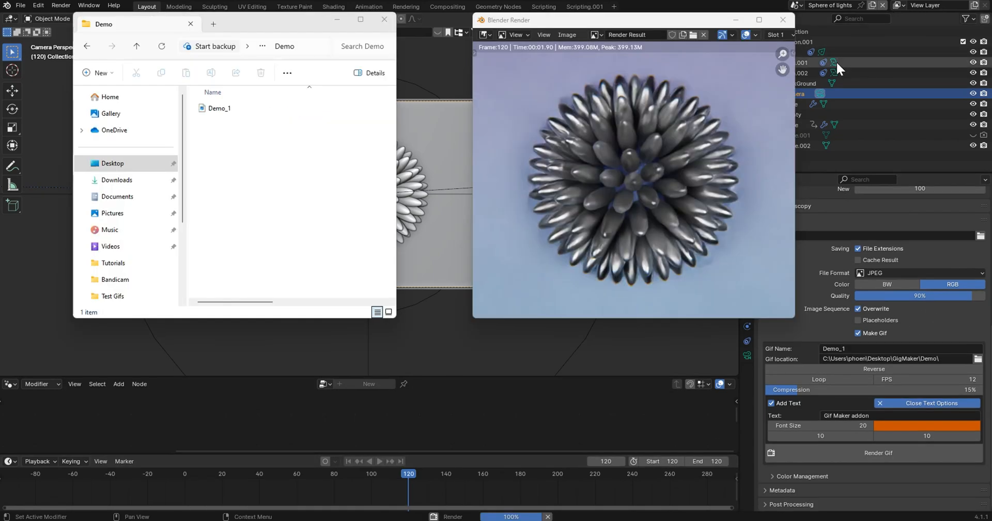
mouse_move(339, 139)
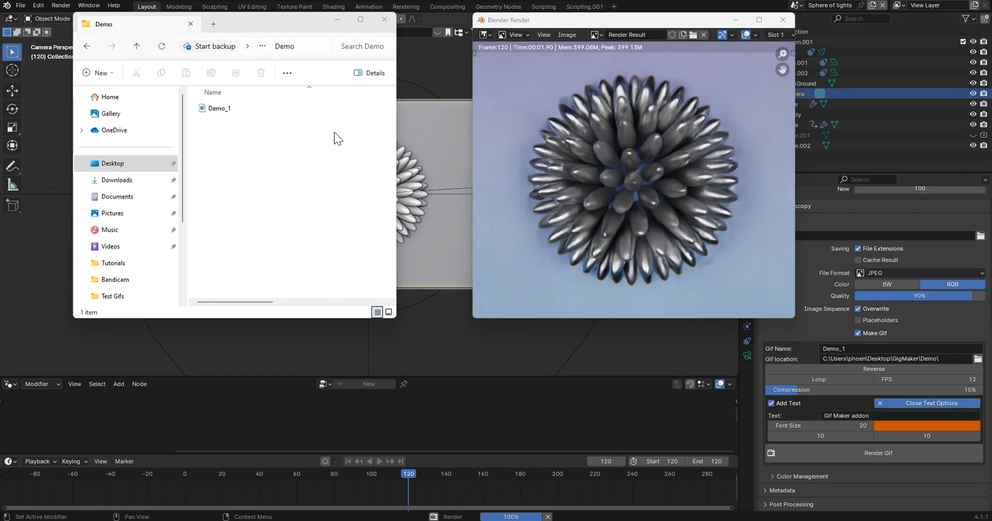
mouse_move(233, 33)
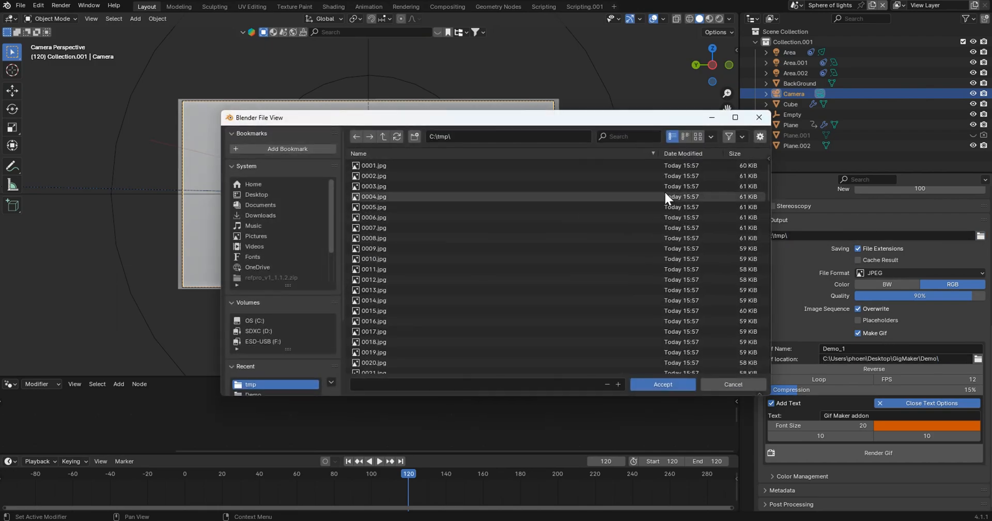
Step: Point the render output path at the 0010.jpg frame in the C:\tmp folder
click(373, 259)
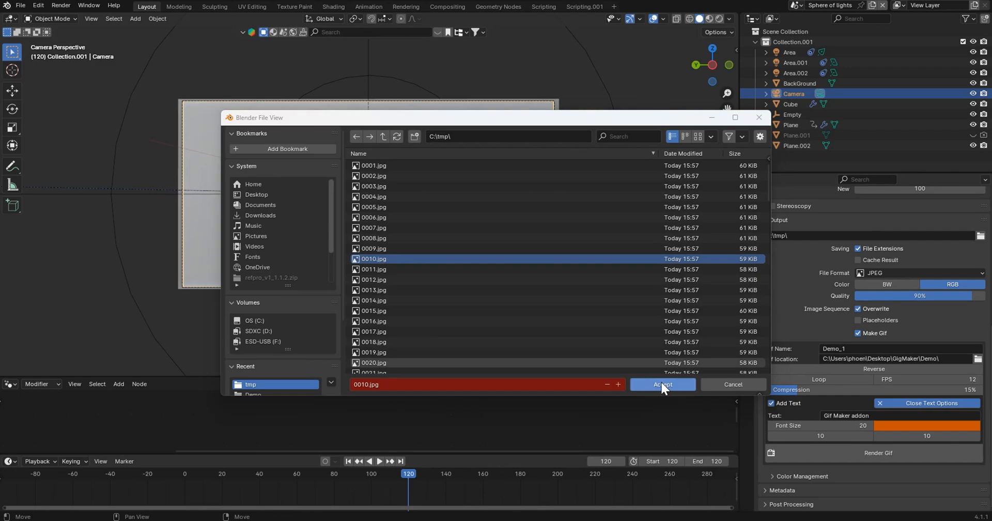
click(662, 384)
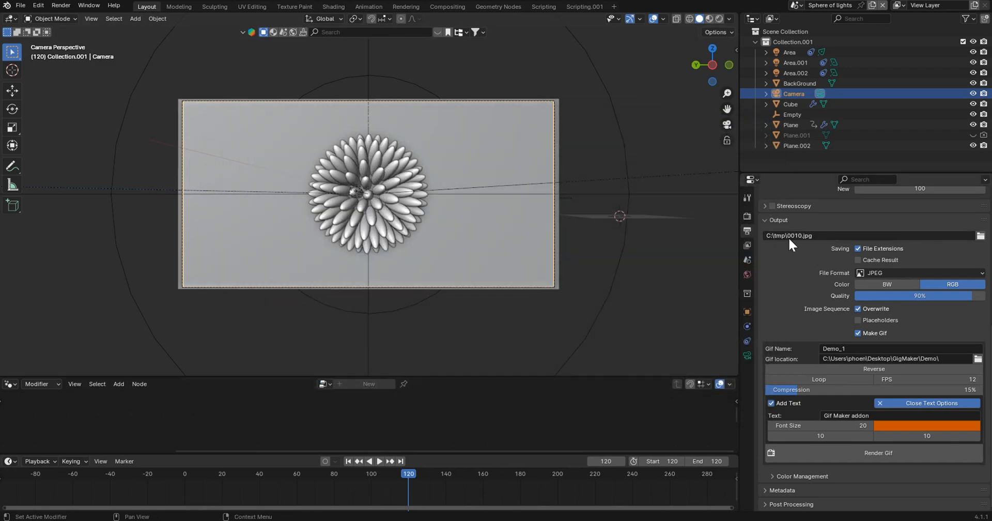
mouse_move(807, 252)
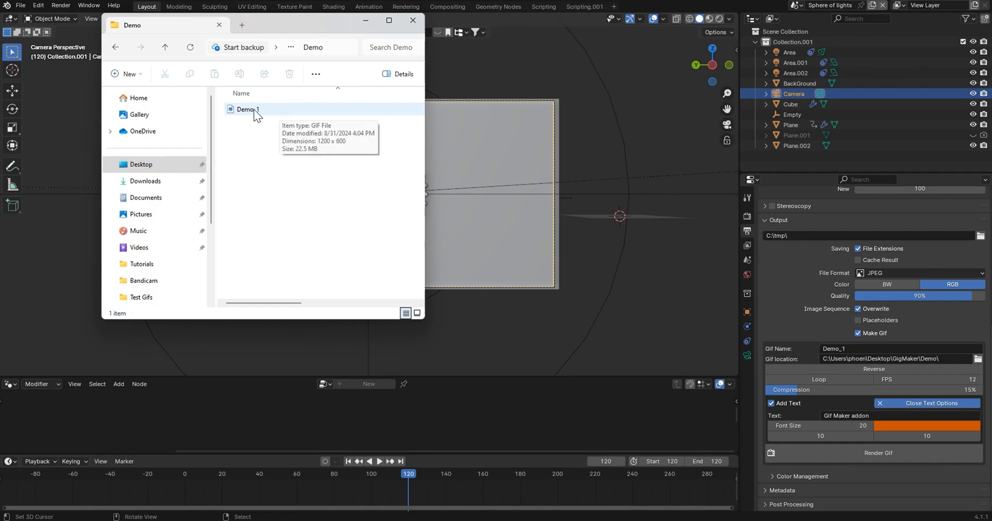
click(247, 108)
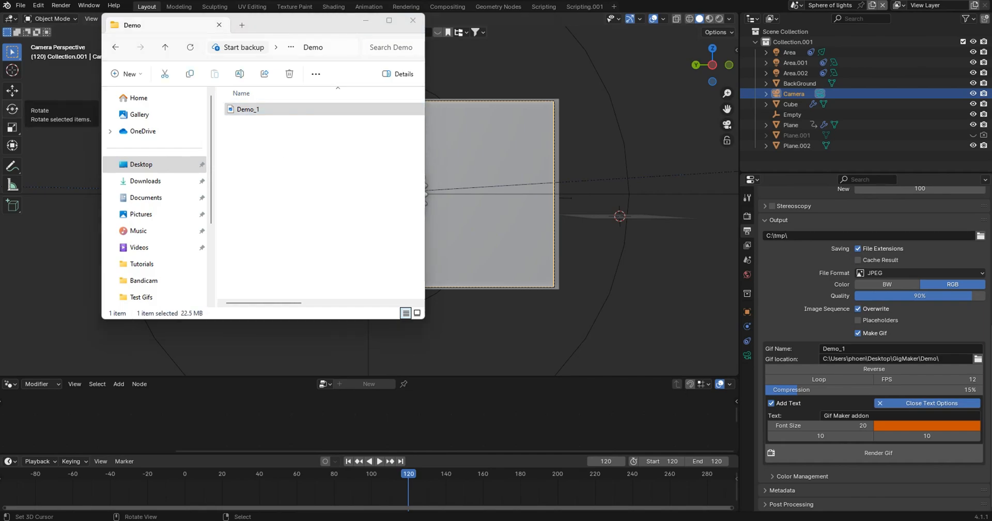
double_click(247, 109)
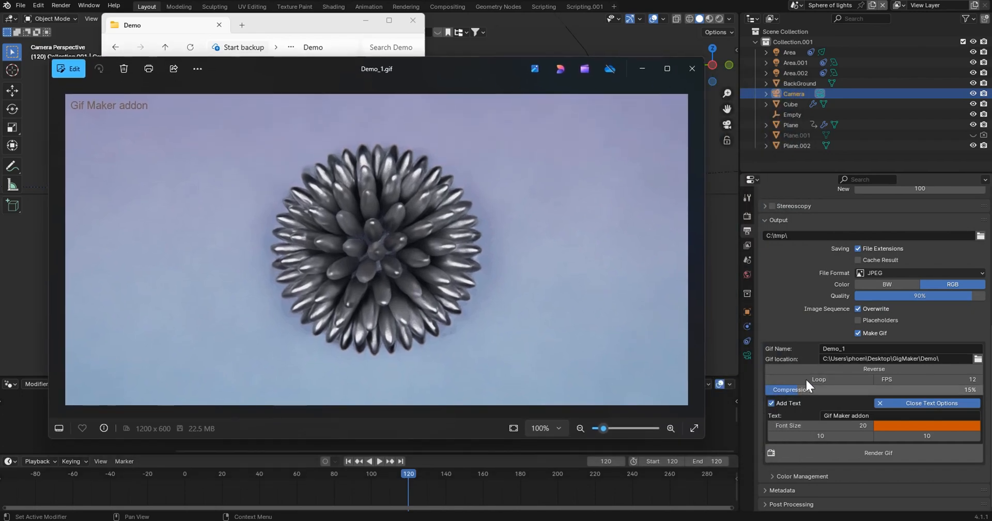
click(693, 69)
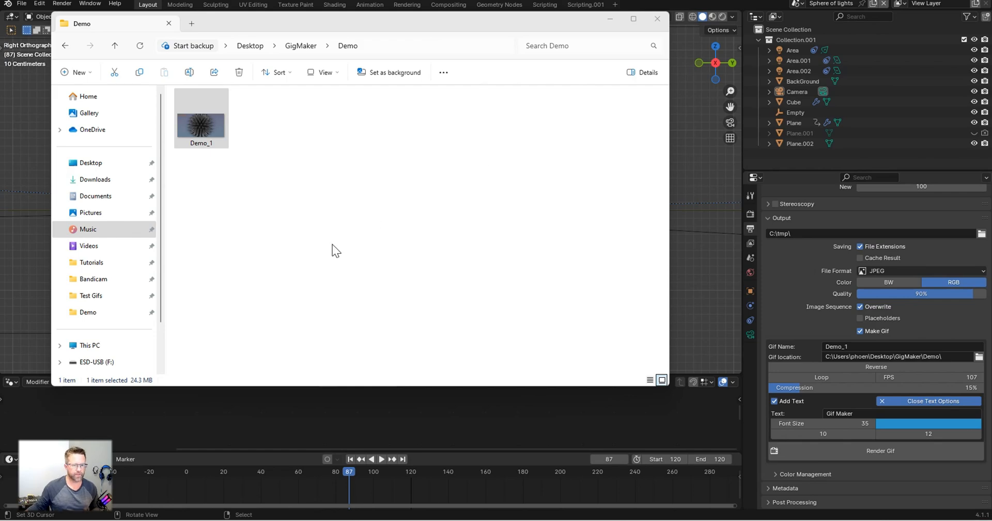
mouse_move(310, 152)
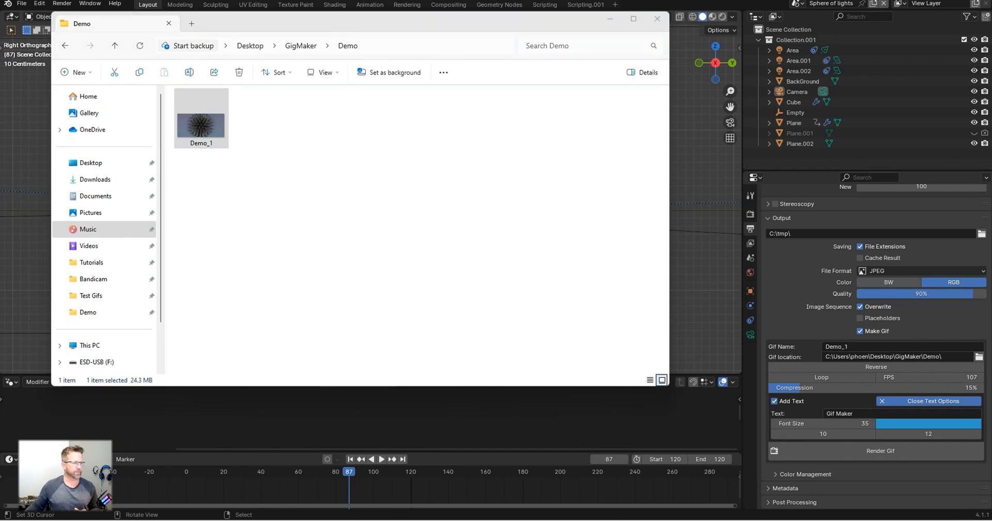
Step: Check the existing Demo_1 GIF, then re-render it from Blender with the current settings
double_click(201, 123)
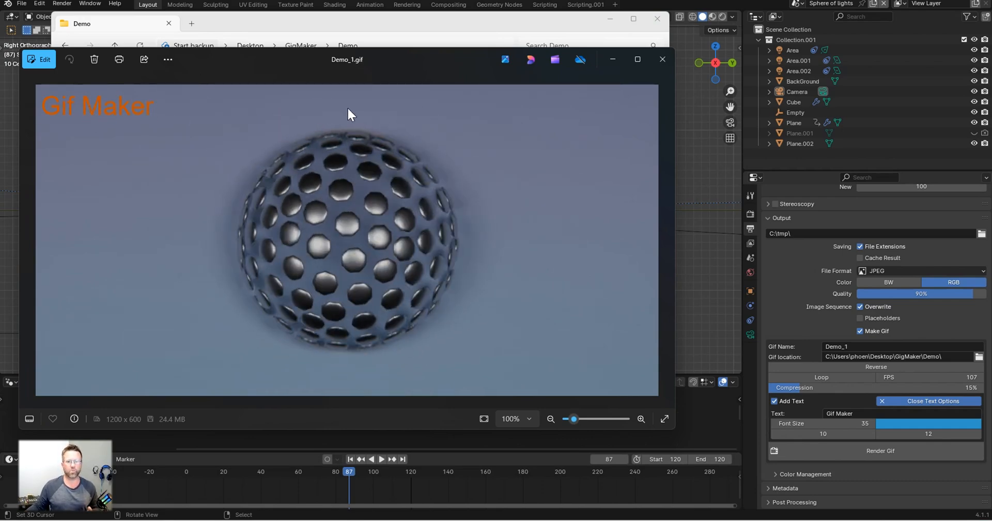
click(662, 60)
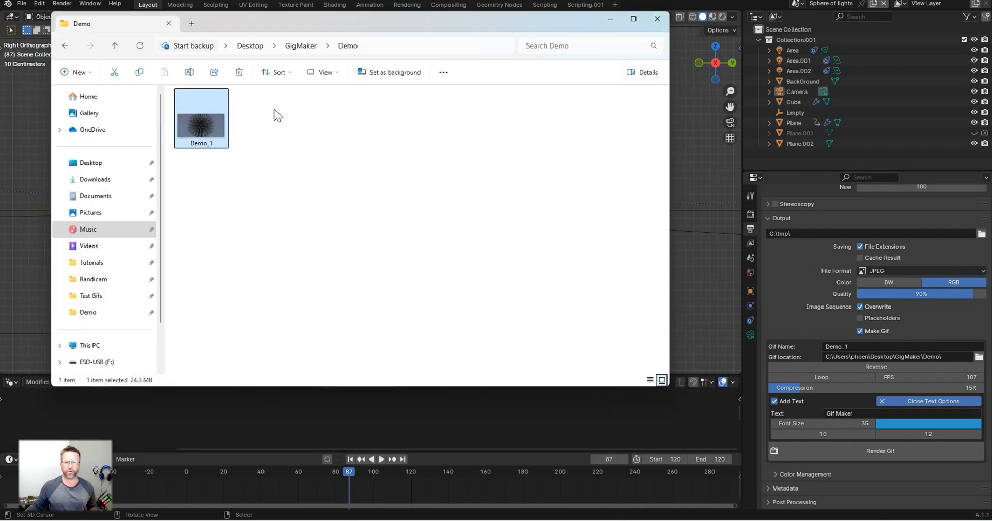
mouse_move(201, 114)
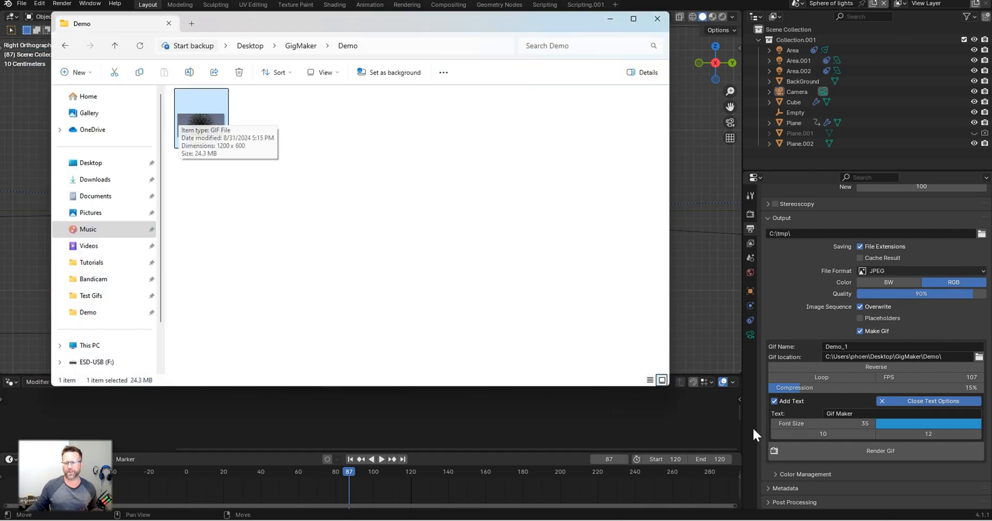
click(657, 19)
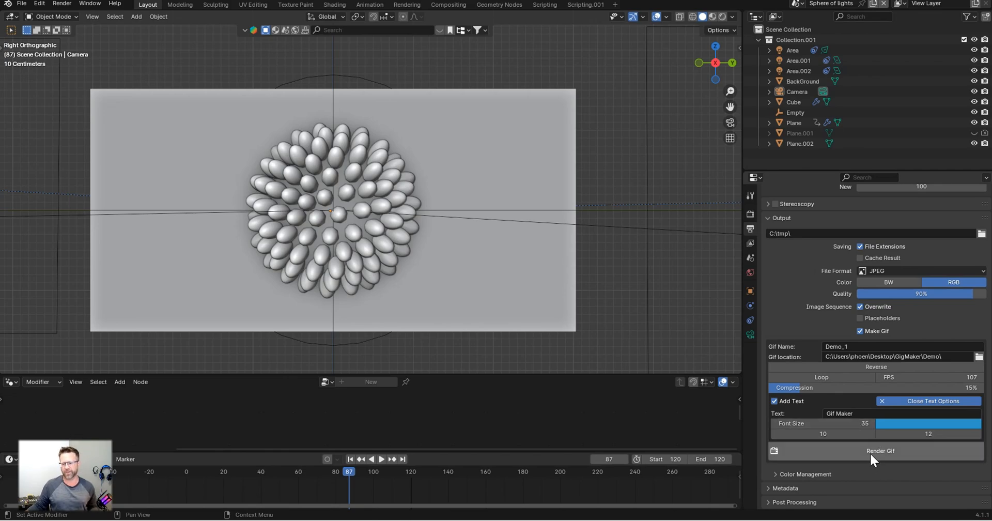
click(879, 451)
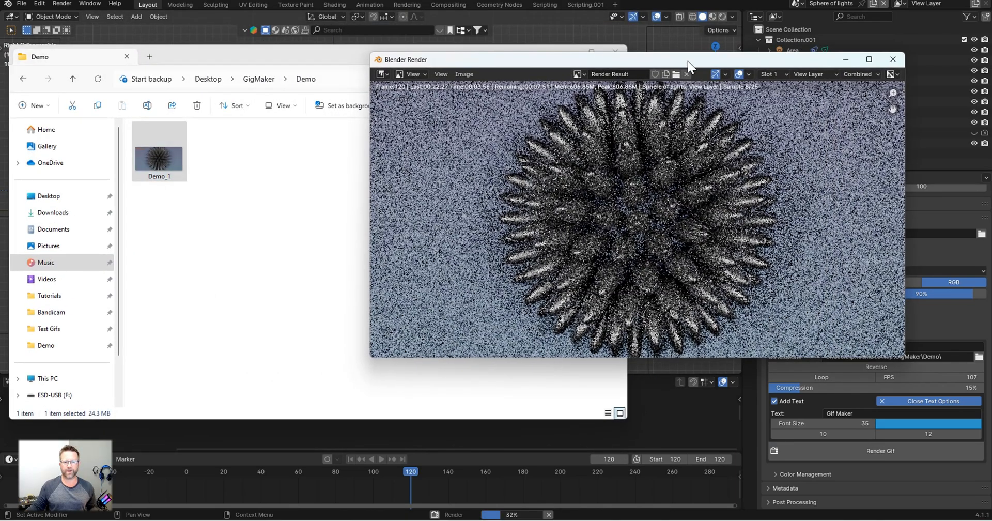
drag(689, 60, 687, 80)
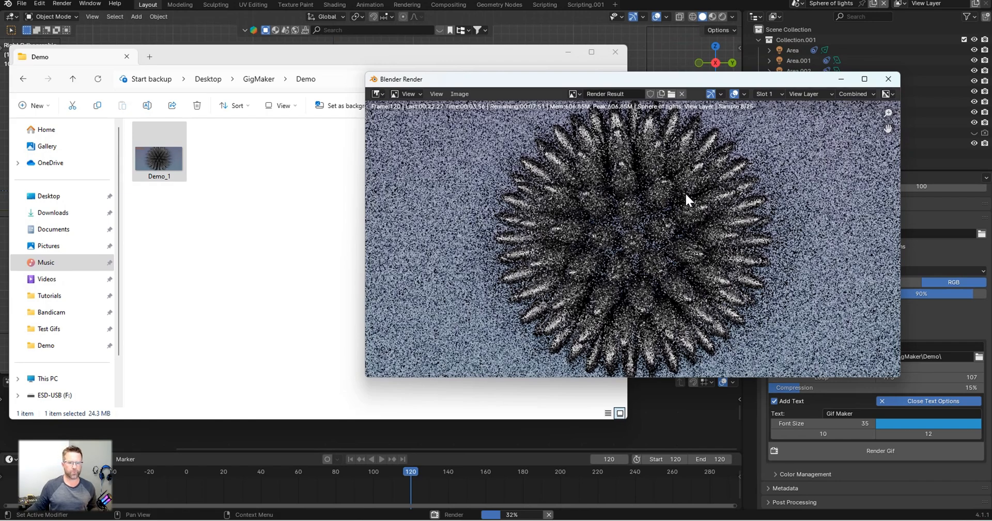
mouse_move(626, 193)
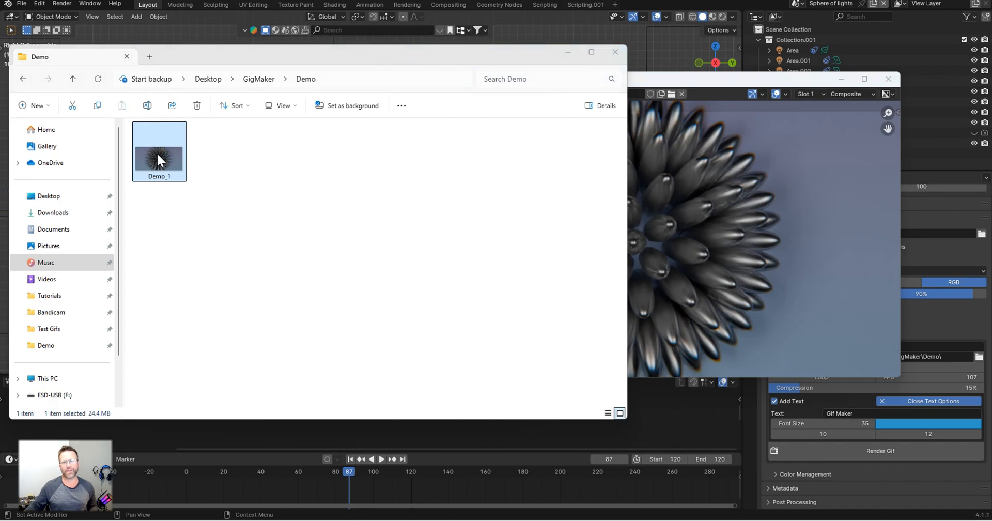
Step: Preview the re-rendered Demo_1.gif with its Gif Maker caption in Photos
double_click(159, 150)
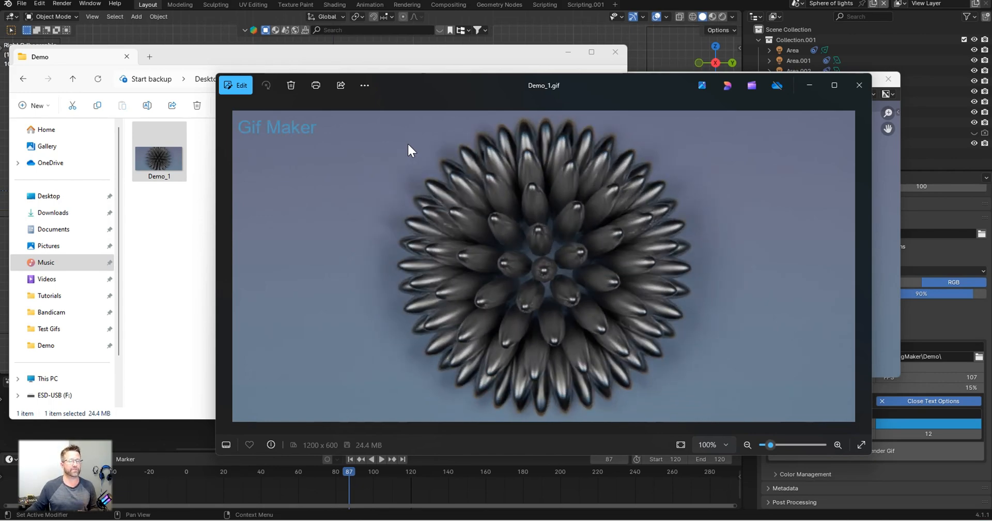
mouse_move(556, 193)
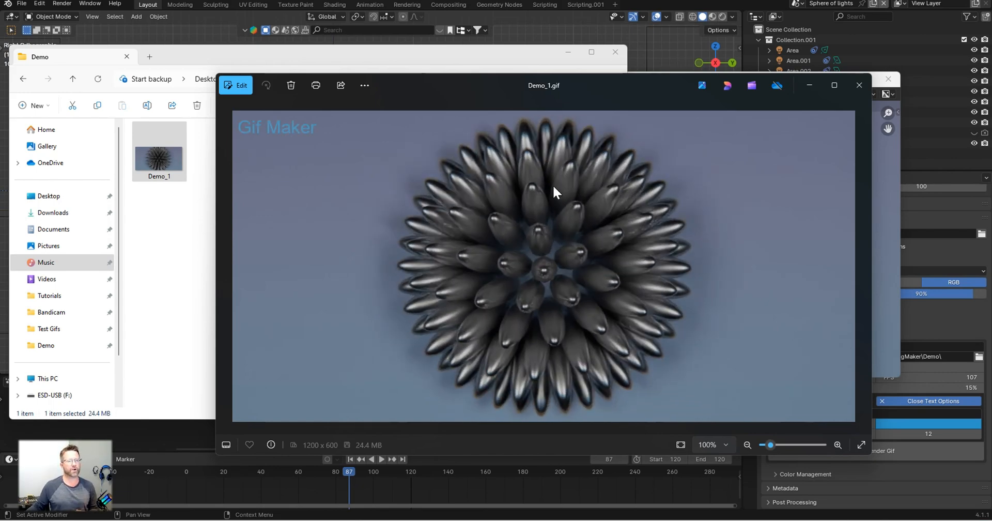
mouse_move(729, 177)
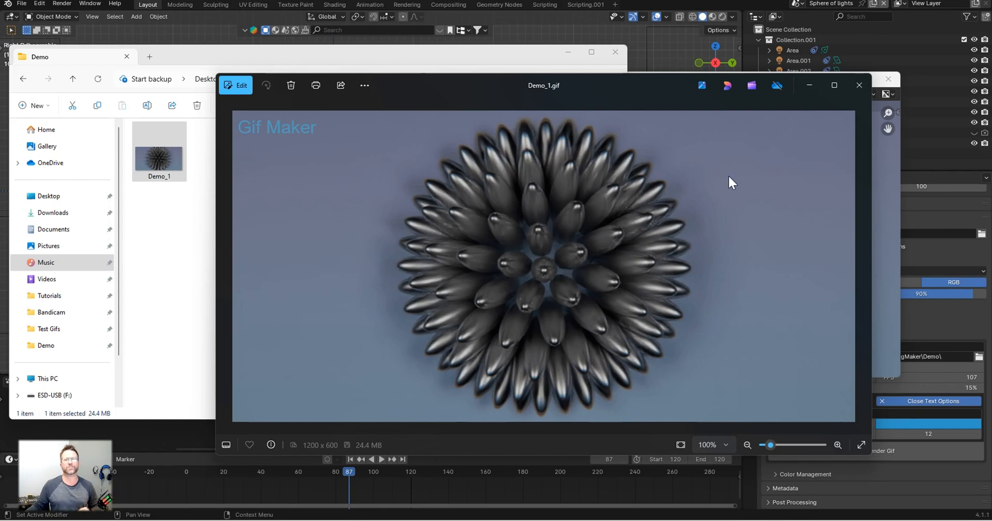
mouse_move(834, 85)
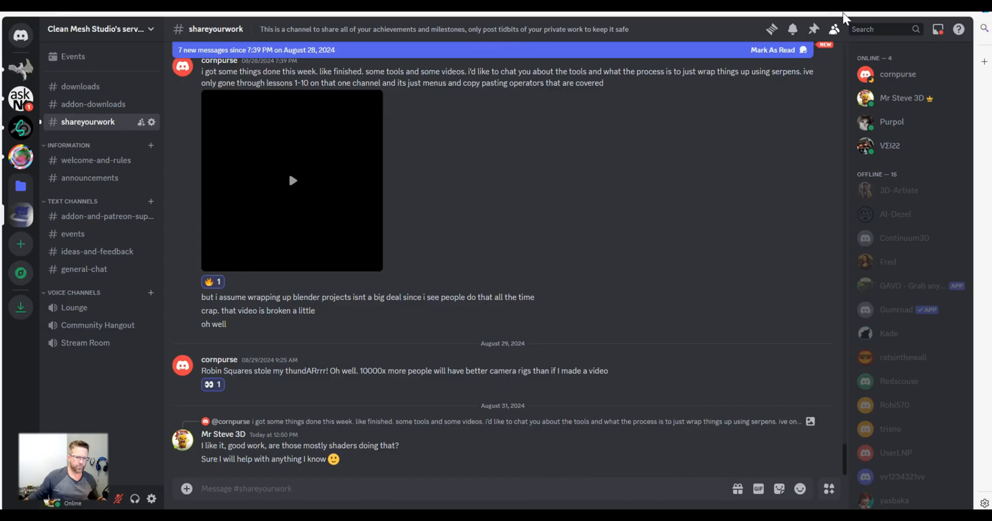
mouse_move(834, 29)
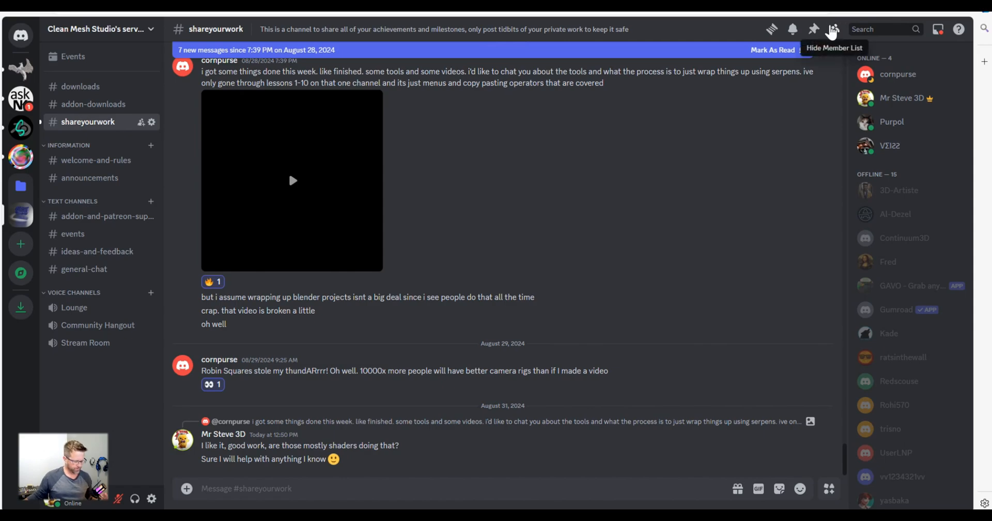
mouse_move(430, 233)
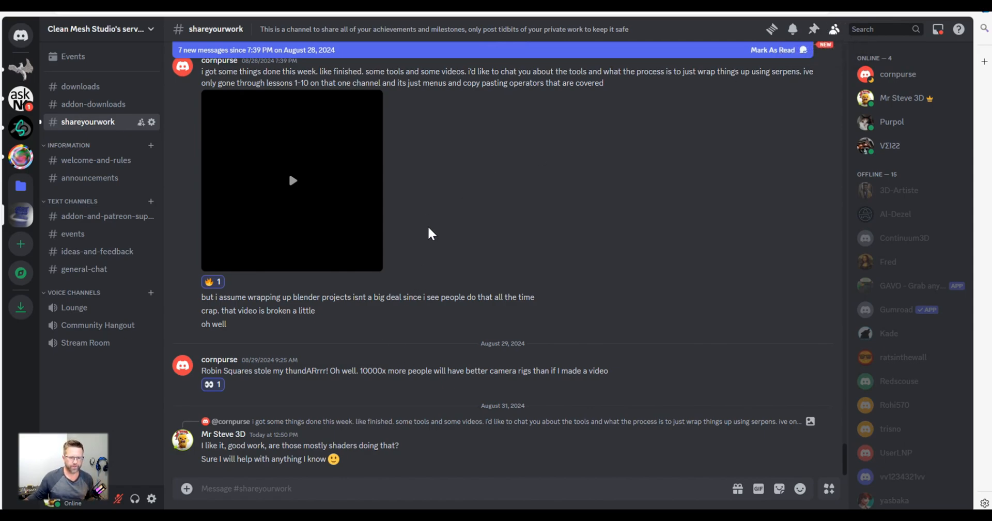
mouse_move(345, 415)
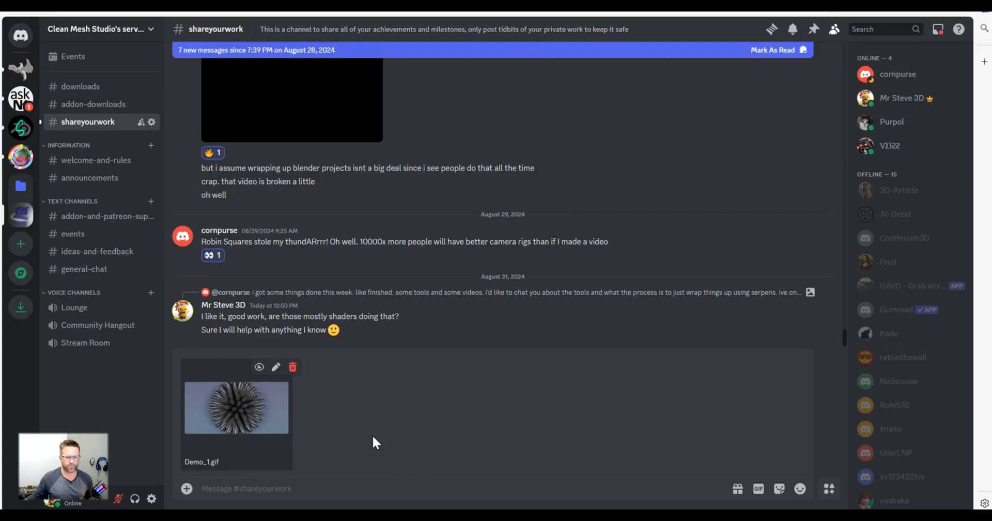
mouse_move(632, 480)
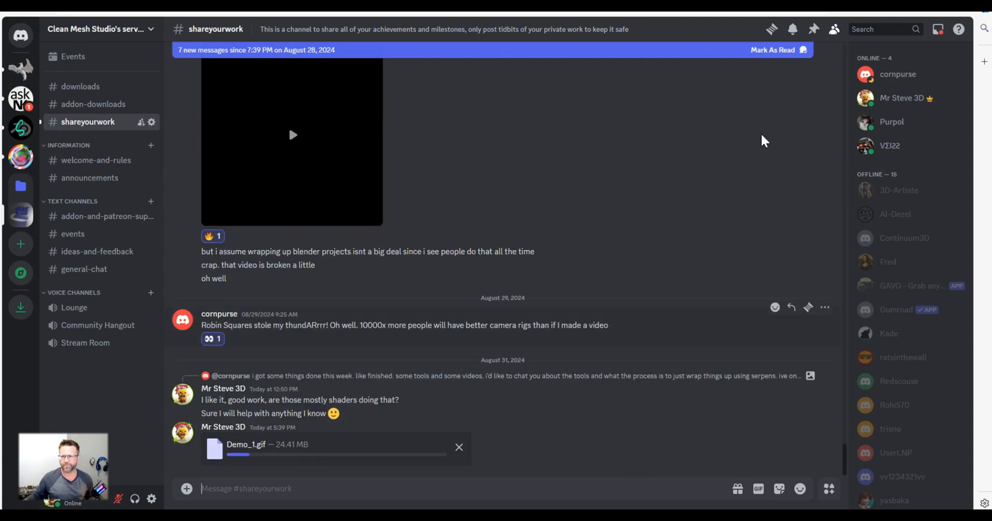
mouse_move(730, 197)
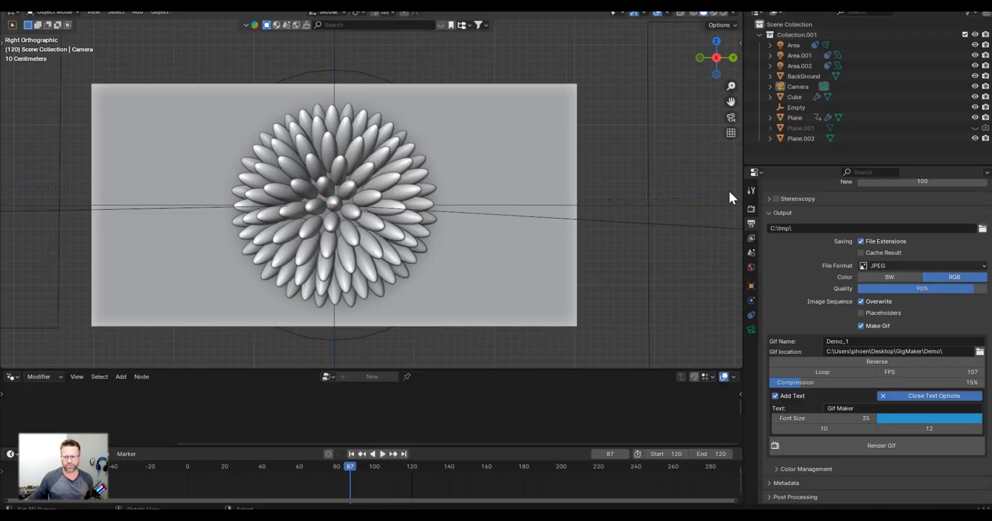
mouse_move(753, 342)
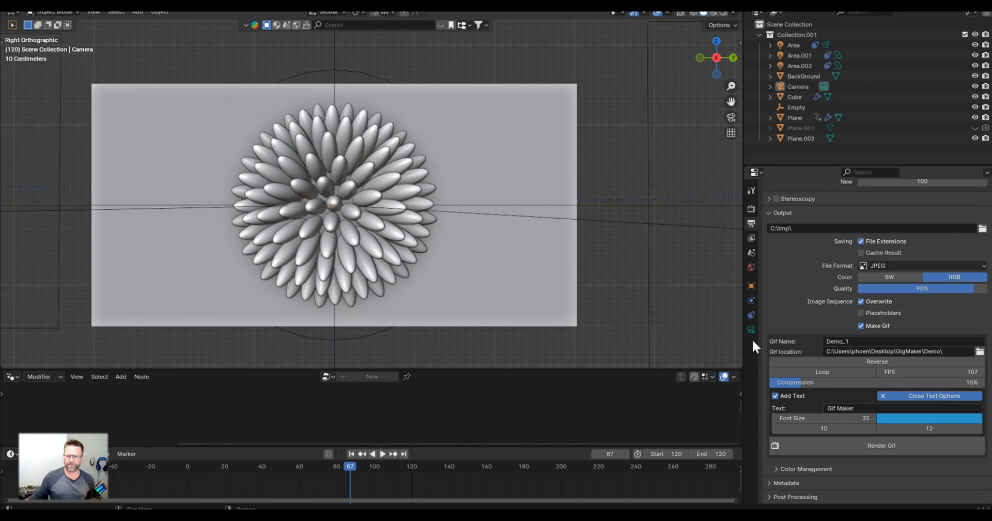
mouse_move(778, 336)
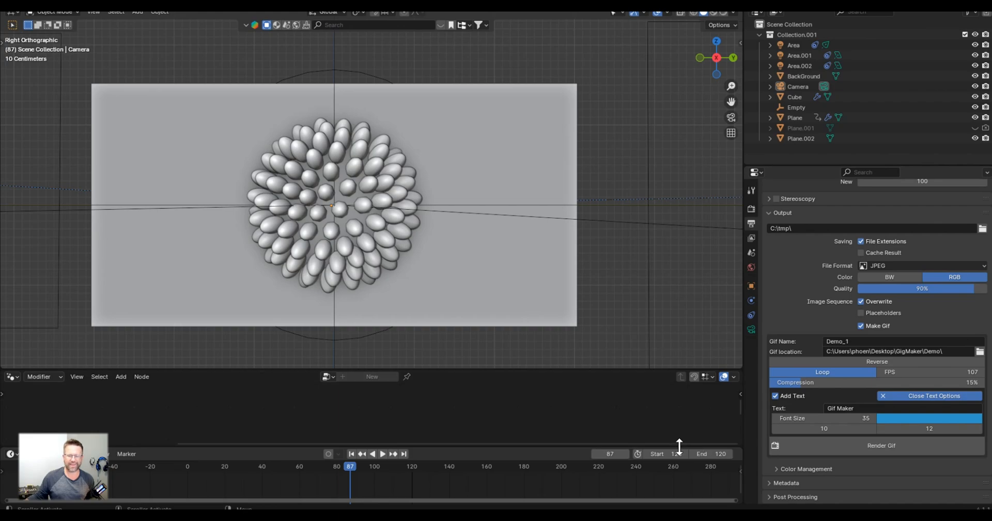
Step: Change the Gif Name for the next render to Demo_2
click(886, 341)
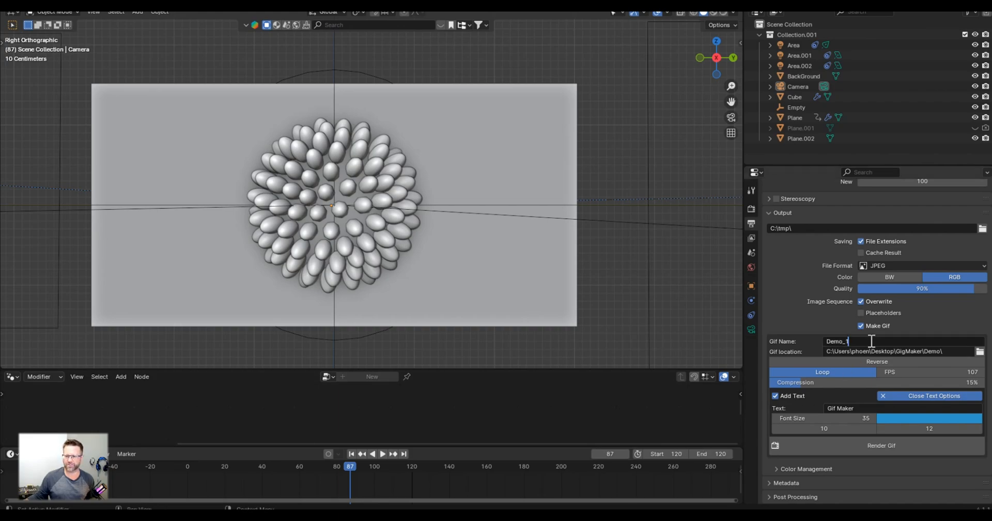
text(2)
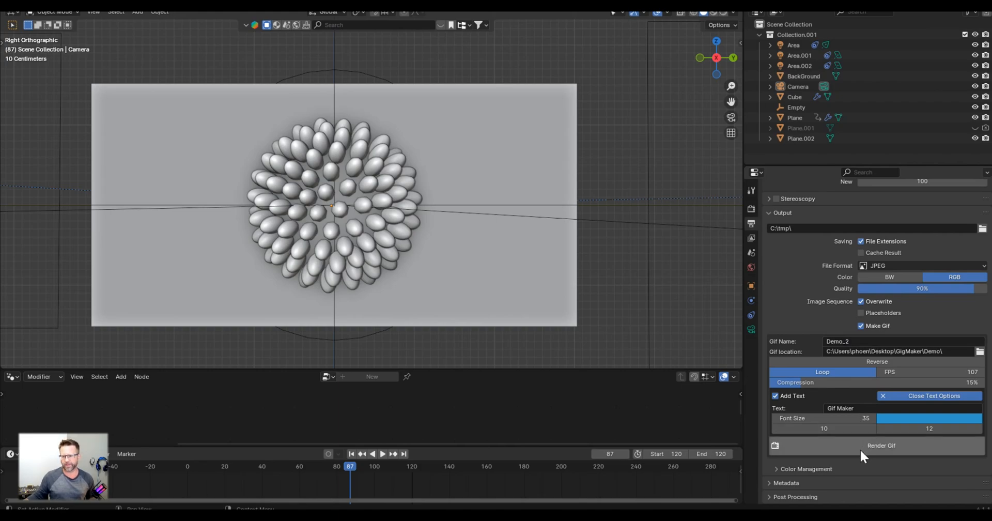
mouse_move(439, 134)
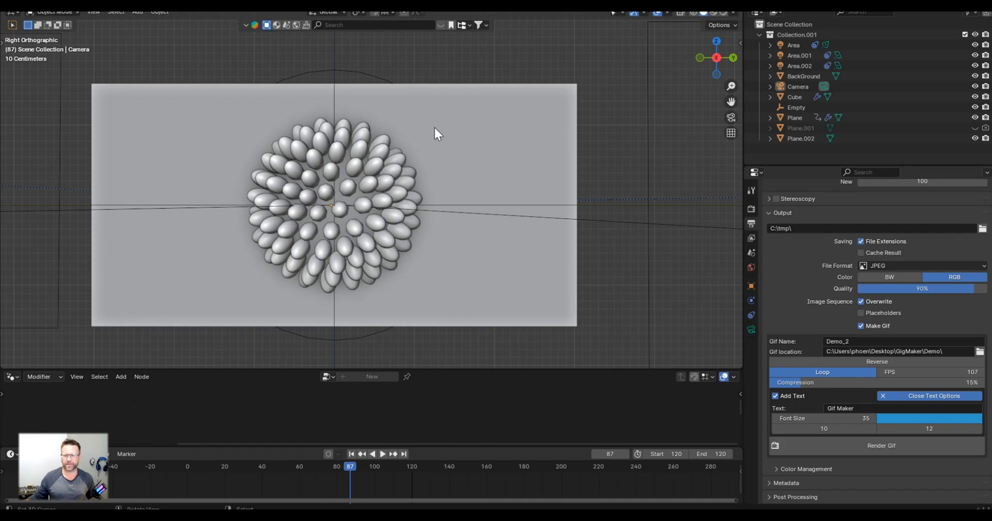
mouse_move(981, 228)
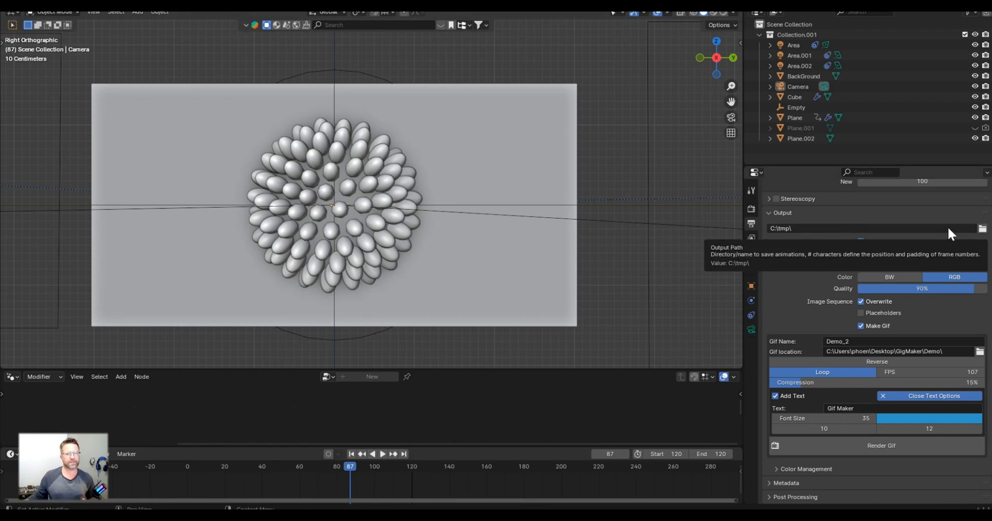
mouse_move(942, 244)
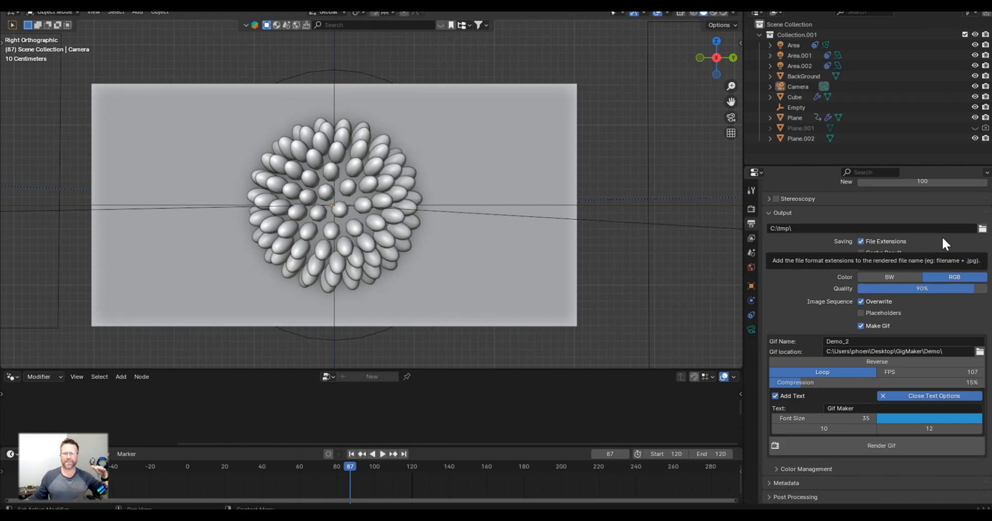
mouse_move(946, 244)
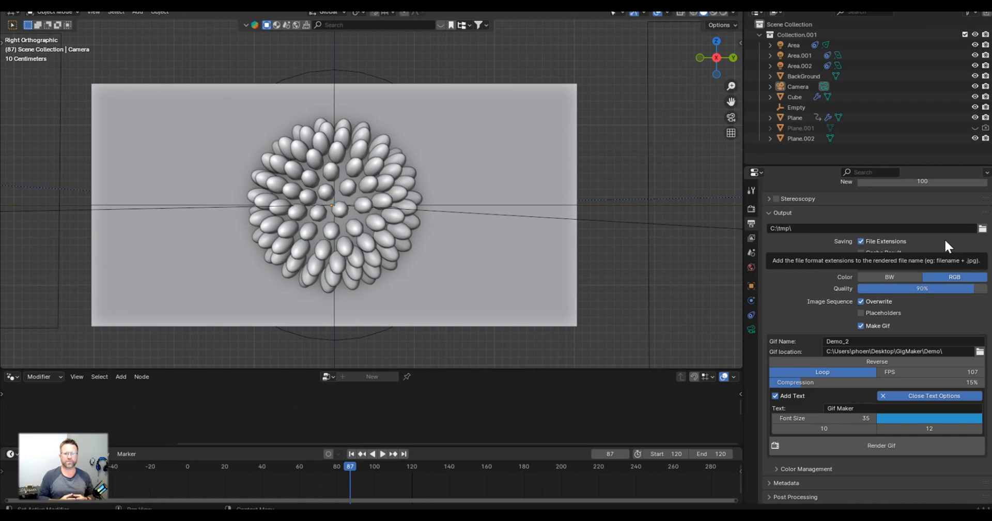
mouse_move(949, 247)
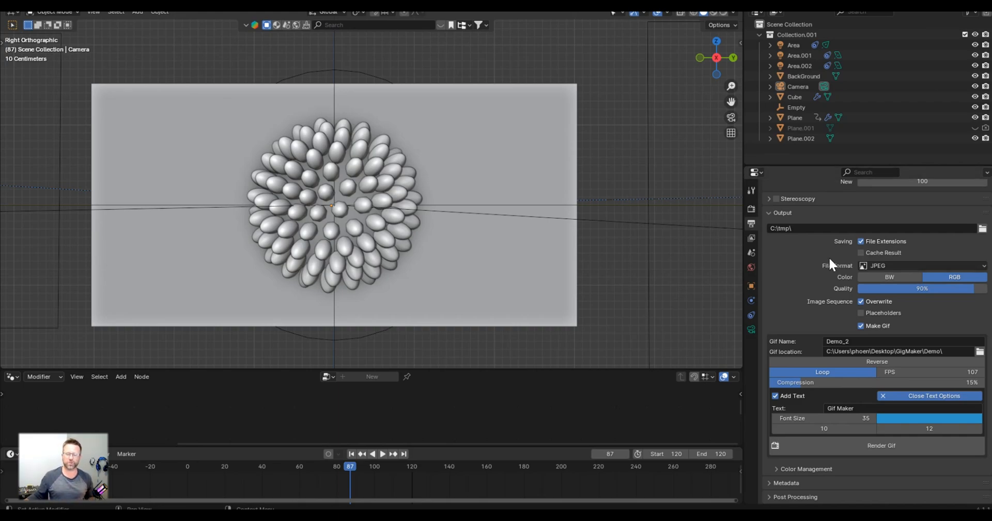
mouse_move(870, 405)
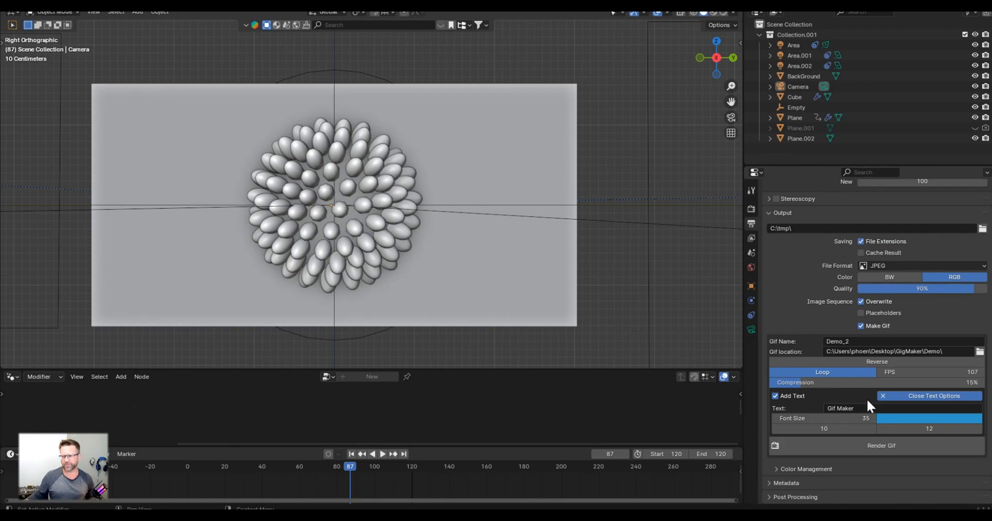
mouse_move(861, 392)
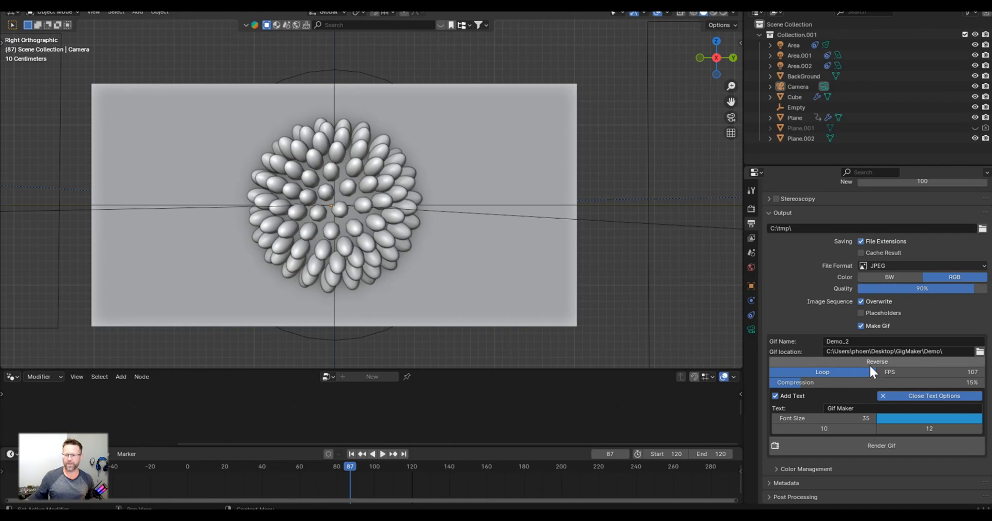
mouse_move(880, 445)
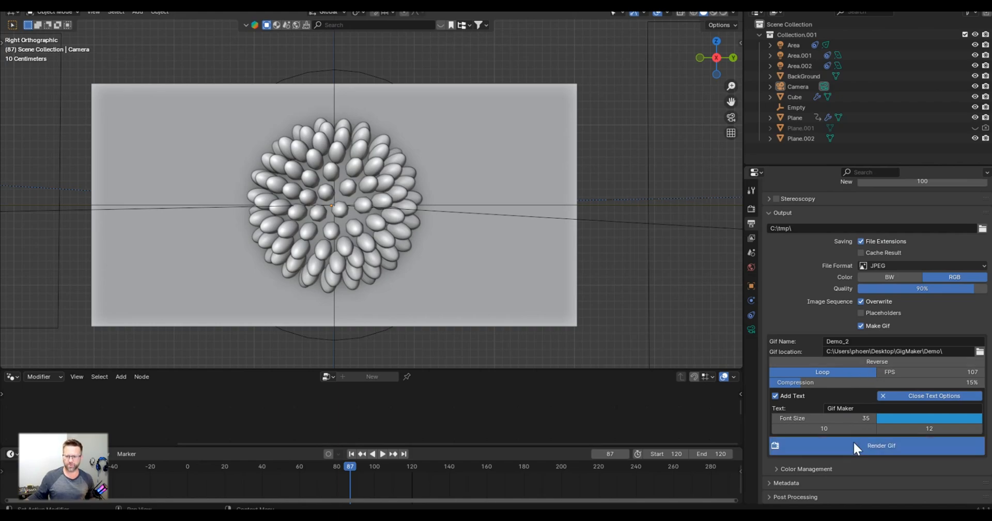
Step: Render the looping Demo_2 GIF and select it in the Demo folder beside Demo_1
click(881, 446)
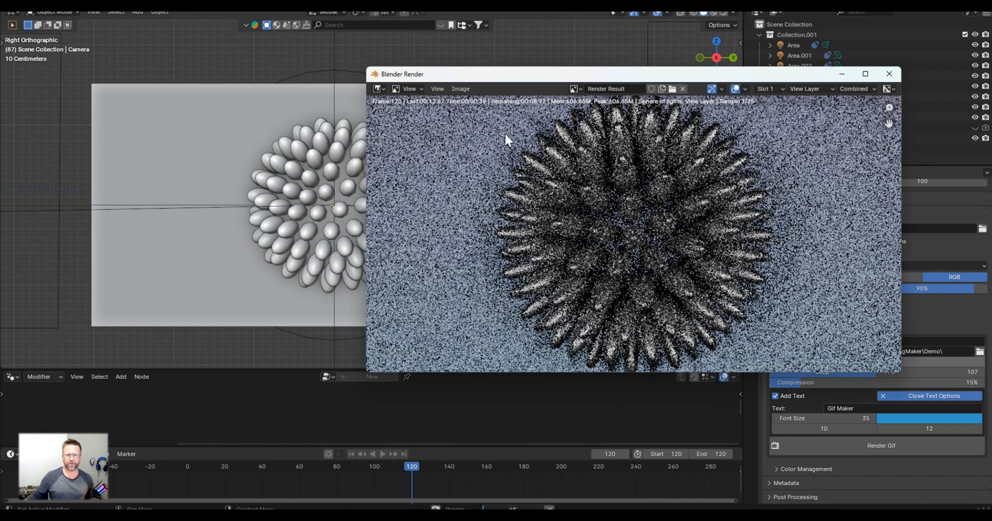
mouse_move(405, 157)
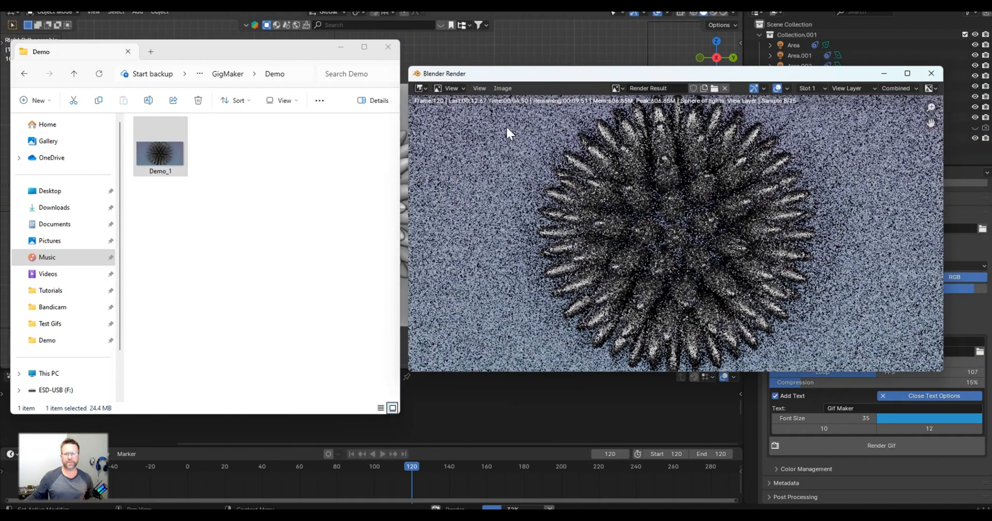
mouse_move(777, 120)
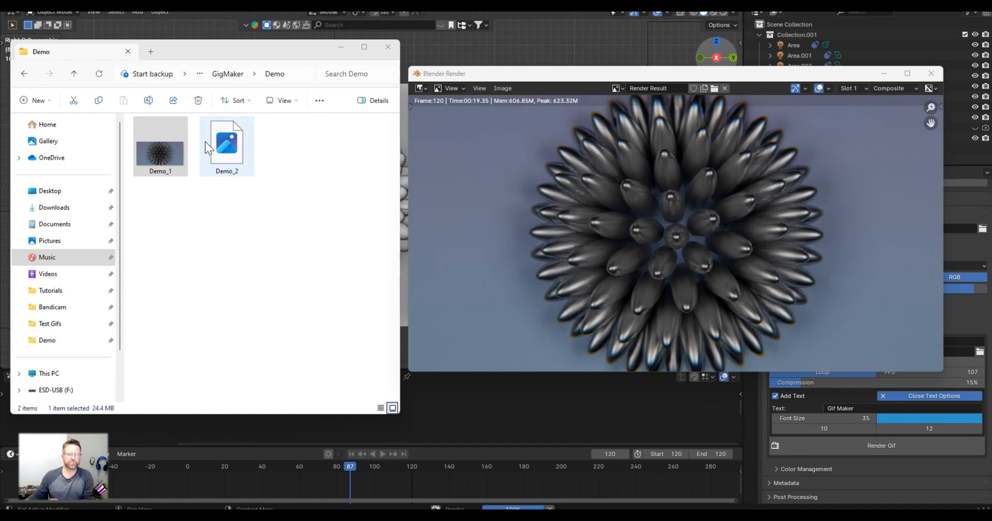
mouse_move(244, 163)
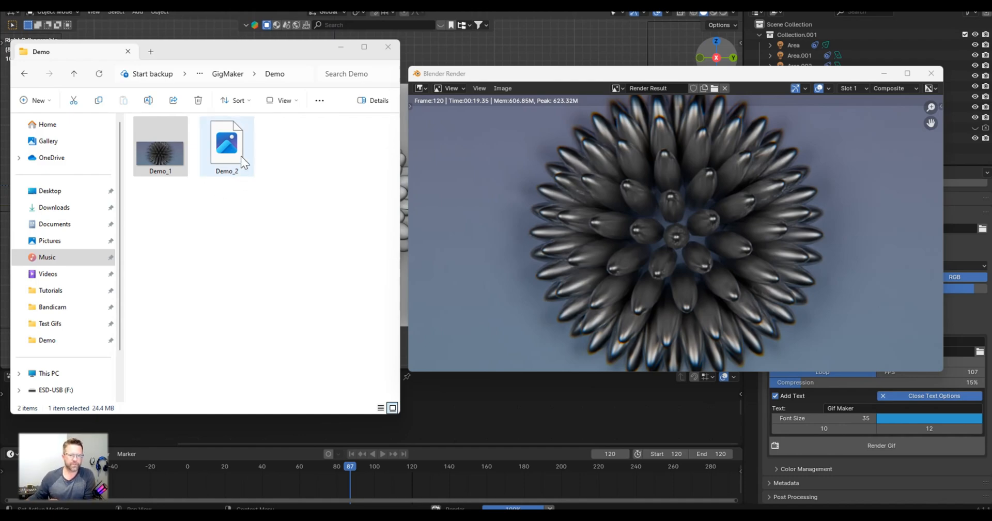
mouse_move(242, 147)
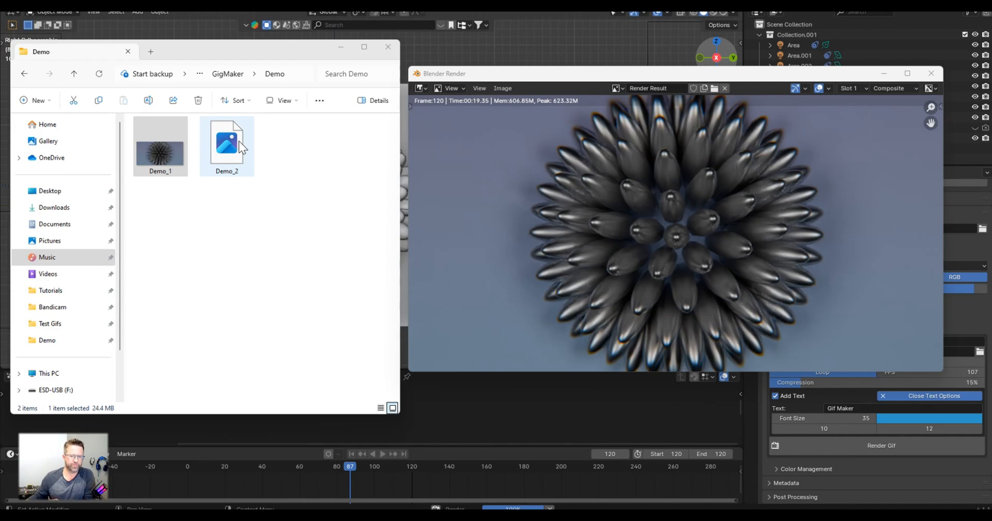
click(240, 192)
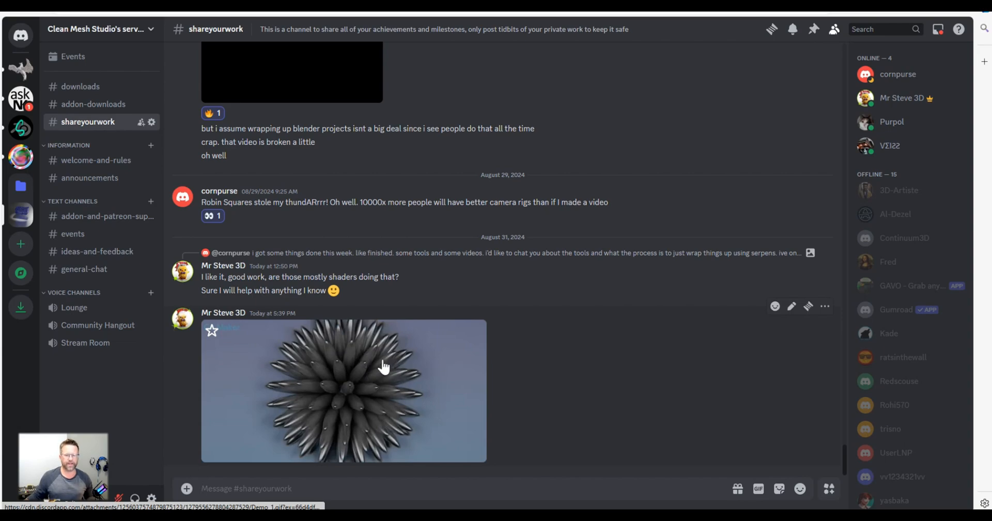
mouse_move(314, 382)
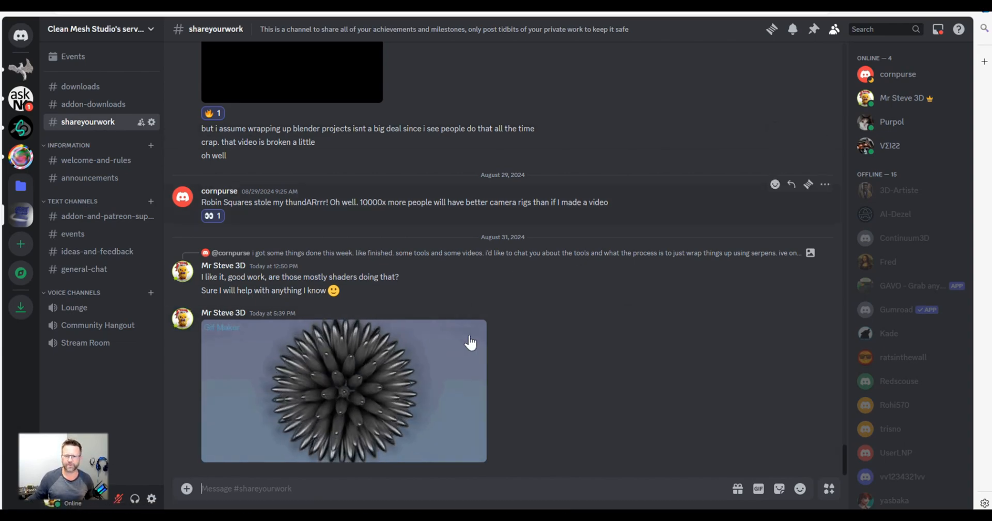
mouse_move(581, 395)
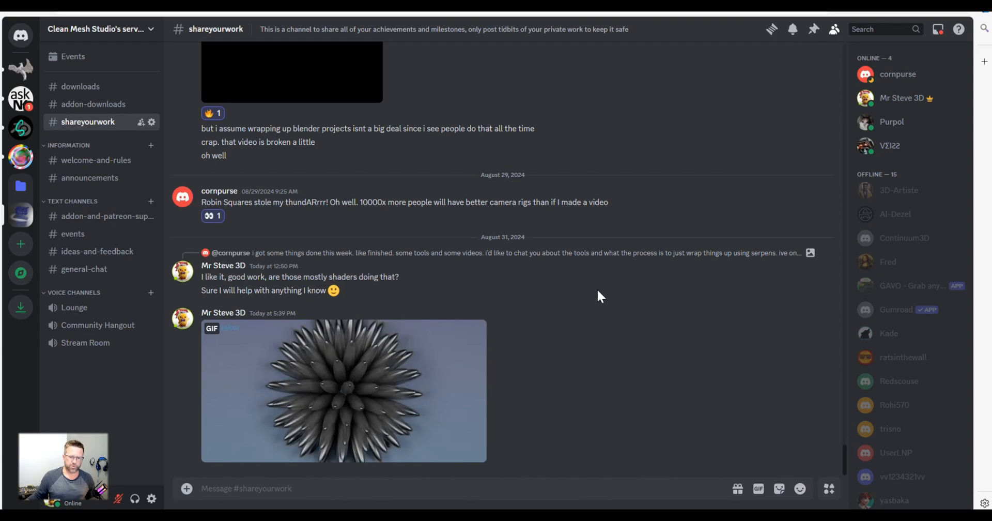
mouse_move(665, 385)
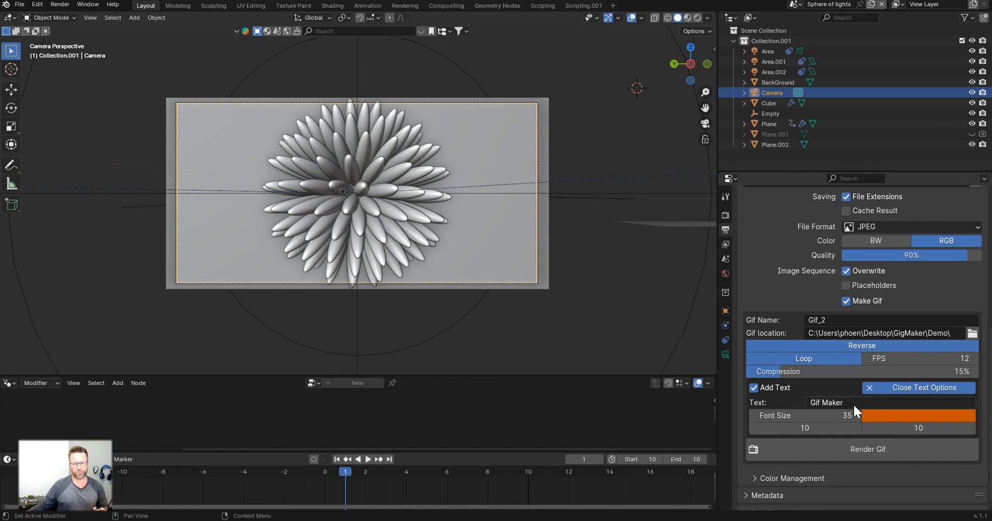
mouse_move(854, 408)
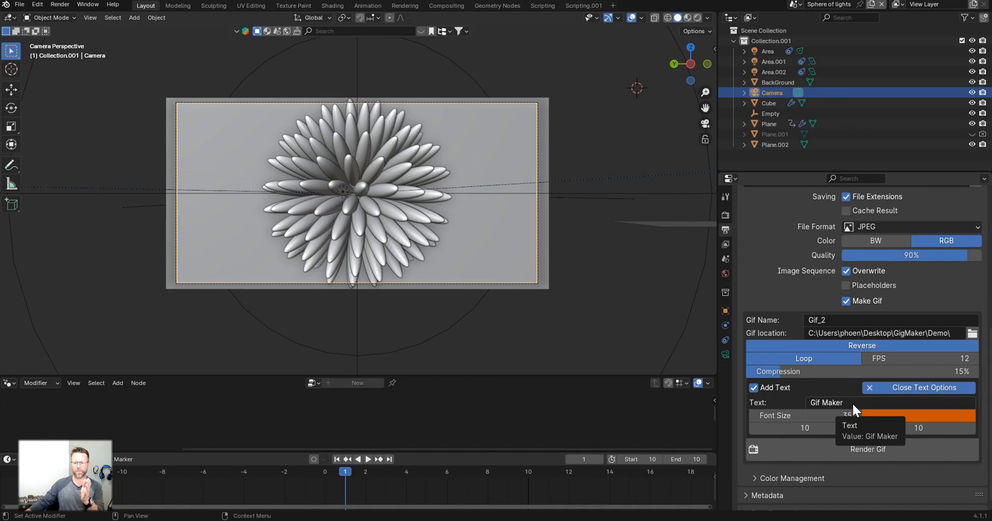
Step: Collapse the Gif Maker text overlay options to Show Text Options
click(754, 388)
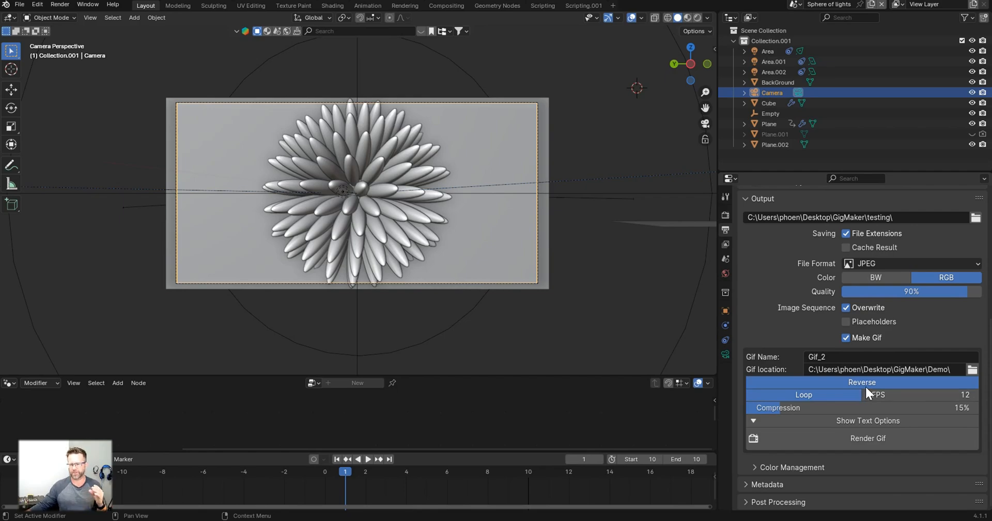
mouse_move(870, 389)
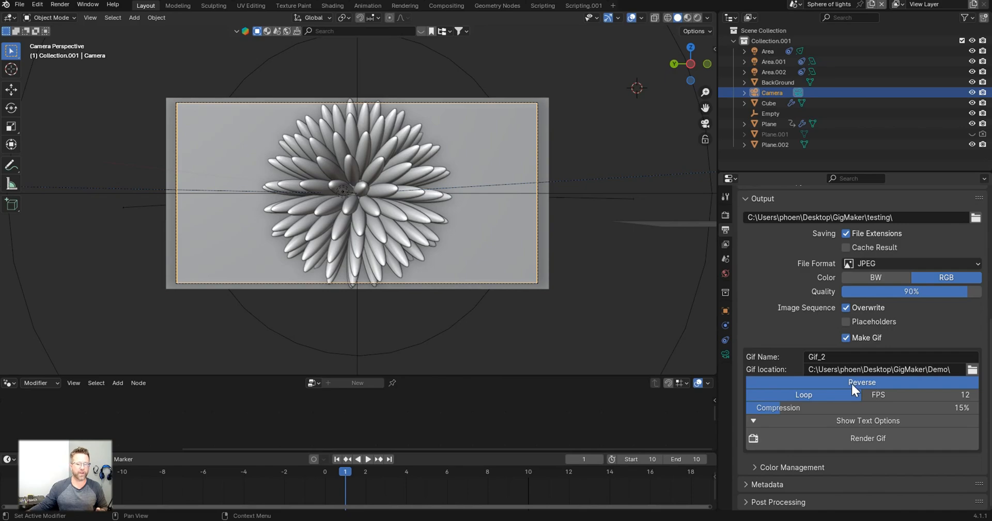
mouse_move(841, 397)
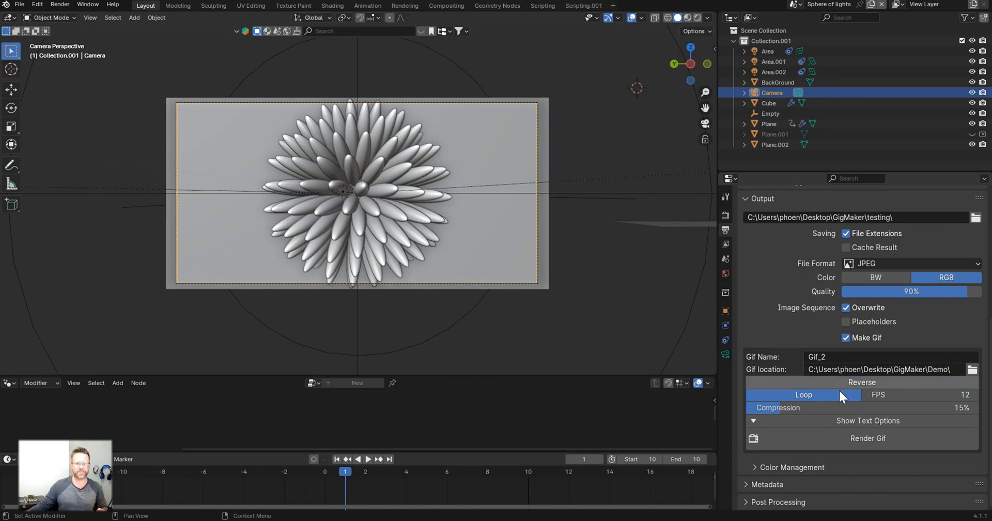
mouse_move(819, 399)
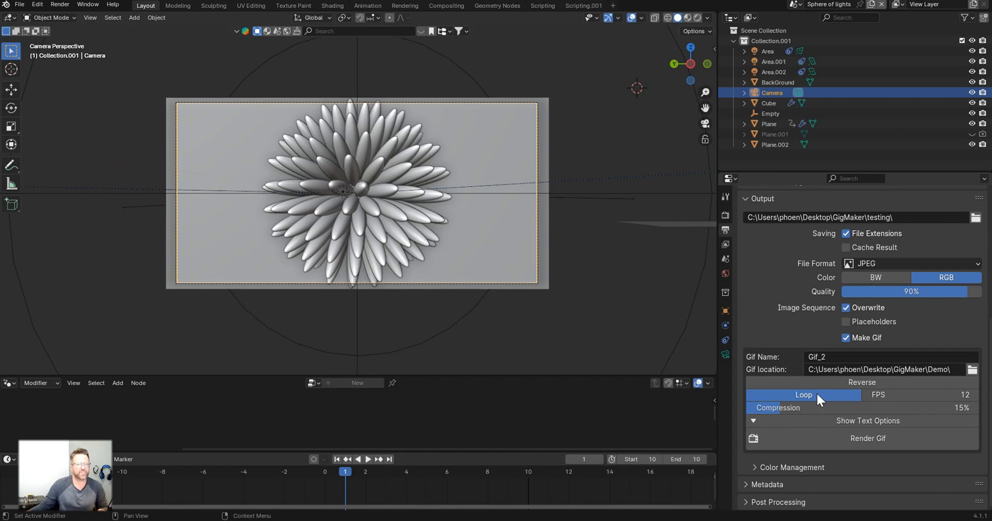
mouse_move(815, 405)
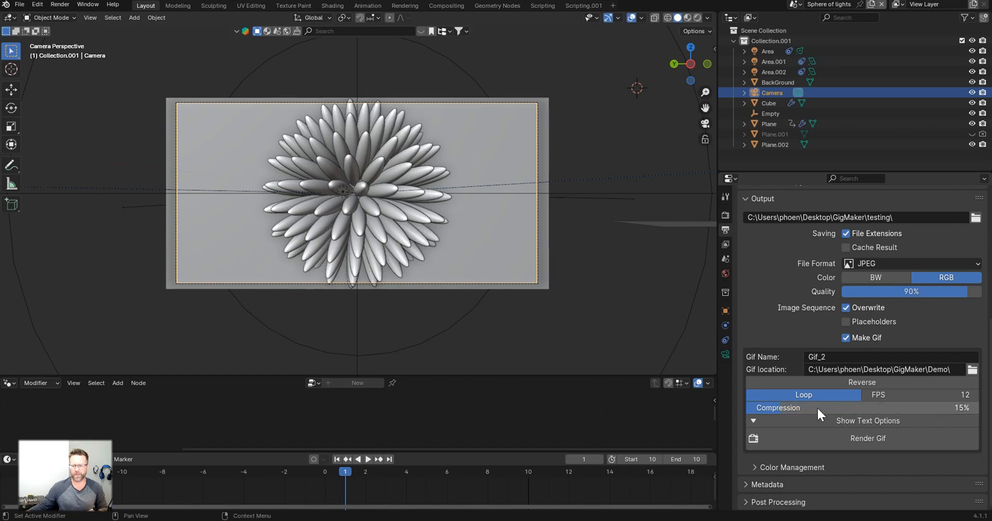
click(911, 263)
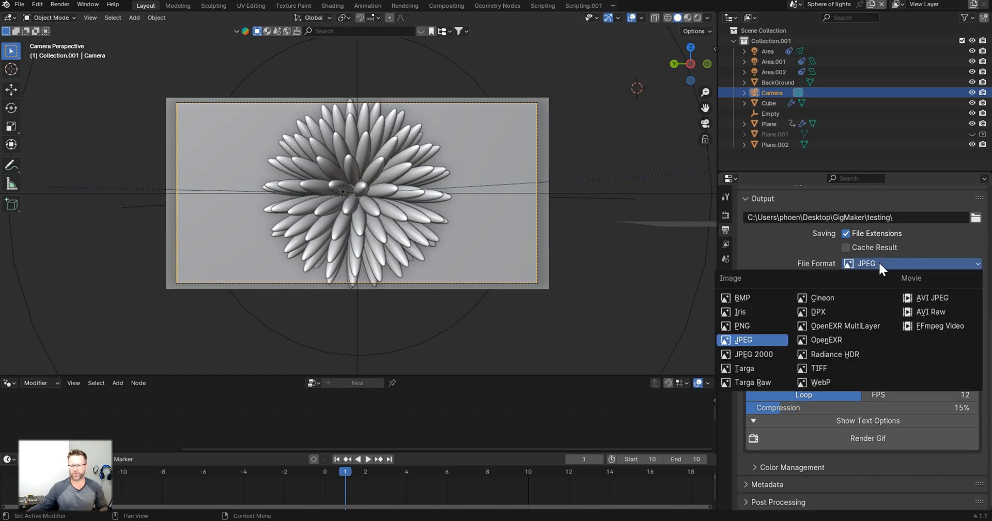
click(743, 340)
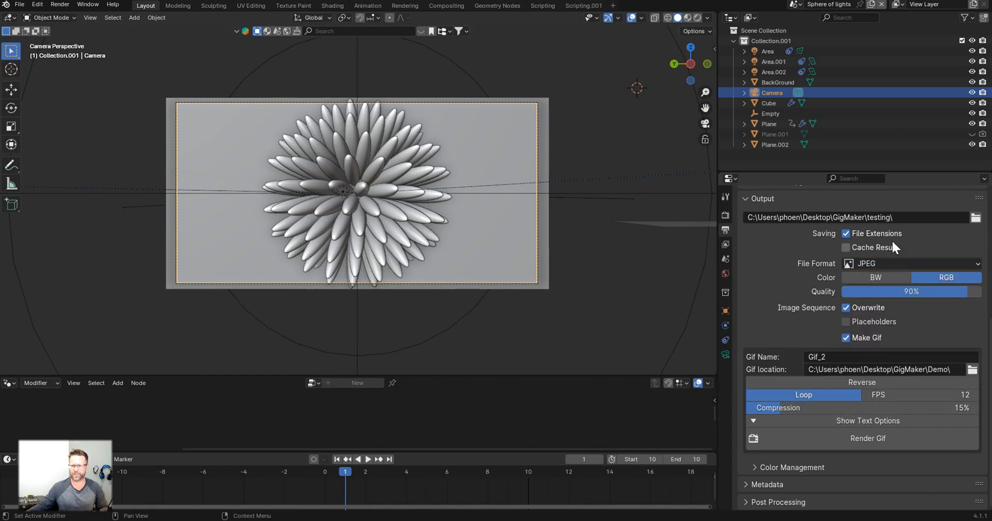
mouse_move(940, 266)
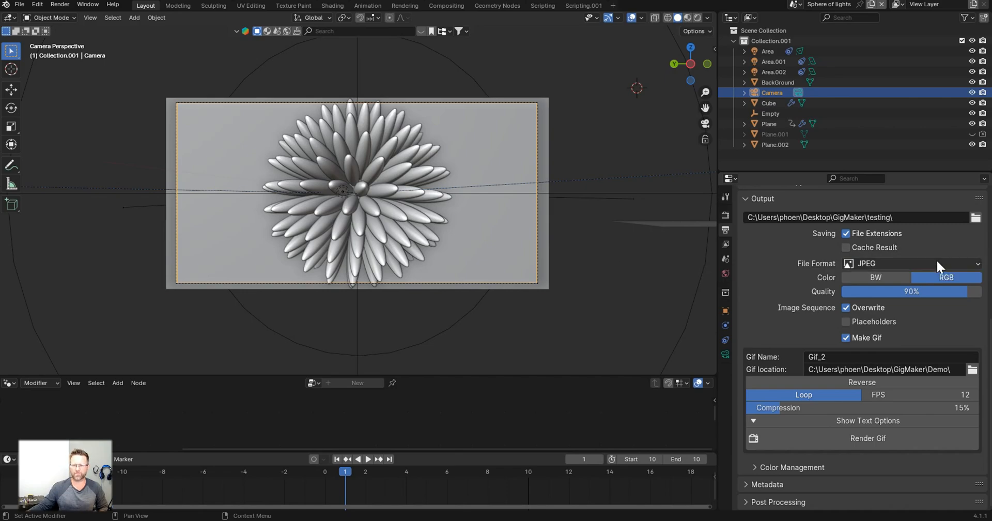
mouse_move(936, 235)
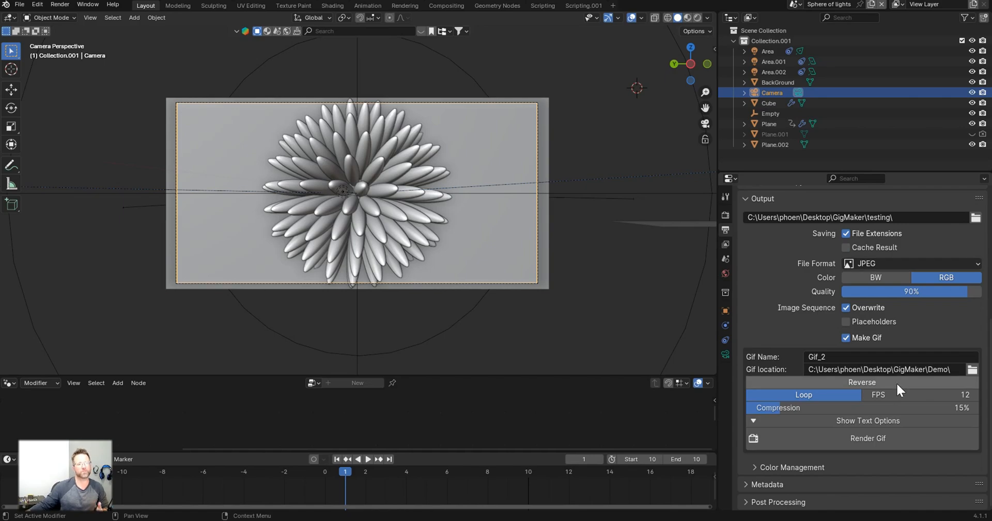
mouse_move(914, 345)
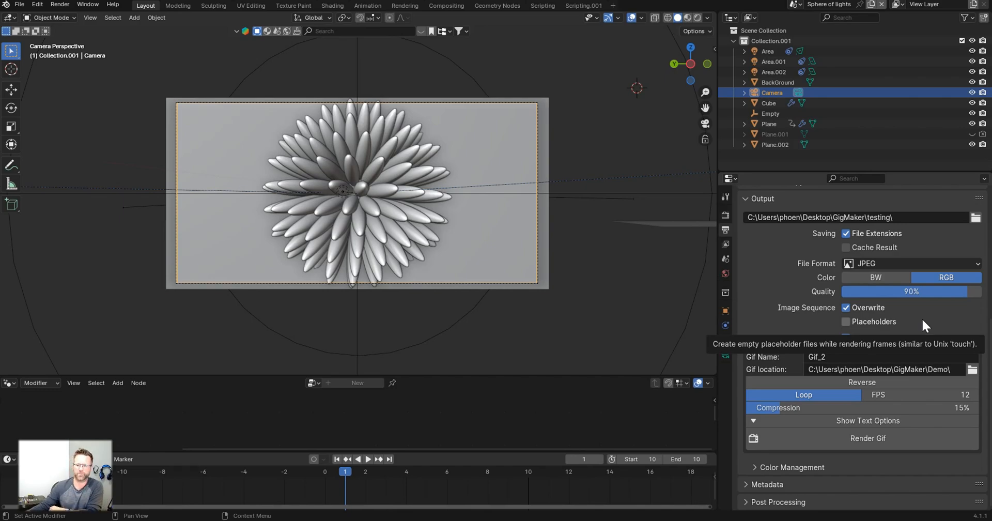
mouse_move(928, 317)
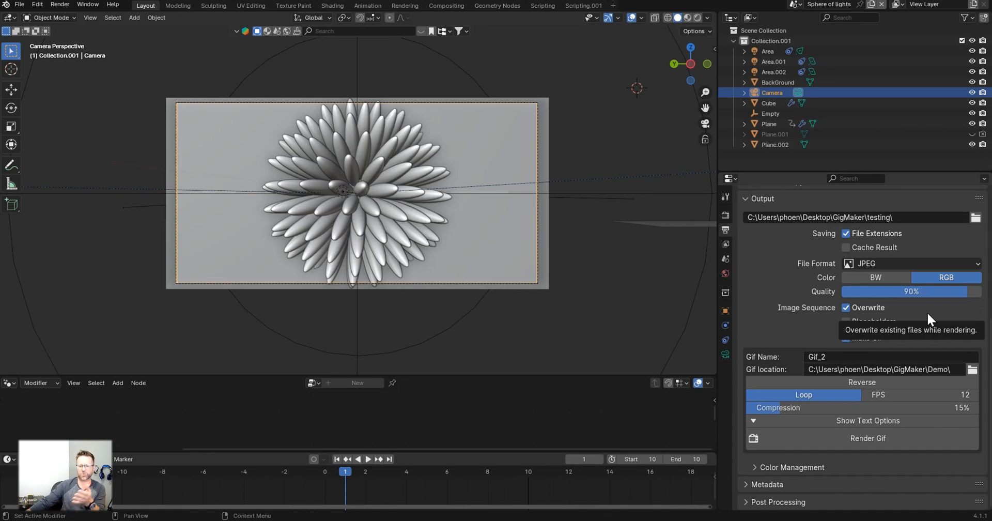
mouse_move(929, 319)
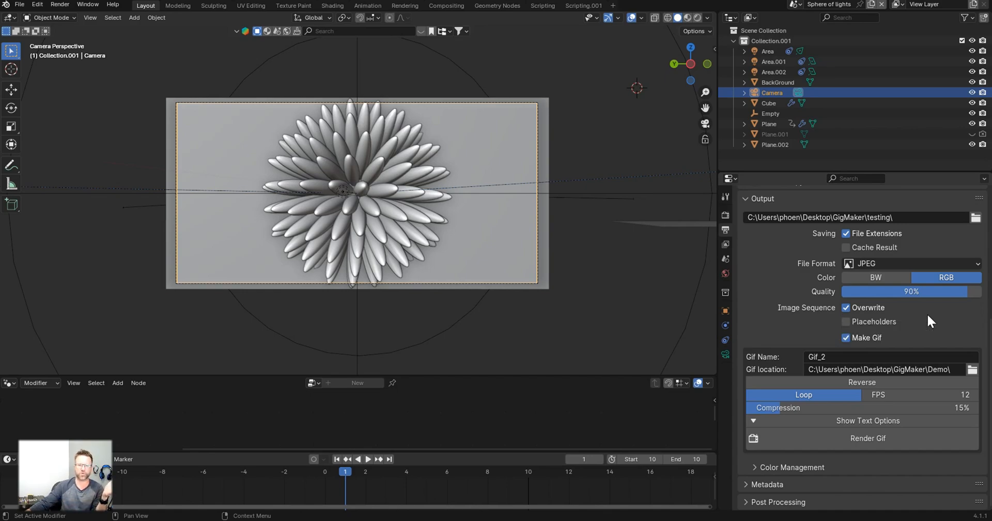